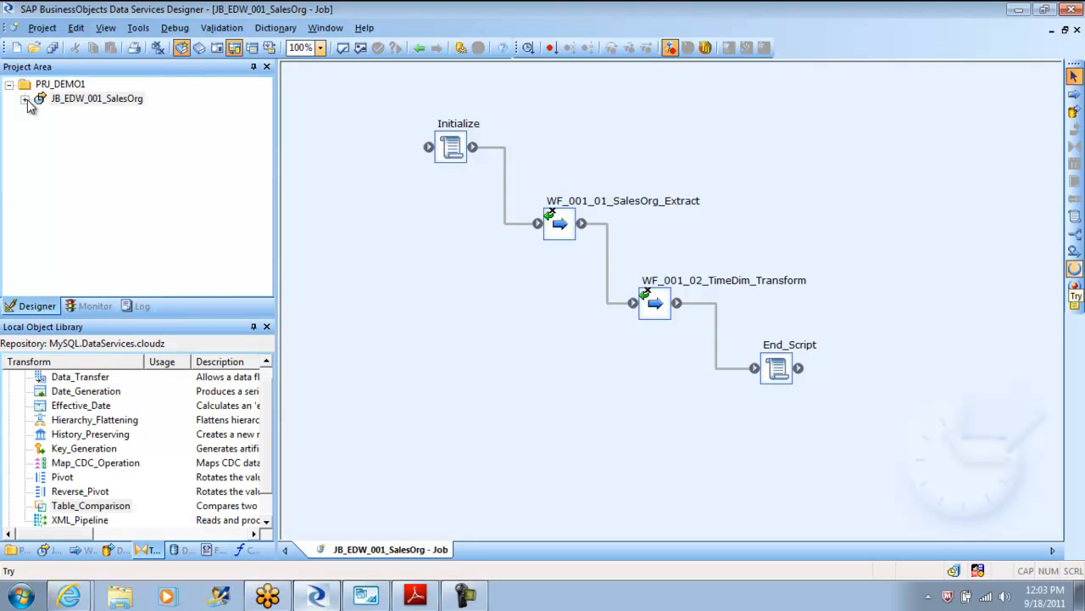
{"action": "mouse_move", "coordinate": [63, 477]}
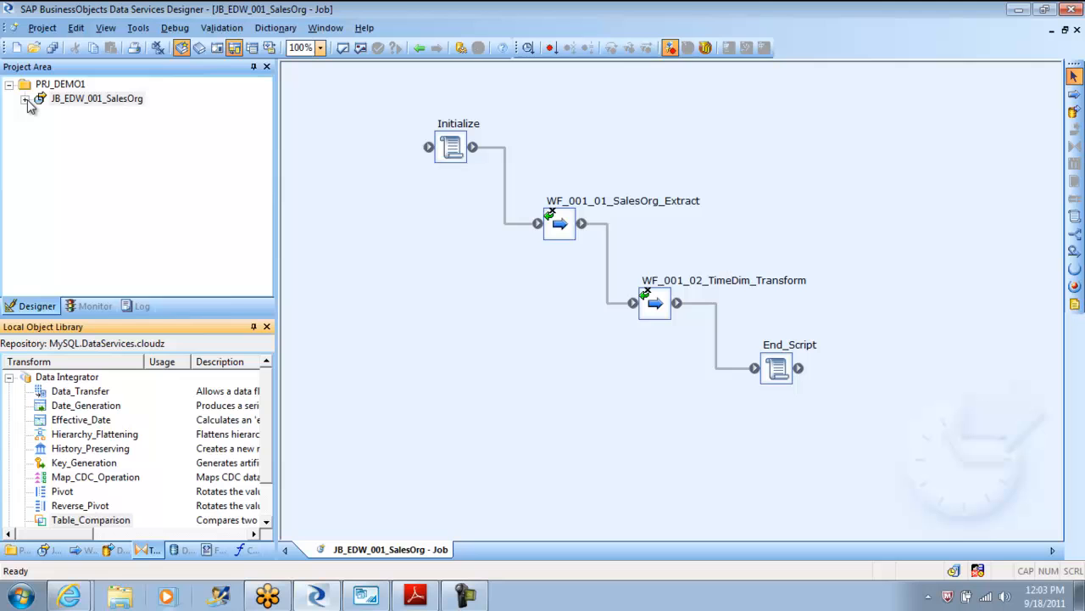
{"action": "mouse_move", "coordinate": [79, 505]}
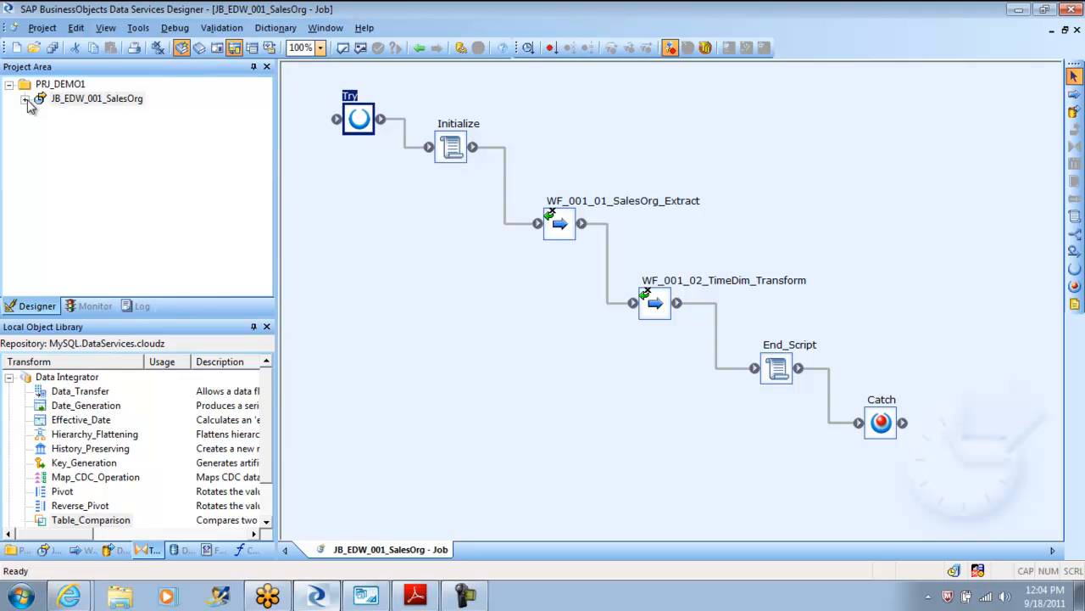
- Place Try before Initialize and Catch after End_Script on the SalesOrg job canvas
{"action": "left_click", "coordinate": [458, 173]}
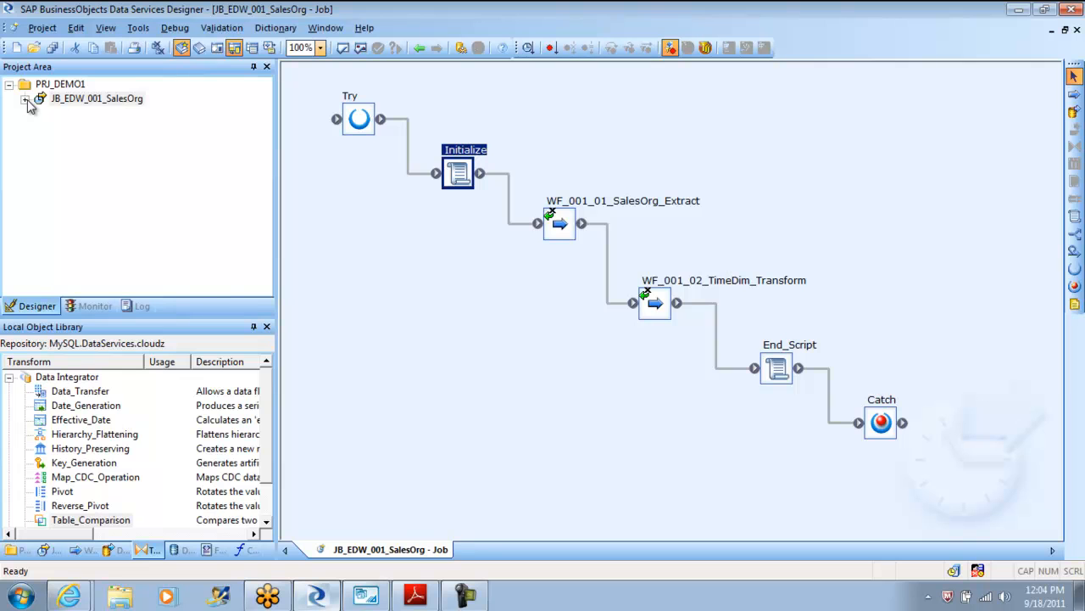
- Rename the copied flow DF_001_03_CustDim_Transform and add it to the TimeDim work flow
{"action": "double_click", "coordinate": [653, 302]}
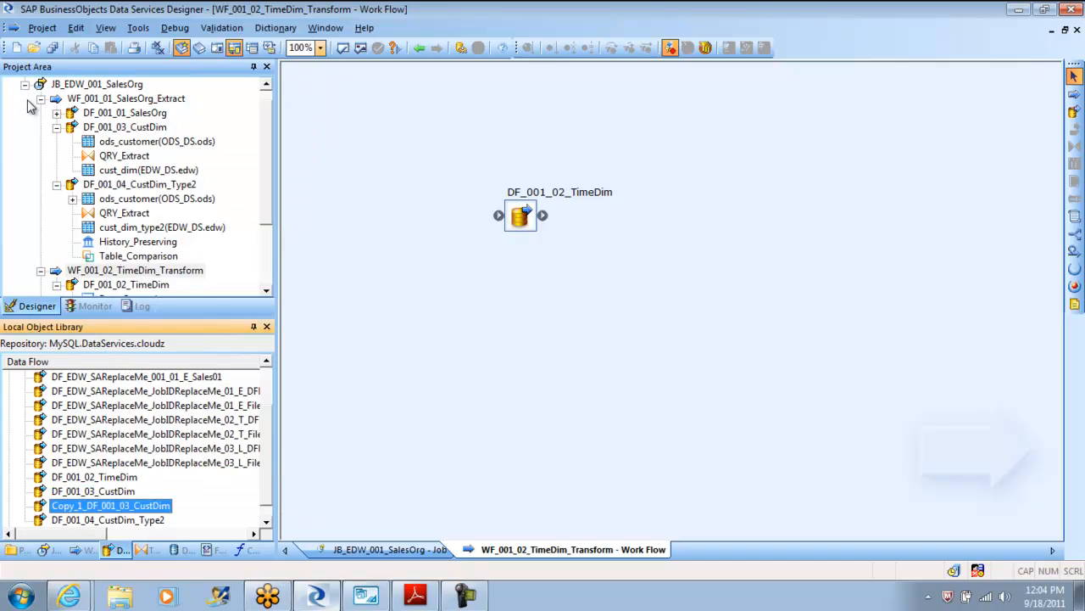
{"action": "right_click", "coordinate": [110, 506]}
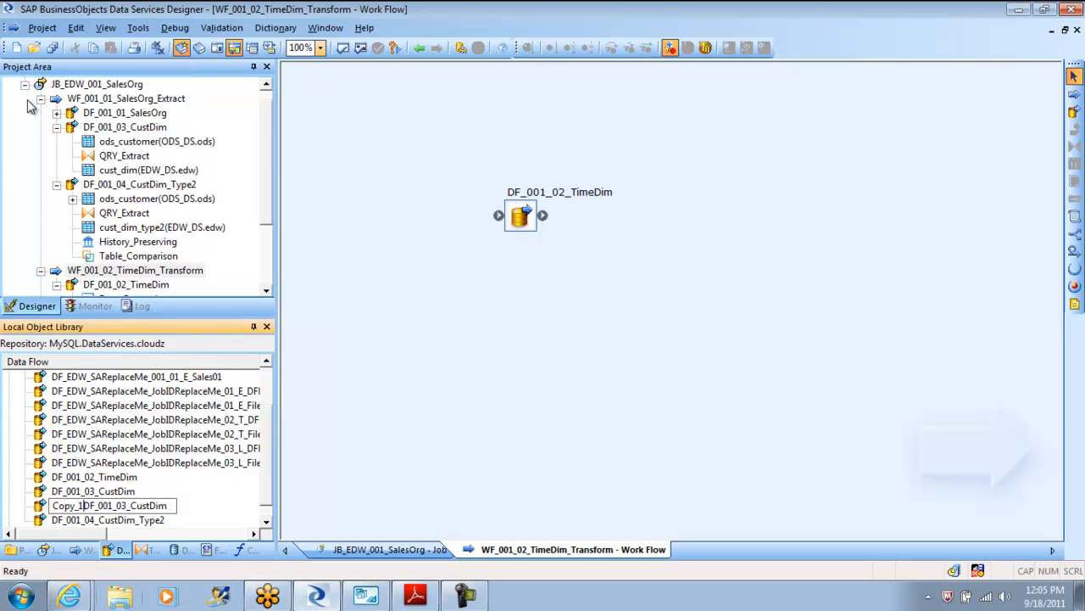
{"action": "type", "text": "DF_001_03_CustDim"}
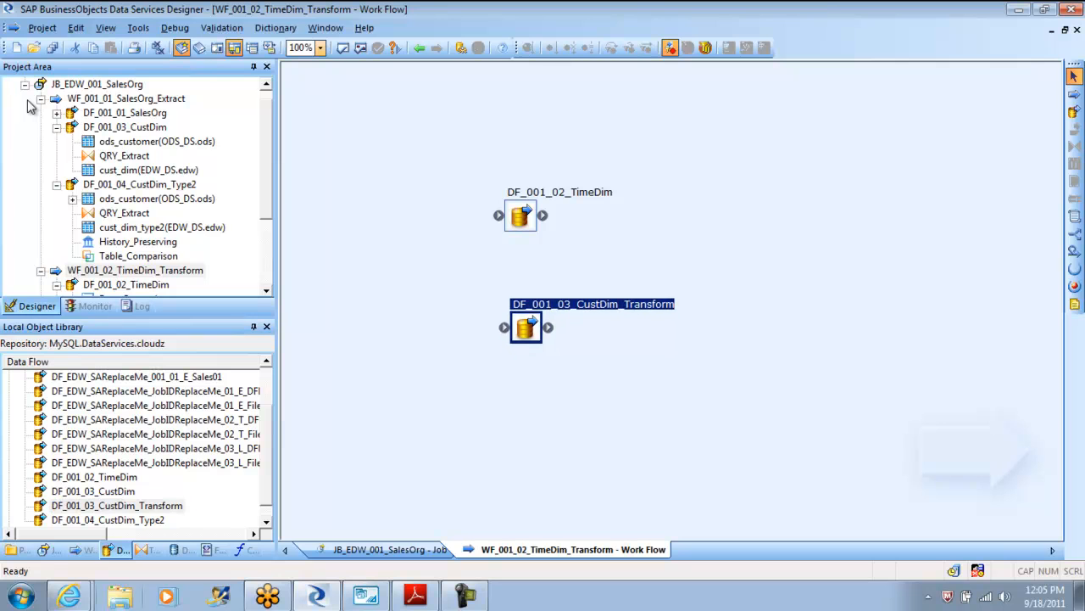
{"action": "left_click_drag", "start_coordinate": [521, 214], "coordinate": [509, 183]}
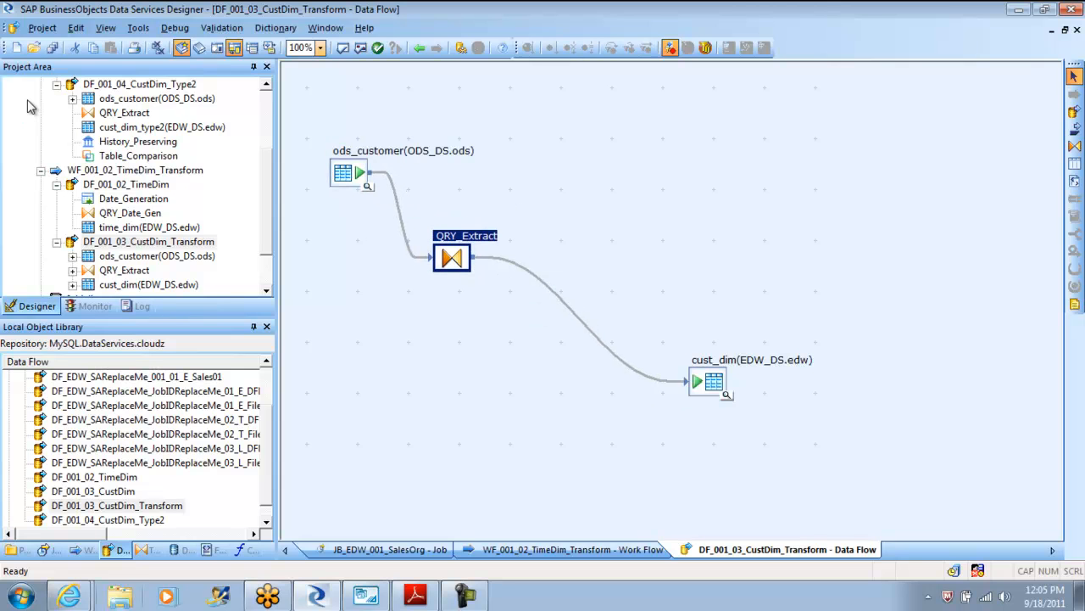
- Replace the QRY_Extract–cust_dim link with a Validation transform between them
{"action": "left_click_drag", "start_coordinate": [451, 258], "coordinate": [470, 258]}
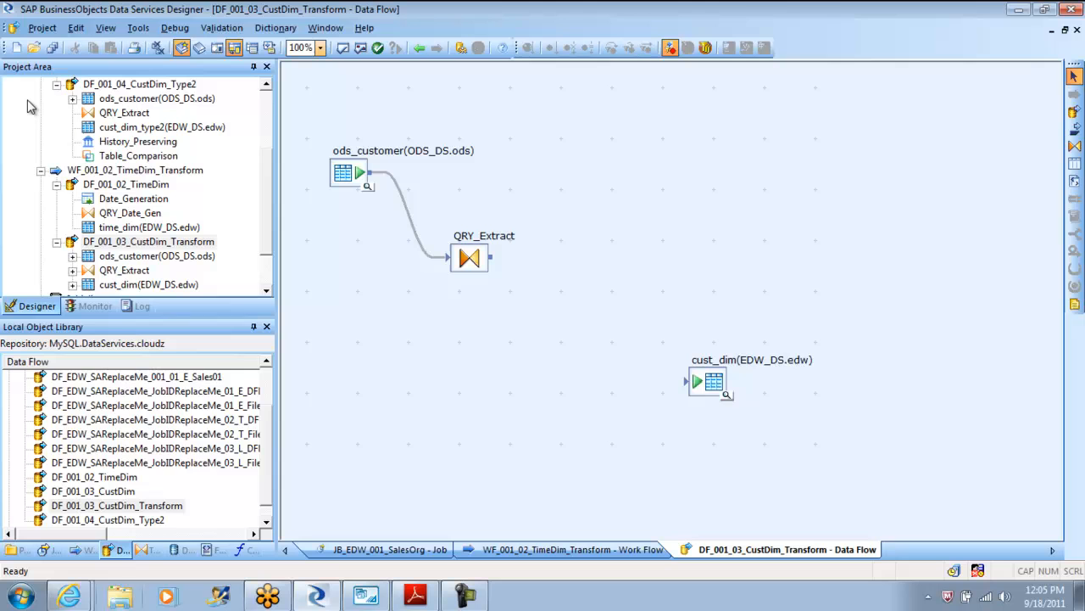
{"action": "left_click", "coordinate": [145, 549]}
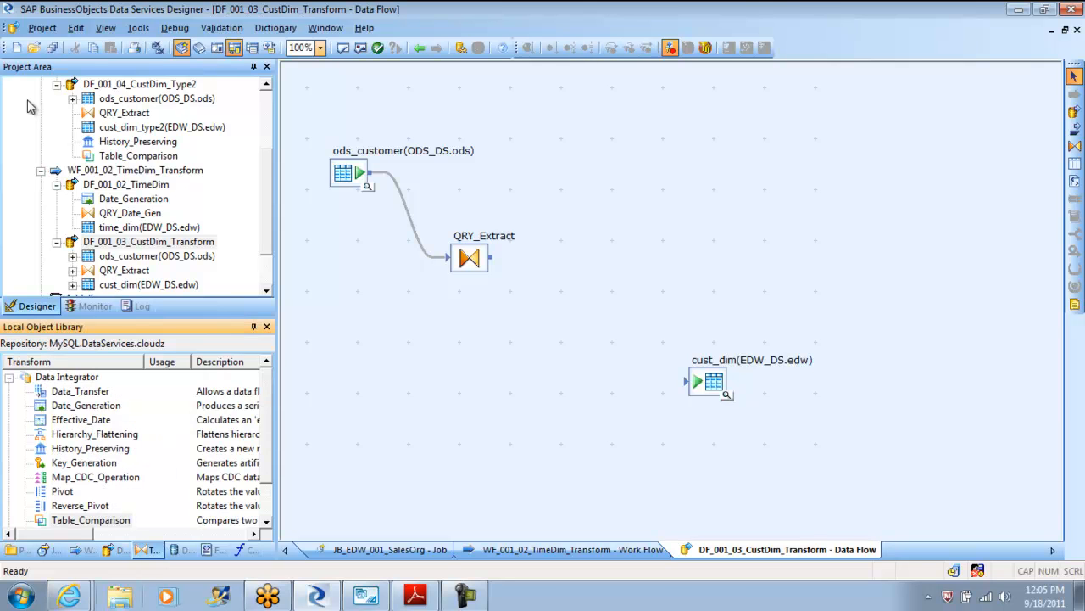
{"action": "mouse_move", "coordinate": [95, 434]}
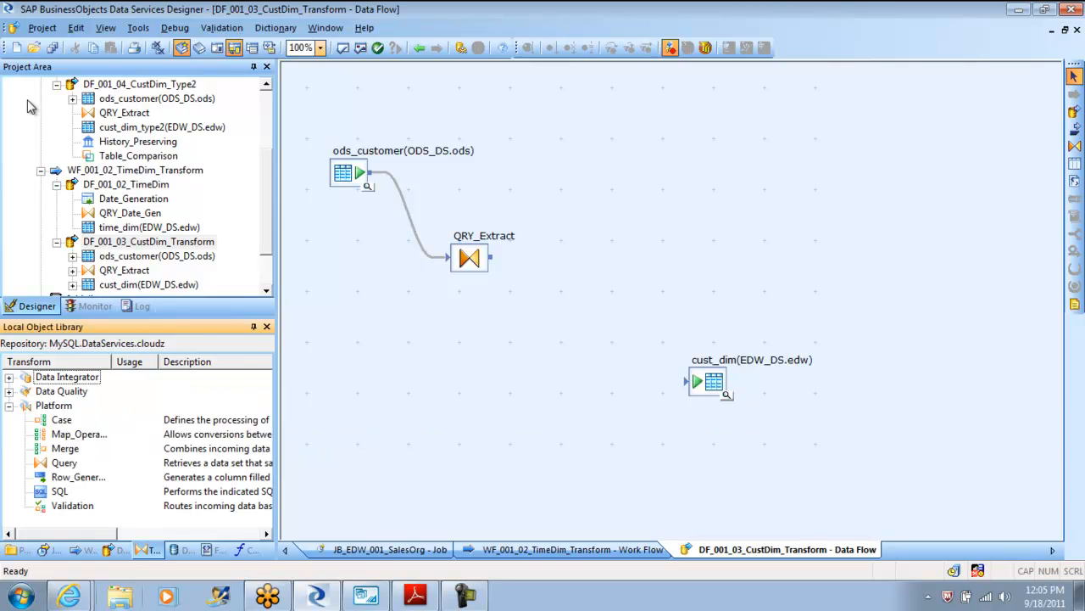
{"action": "left_click", "coordinate": [71, 506]}
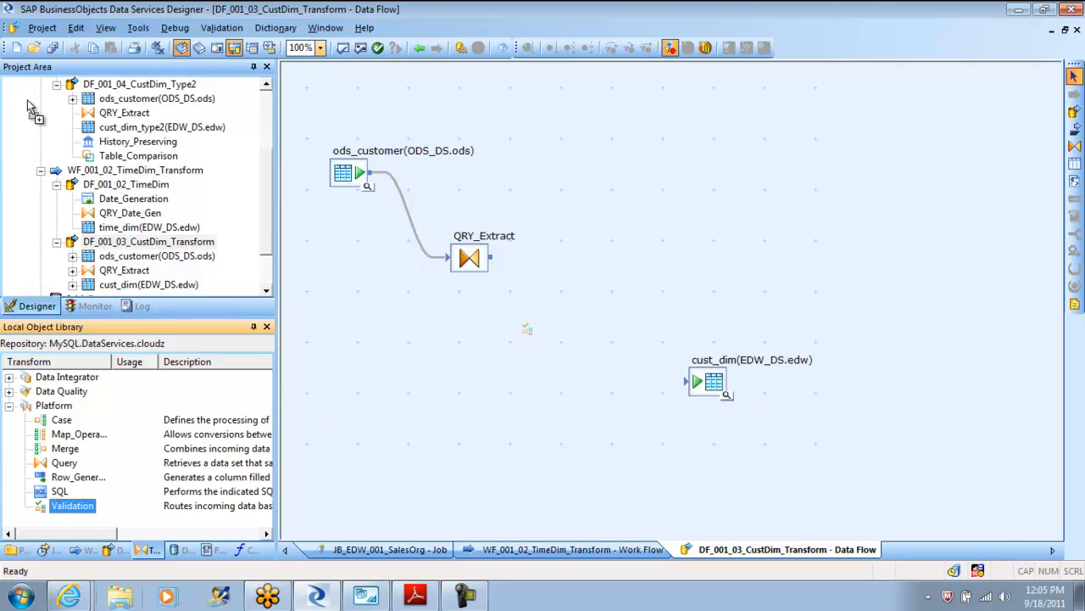
{"action": "left_click_drag", "start_coordinate": [71, 505], "coordinate": [594, 319]}
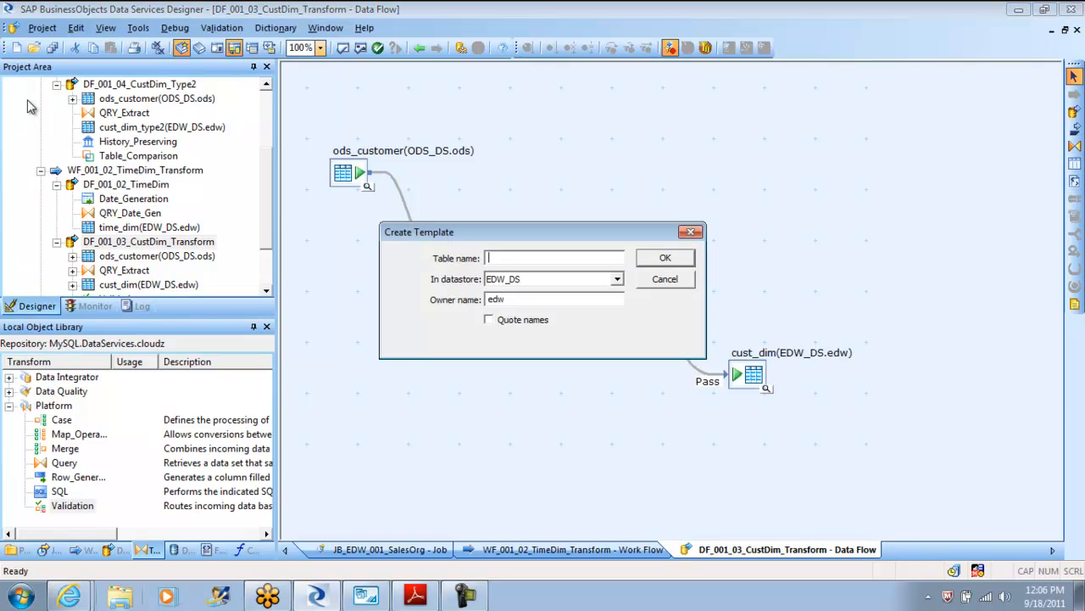
- Create template table Rej_Cust_Dim in EDW_DS for the Validation Fail output
{"action": "type", "text": "Rej_Cust_Dim"}
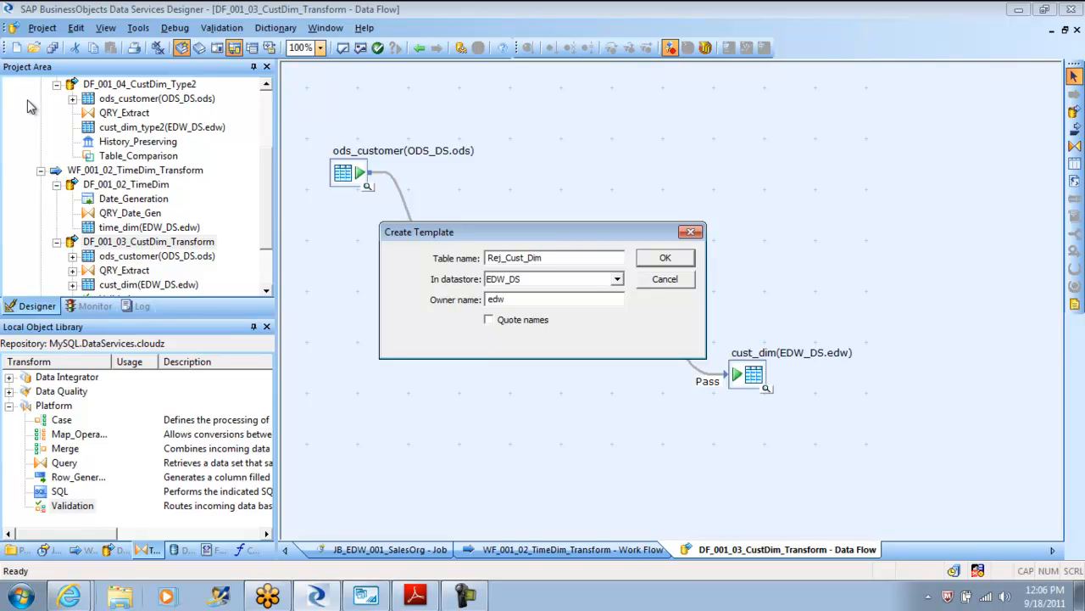
{"action": "left_click", "coordinate": [664, 257]}
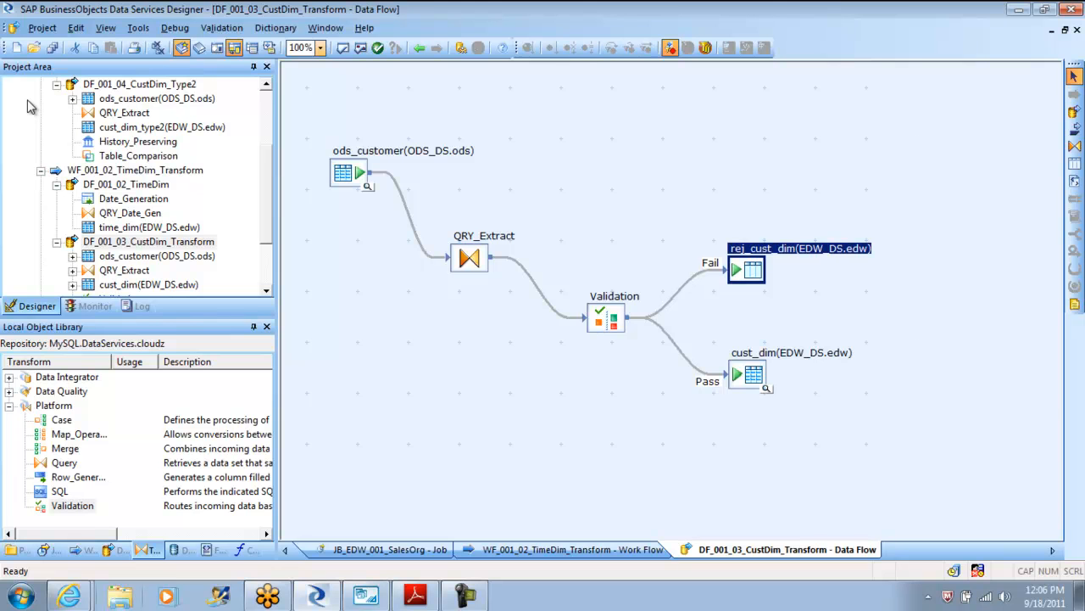
- Try a validation rule on the Zip column, then turn it off again
{"action": "double_click", "coordinate": [606, 318]}
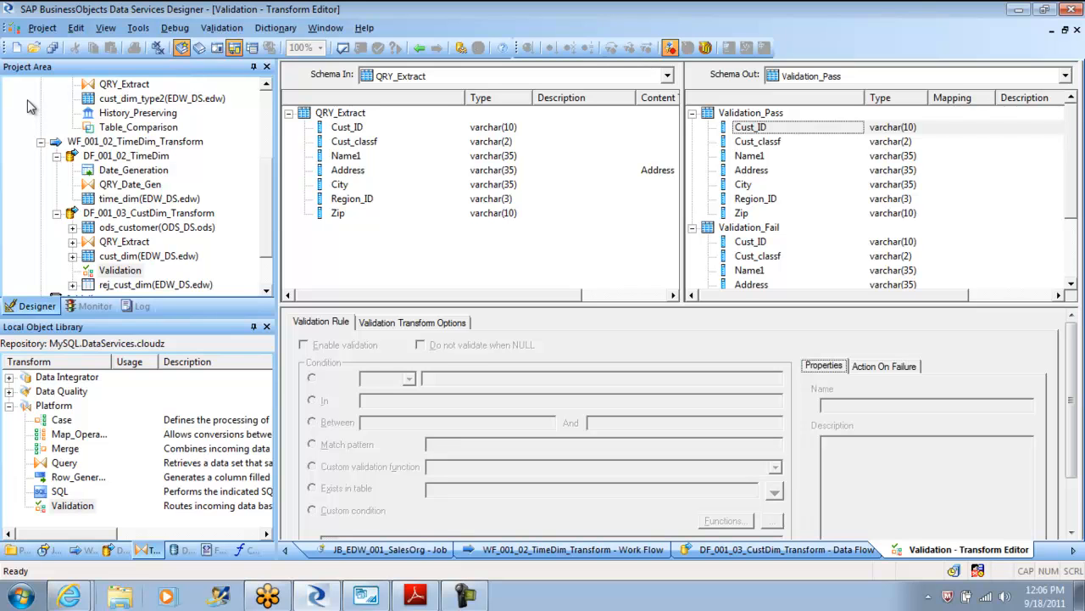
{"action": "left_click", "coordinate": [338, 214]}
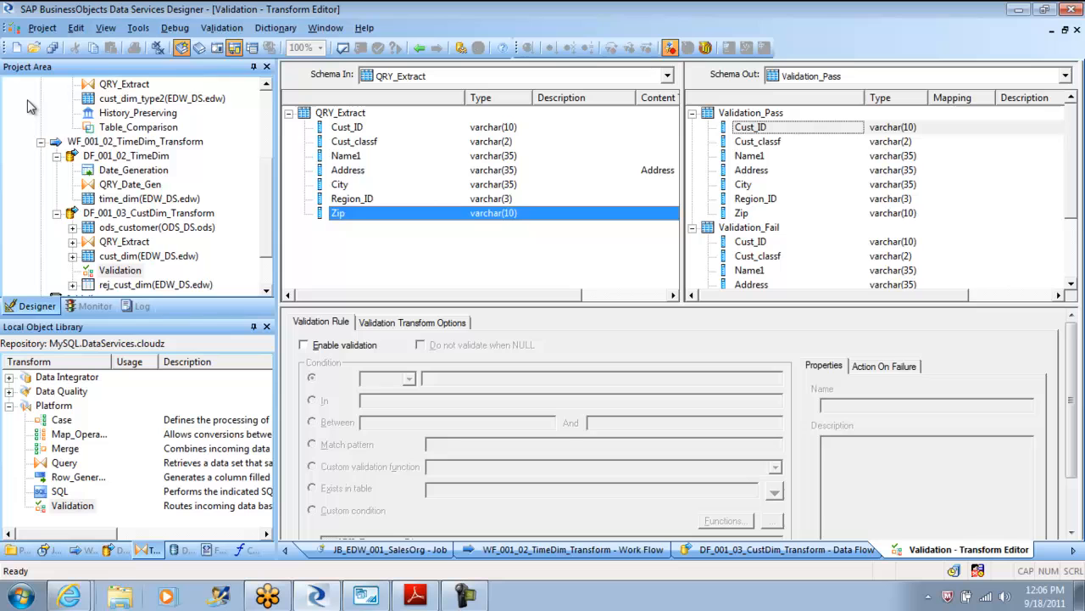
{"action": "left_click", "coordinate": [302, 346]}
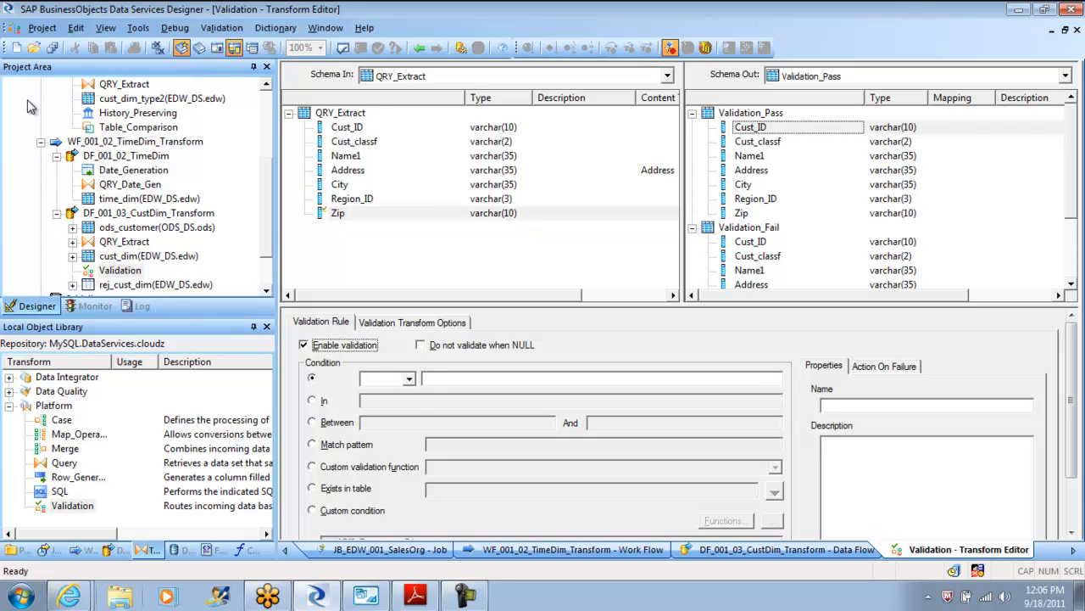
{"action": "left_click", "coordinate": [409, 379]}
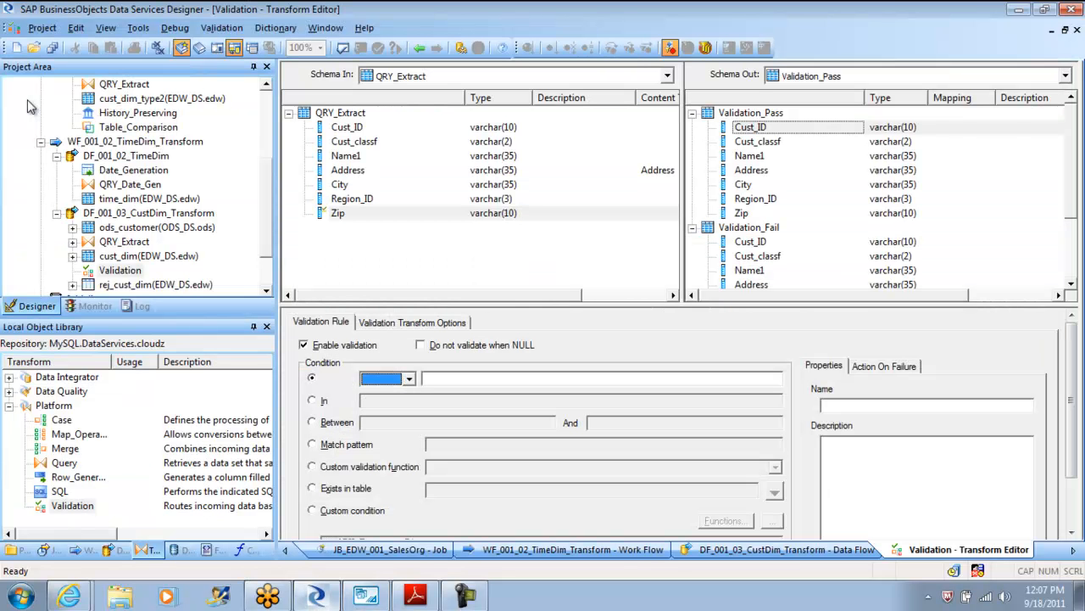
{"action": "left_click", "coordinate": [353, 198]}
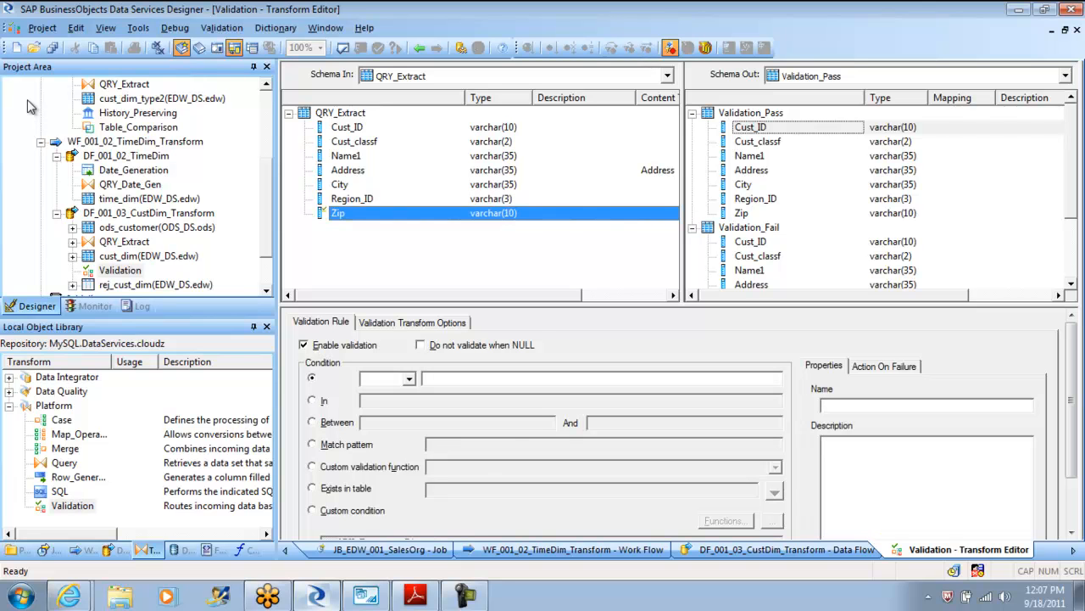
{"action": "left_click", "coordinate": [302, 346]}
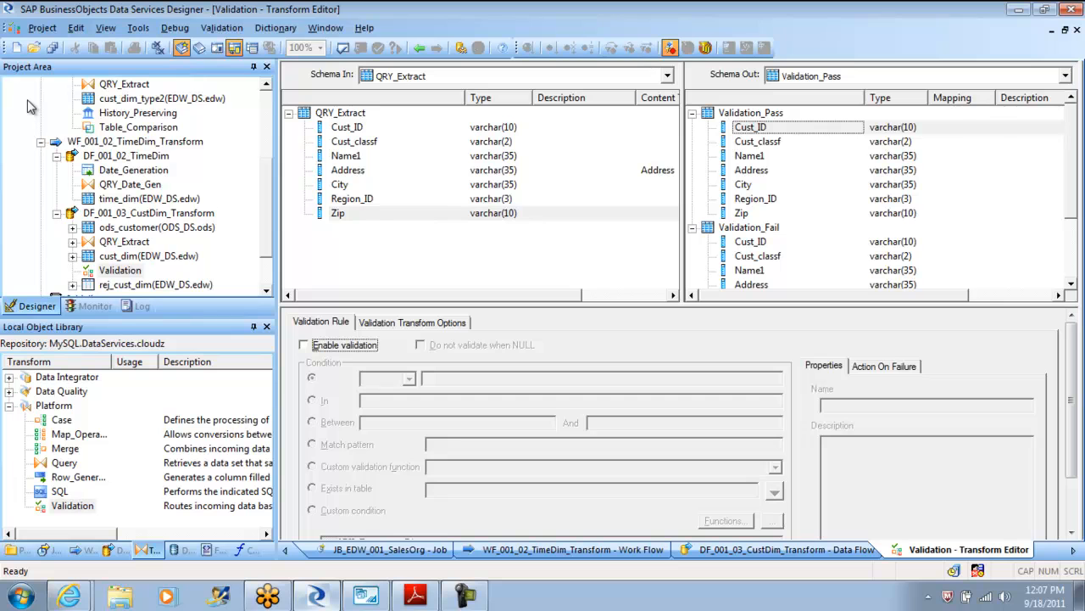
{"action": "left_click", "coordinate": [353, 199]}
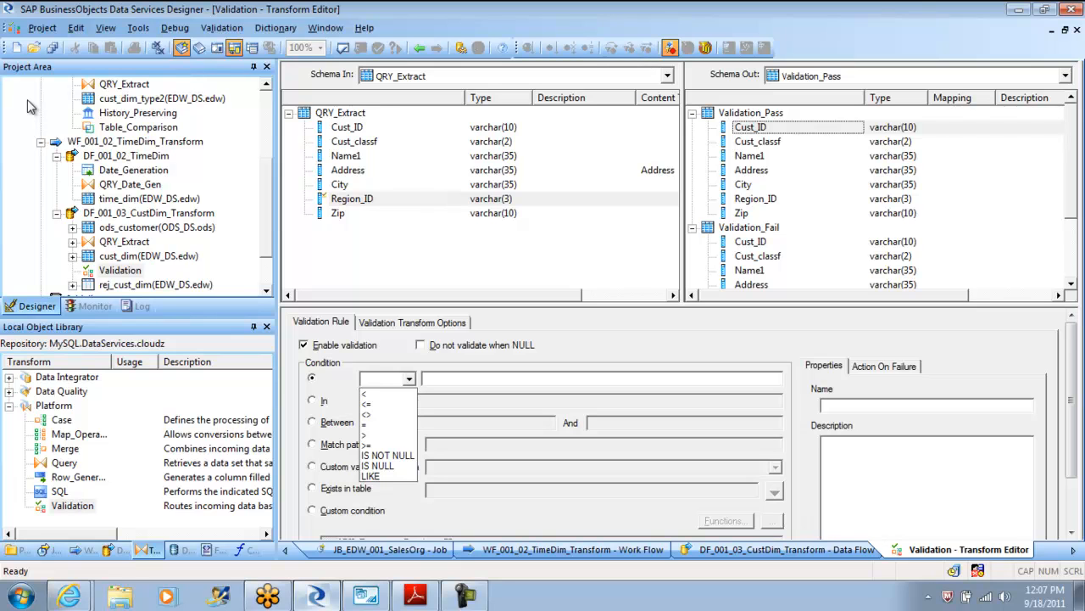
- Define a Region_ID validation rule that sends failing rows to the Fail output
{"action": "left_click", "coordinate": [370, 394]}
{"action": "type", "text": "3"}
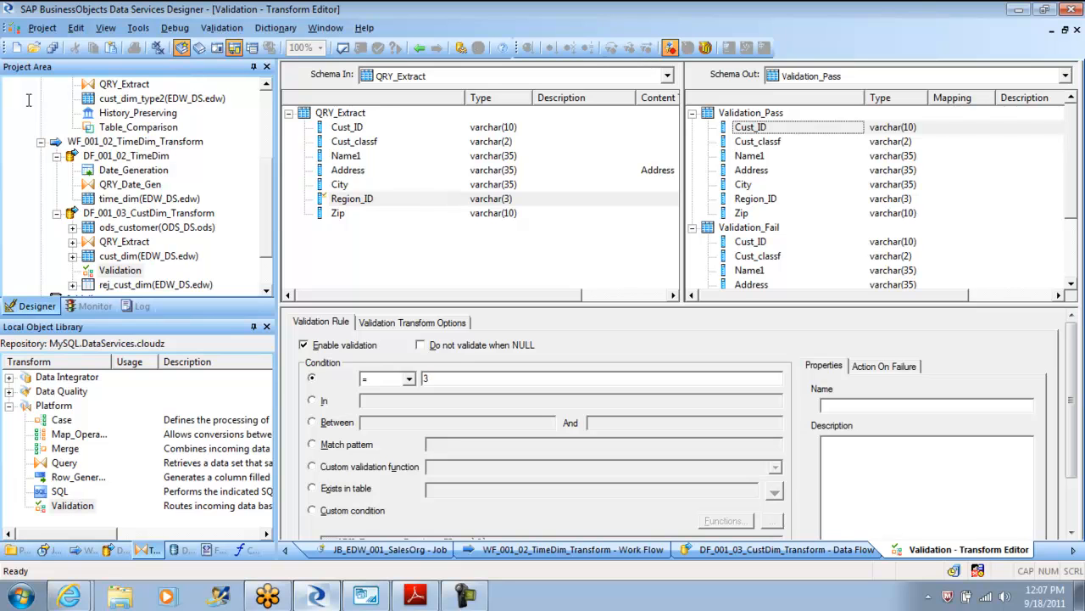
{"action": "left_click", "coordinate": [885, 366]}
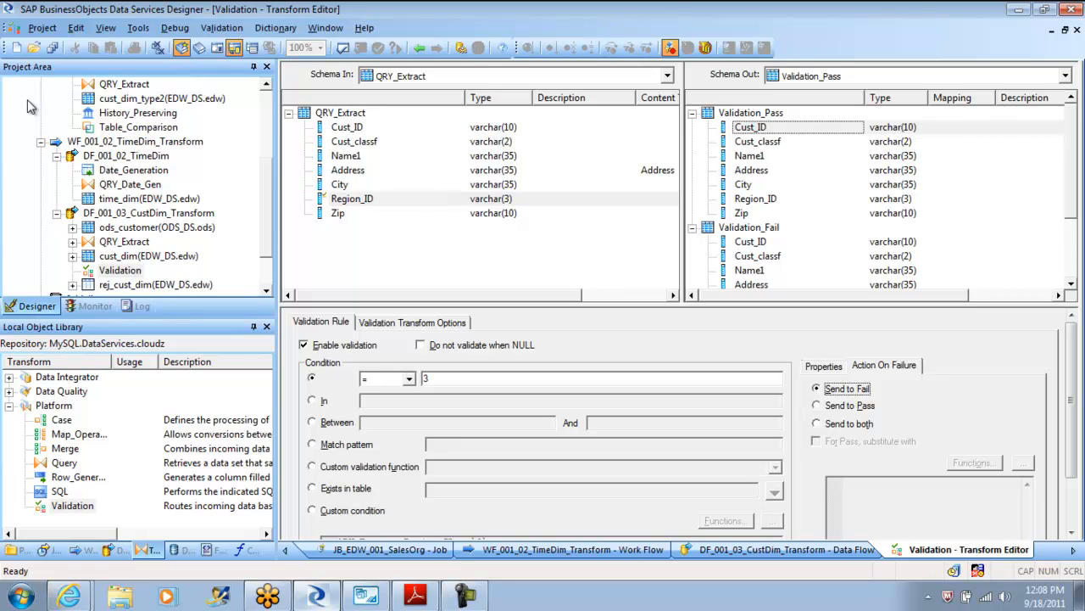
{"action": "left_click", "coordinate": [421, 345]}
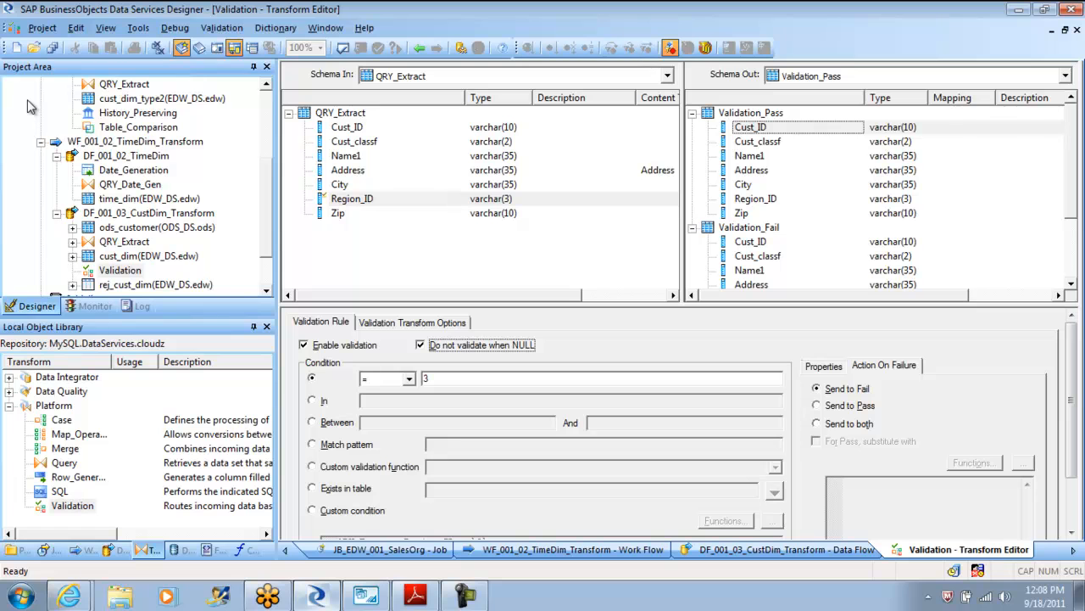
{"action": "left_click", "coordinate": [780, 550]}
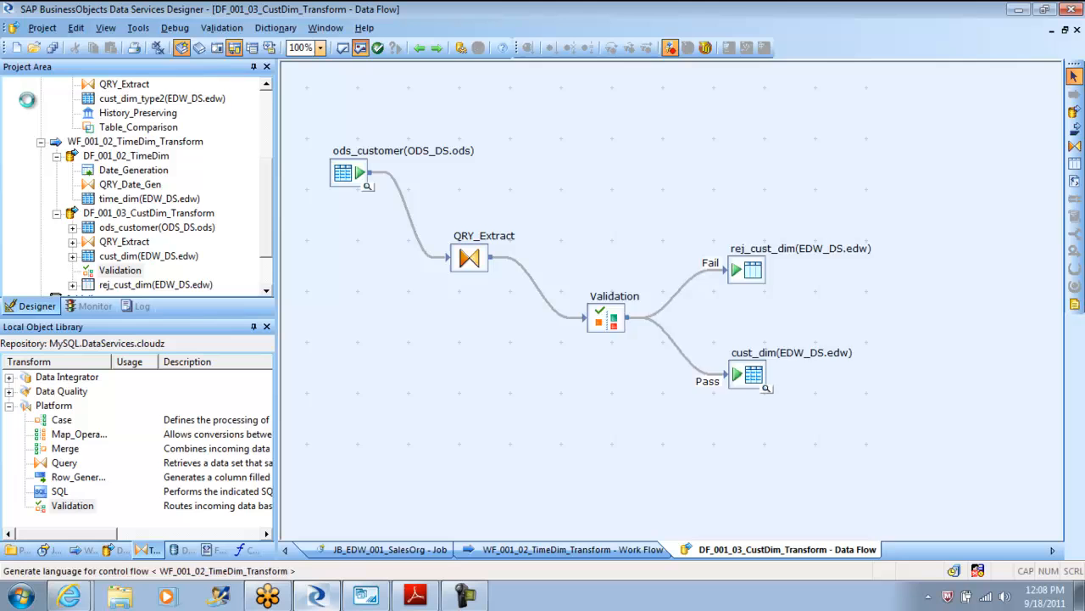
- Validate the CustDim data flow, then save and execute the JB_EDW_001_SalesOrg job
{"action": "left_click", "coordinate": [376, 48]}
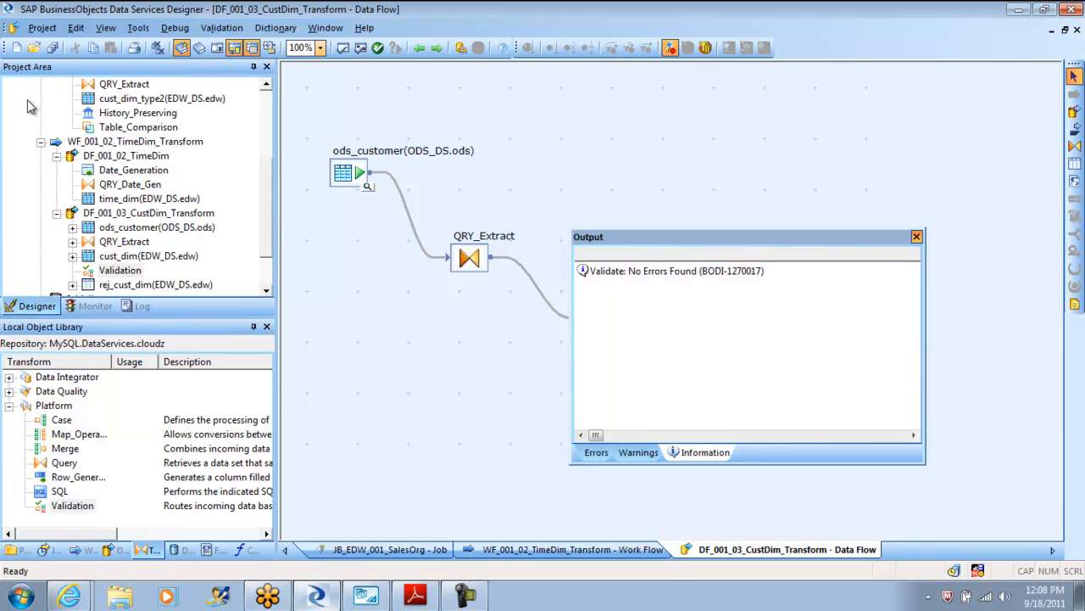
{"action": "left_click", "coordinate": [916, 236]}
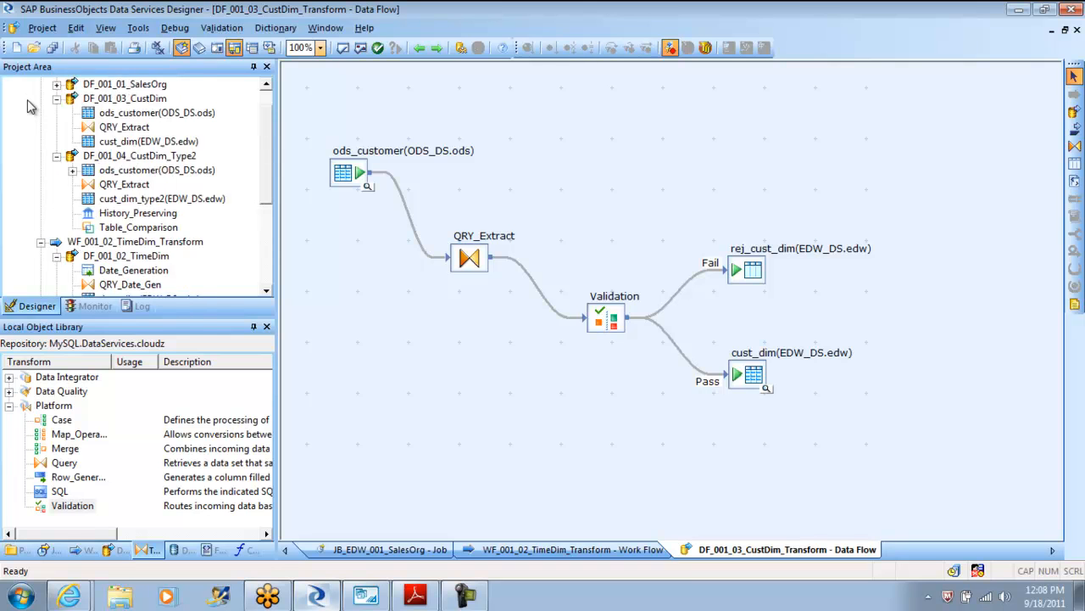
{"action": "right_click", "coordinate": [94, 113]}
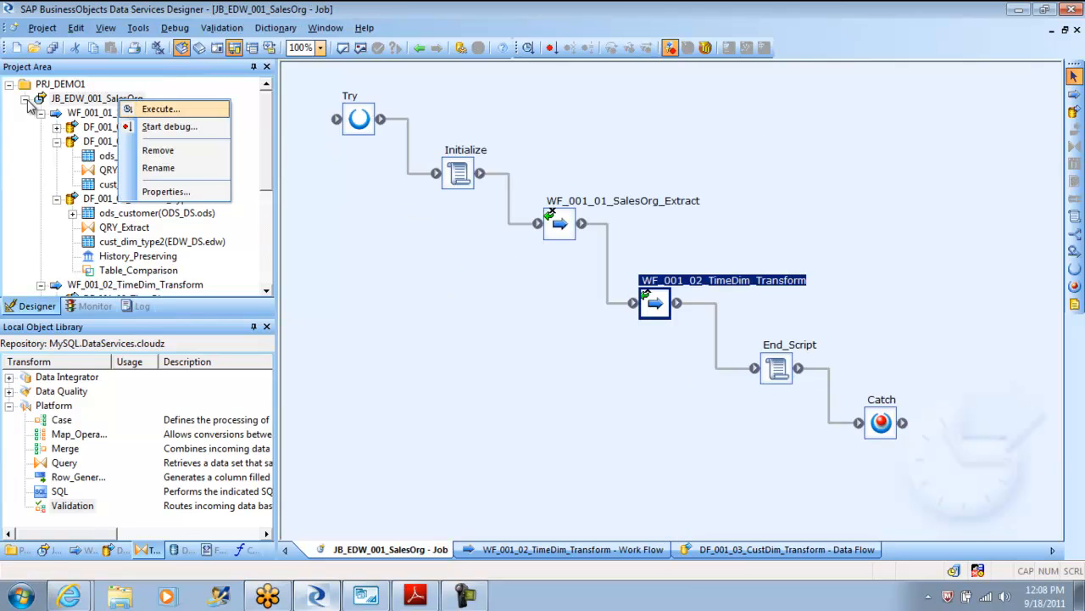
{"action": "left_click", "coordinate": [160, 109]}
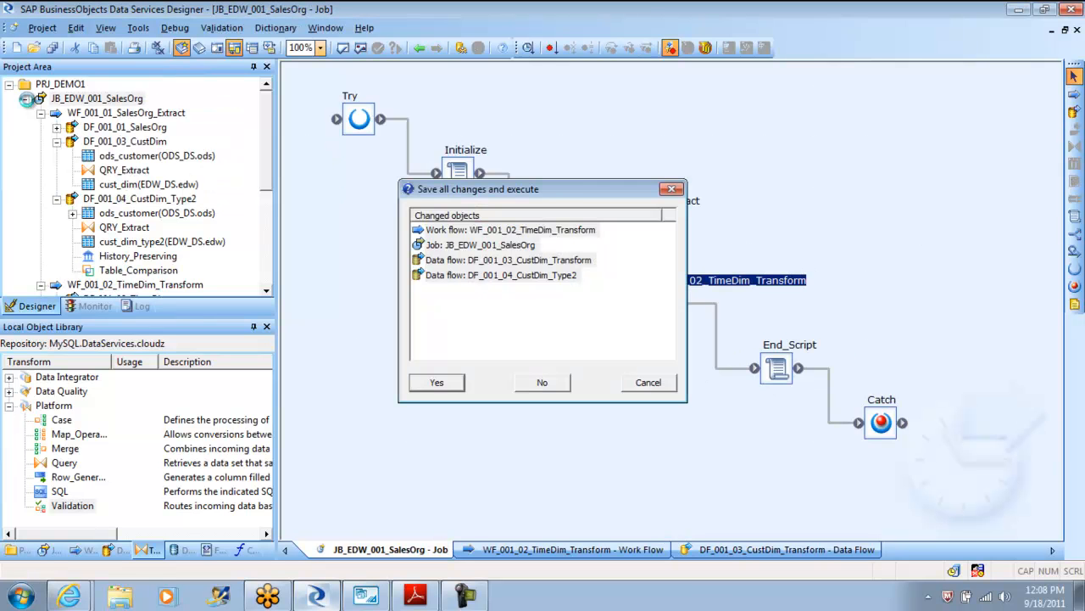
{"action": "left_click", "coordinate": [435, 383]}
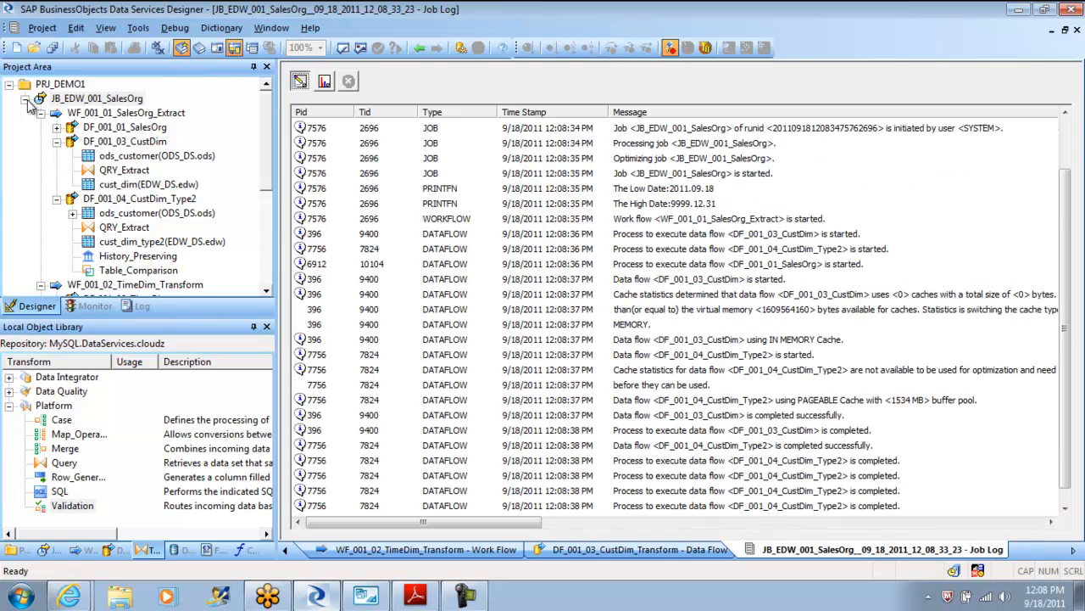
- Review the job log and its monitor's per-path row counts for pass and fail outputs
{"action": "scroll", "scroll_direction": "down", "scroll_amount": 3}
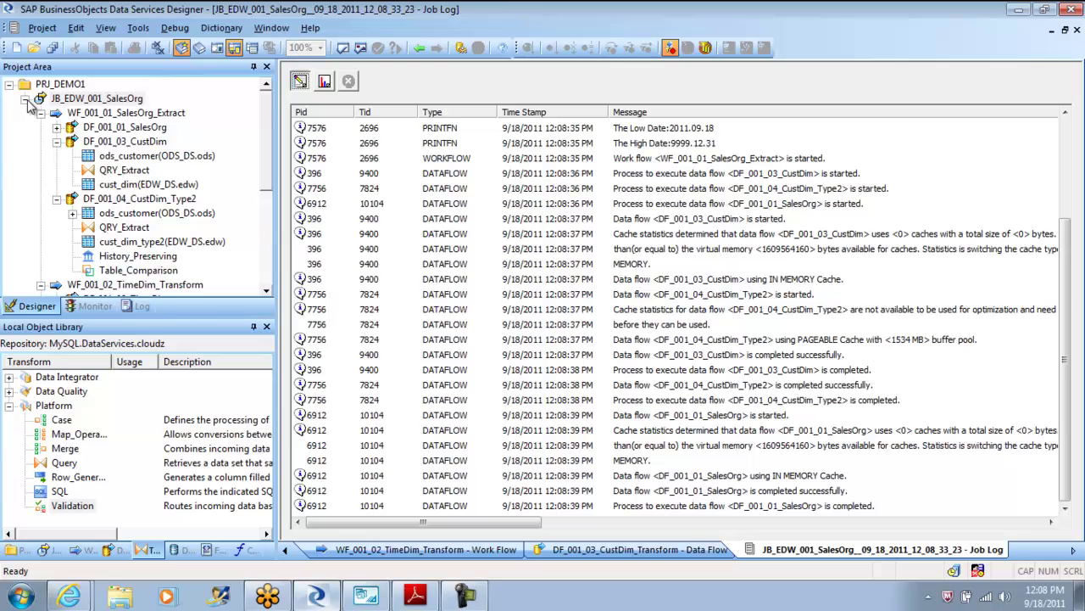
{"action": "scroll", "scroll_direction": "down", "scroll_amount": 3}
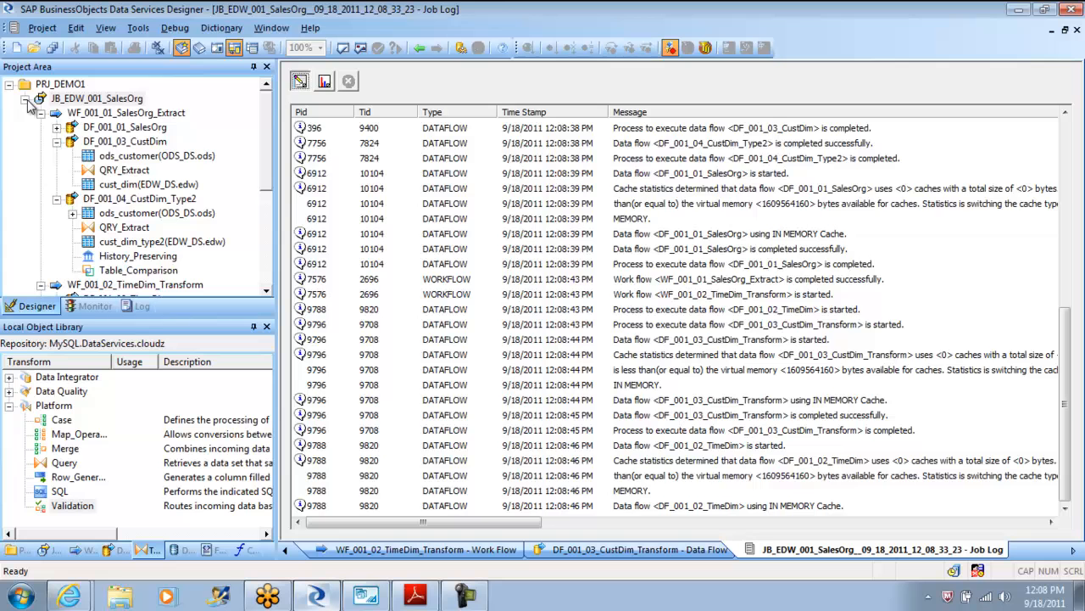
{"action": "left_click", "coordinate": [322, 81]}
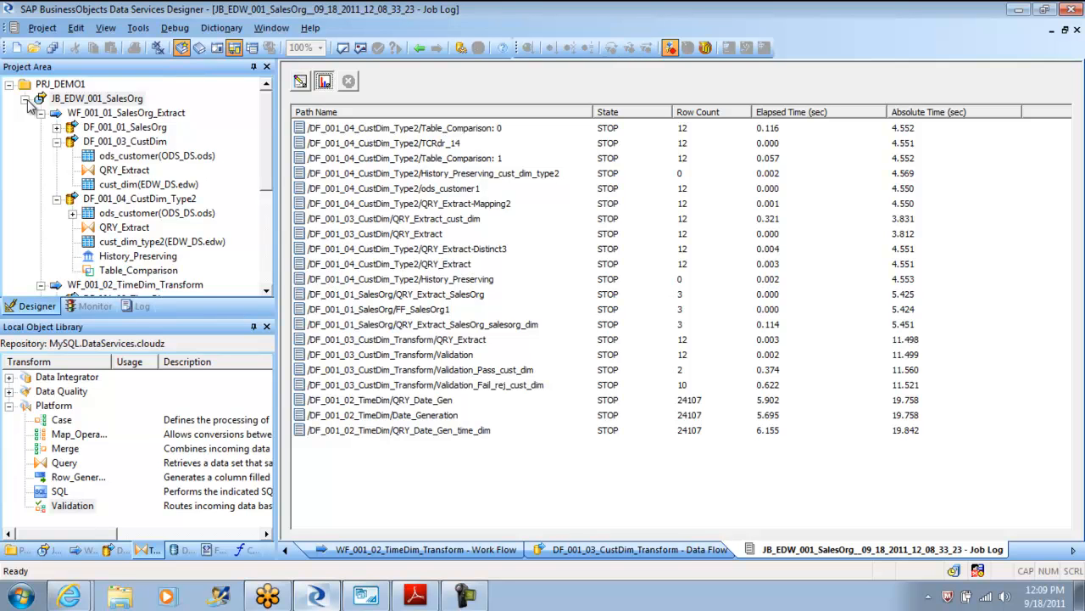
{"action": "mouse_move", "coordinate": [416, 47]}
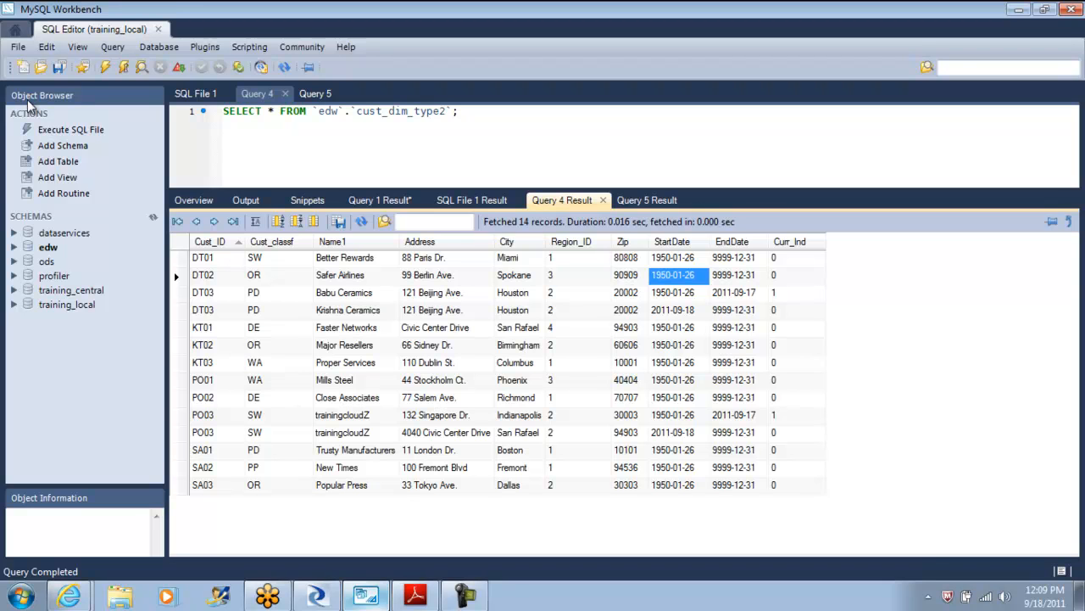
- Fetch the rows of edw.cust_dim in MySQL Workbench
{"action": "left_click", "coordinate": [194, 200]}
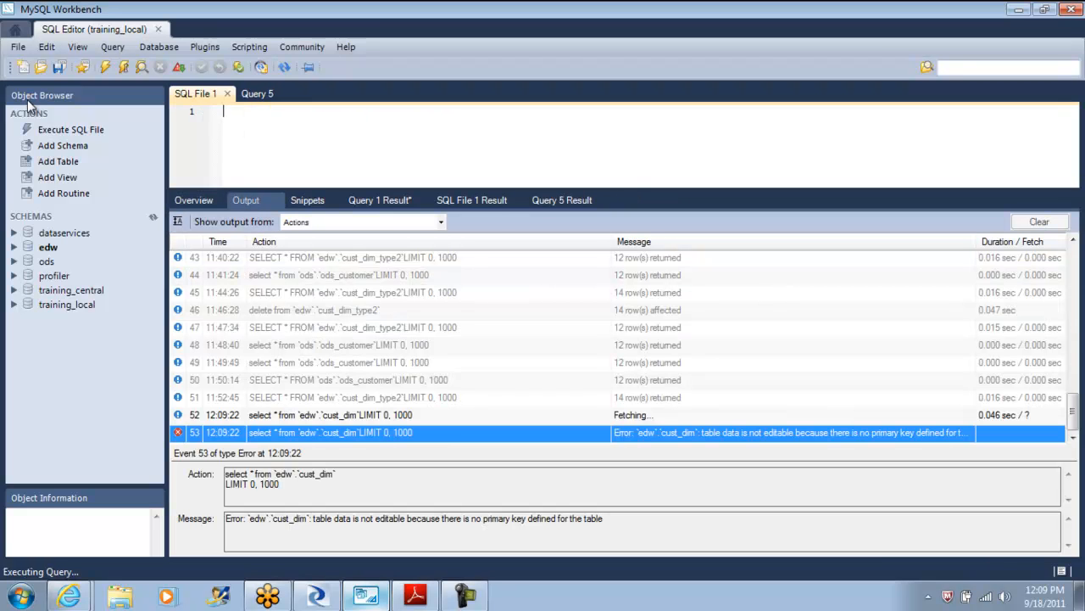
{"action": "left_click", "coordinate": [193, 200]}
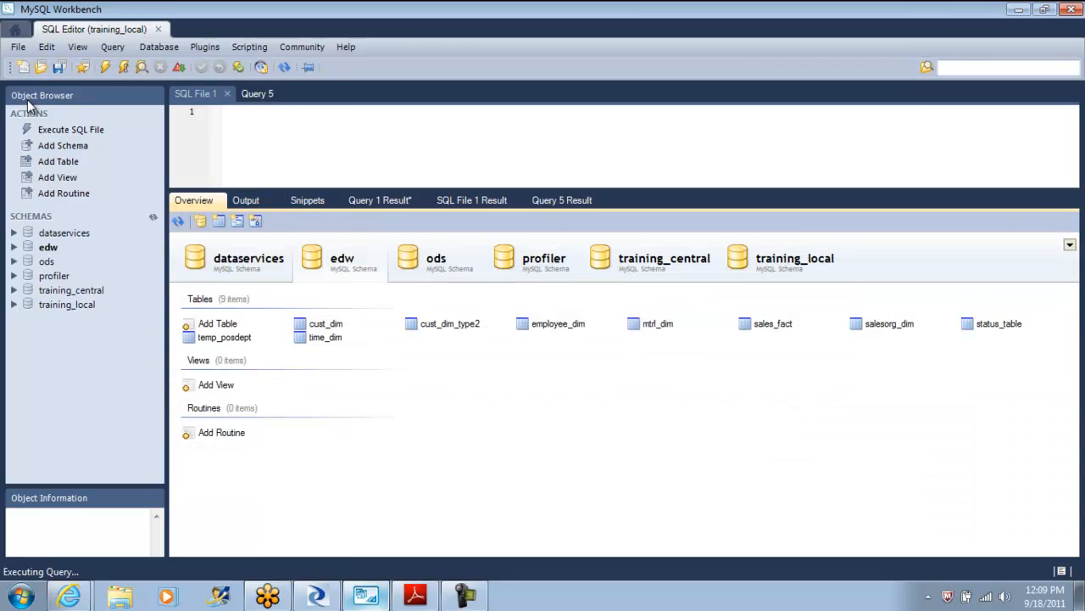
{"action": "right_click", "coordinate": [319, 322]}
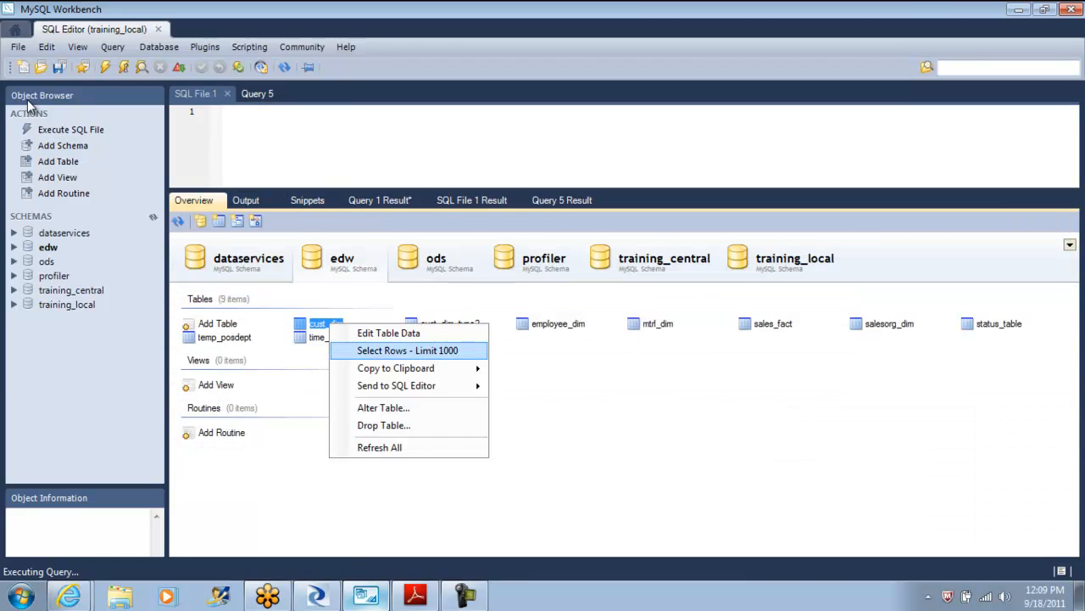
{"action": "left_click", "coordinate": [407, 350]}
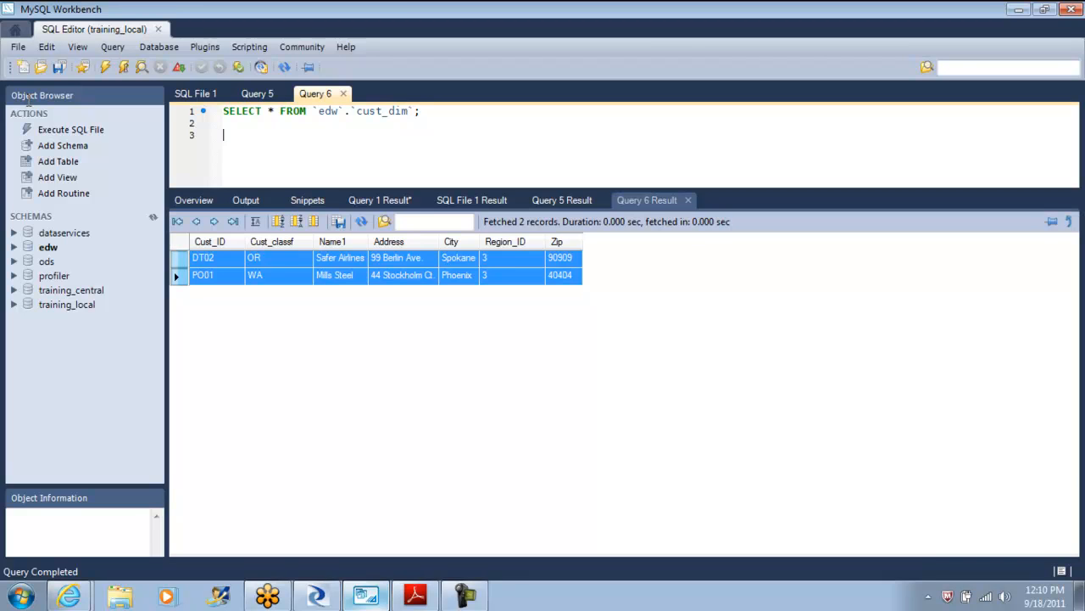
- Query Select * from edw.rej_cust_dim; to list the rejected rows
{"action": "type", "text": "Select"}
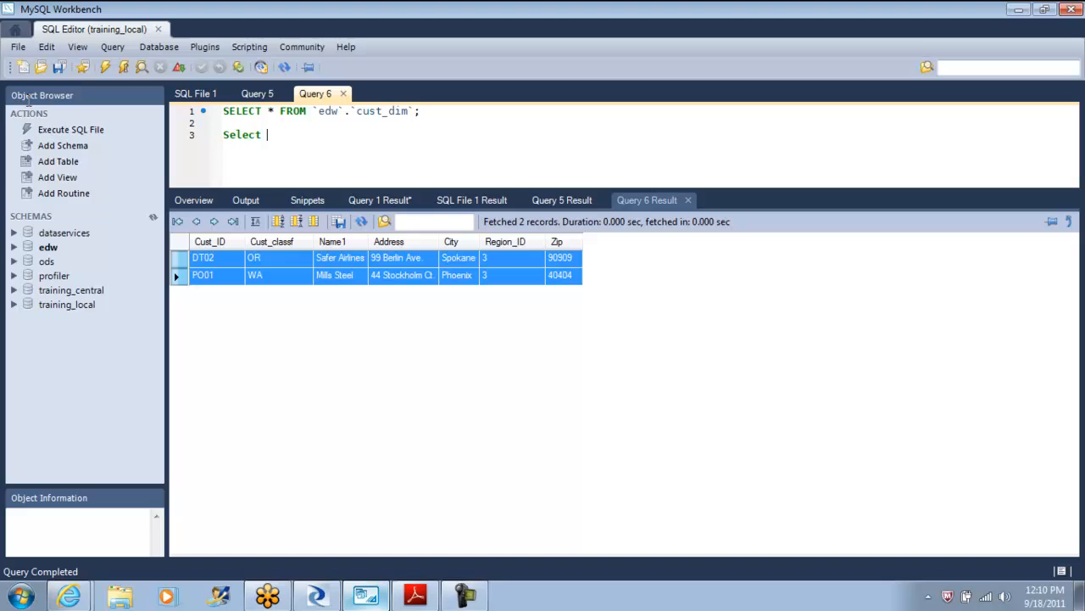
{"action": "type", "text": "* fro"}
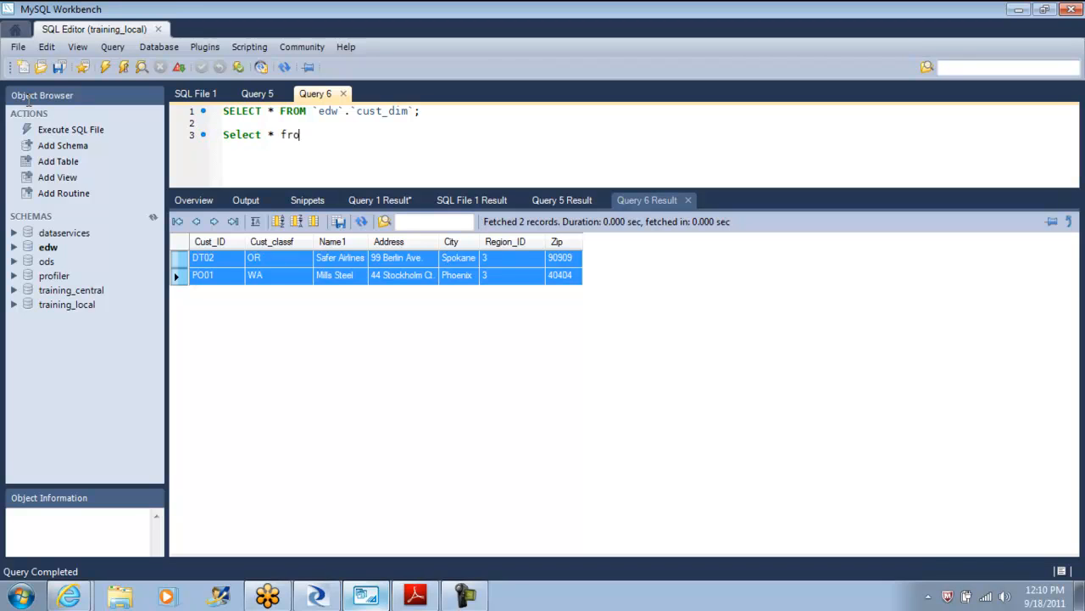
{"action": "type", "text": "m edw"}
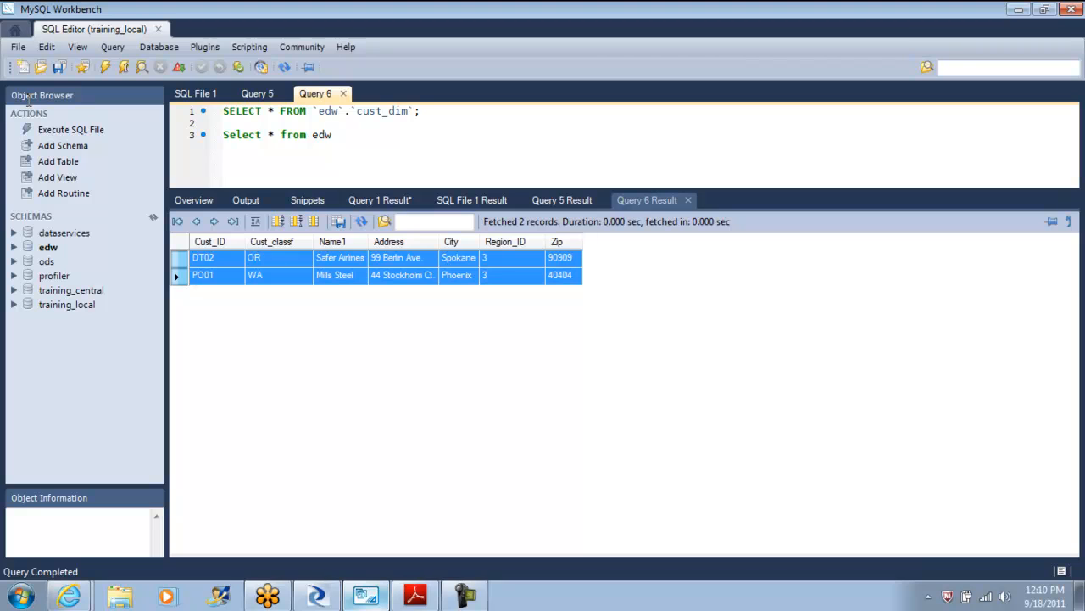
{"action": "type", "text": ".cus"}
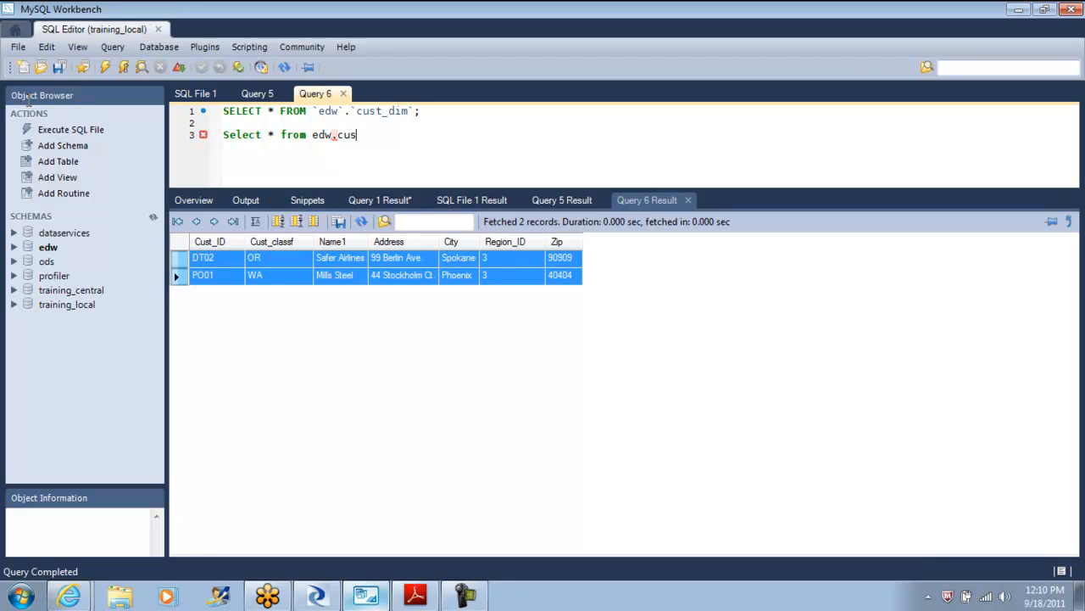
{"action": "type", "text": "t_d"}
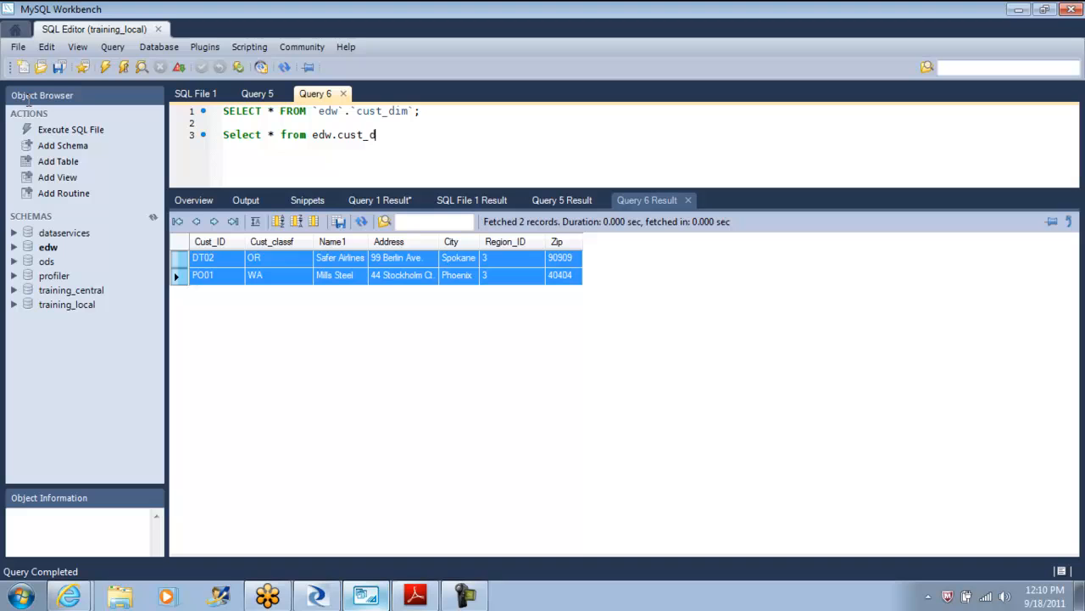
{"action": "key", "text": "BackSpace"}
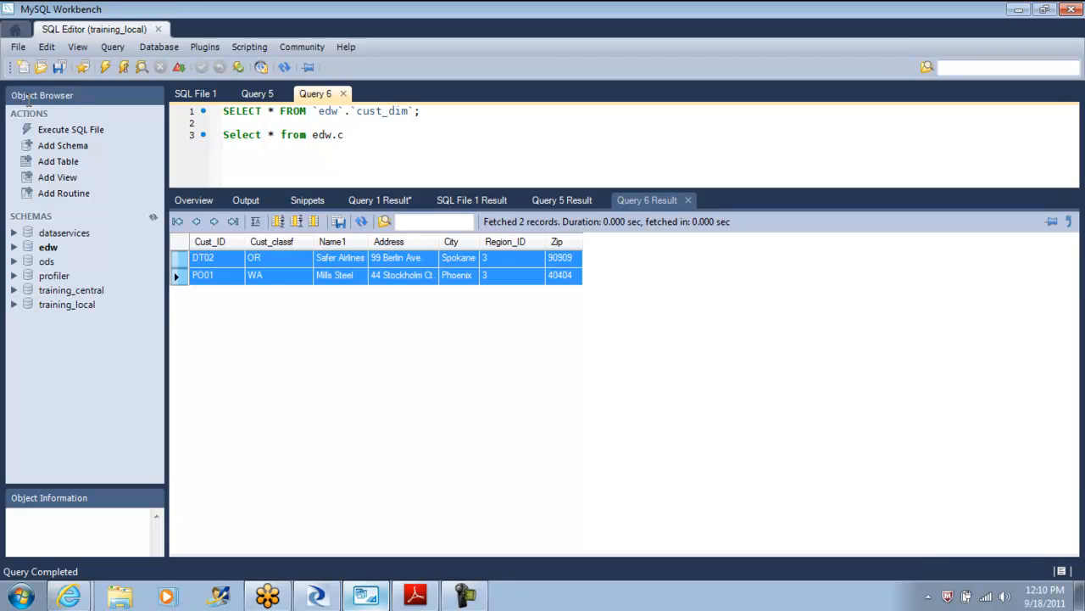
{"action": "type", "text": "rej"}
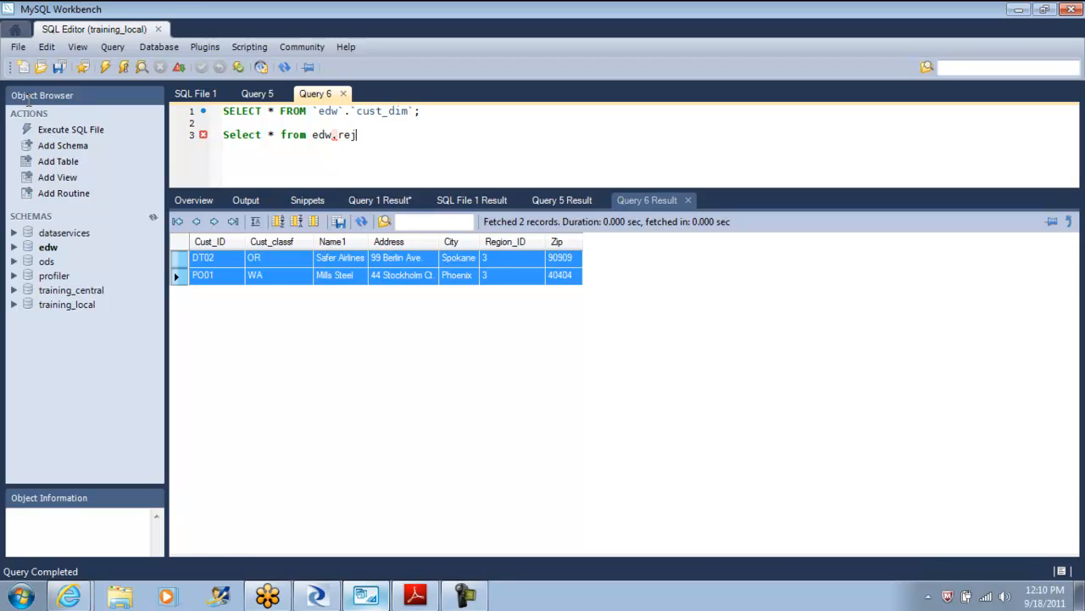
{"action": "type", "text": "_cus"}
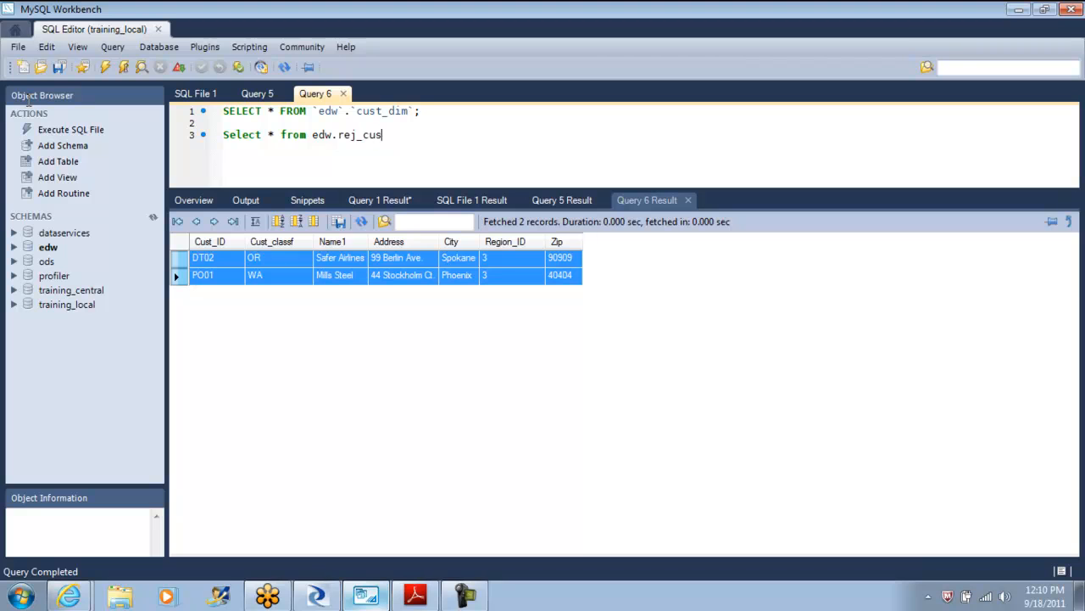
{"action": "type", "text": "d"}
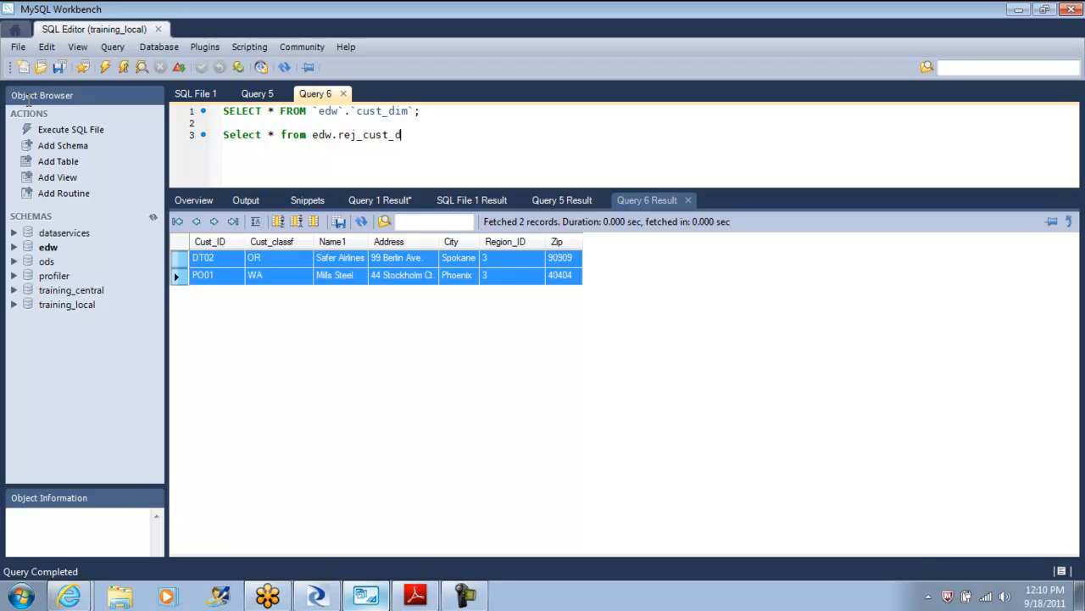
{"action": "type", "text": "im;"}
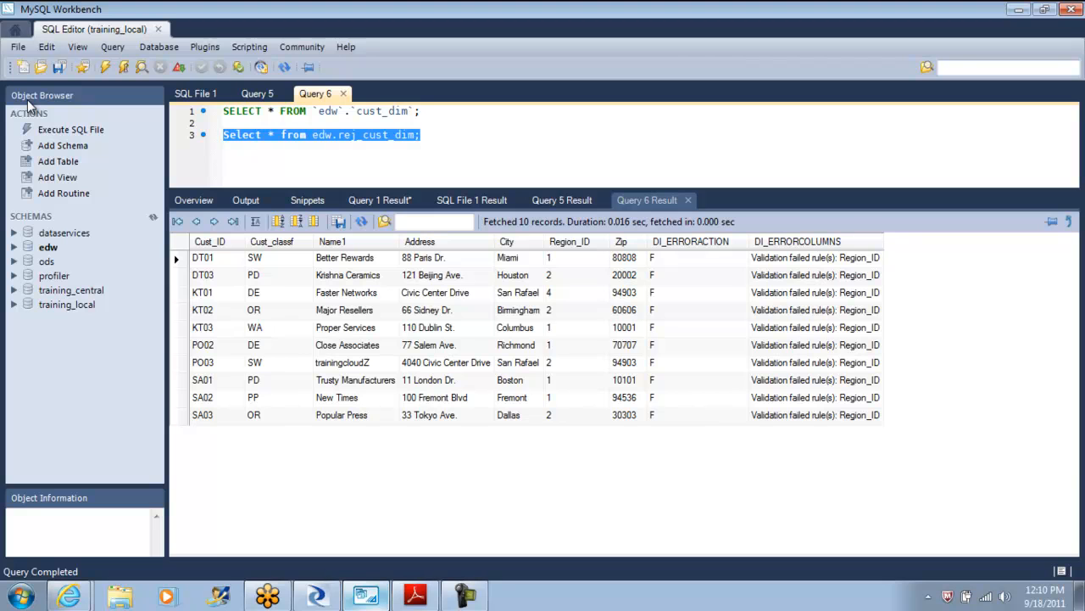
- Inspect the Region_ID values of rejected rows and return to Data Services Designer
{"action": "left_click", "coordinate": [573, 275]}
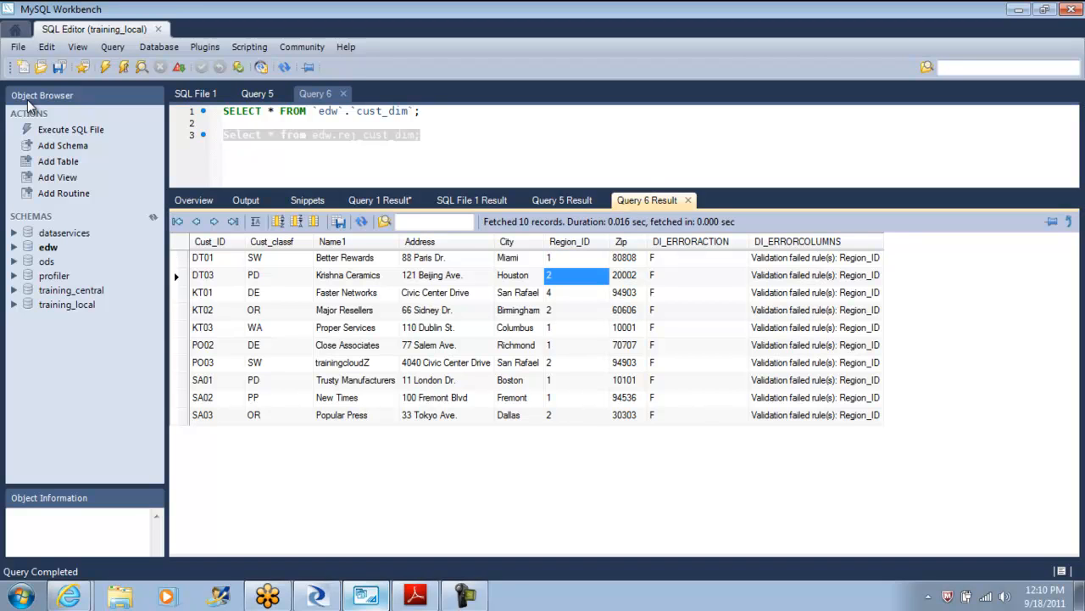
{"action": "left_click", "coordinate": [575, 292]}
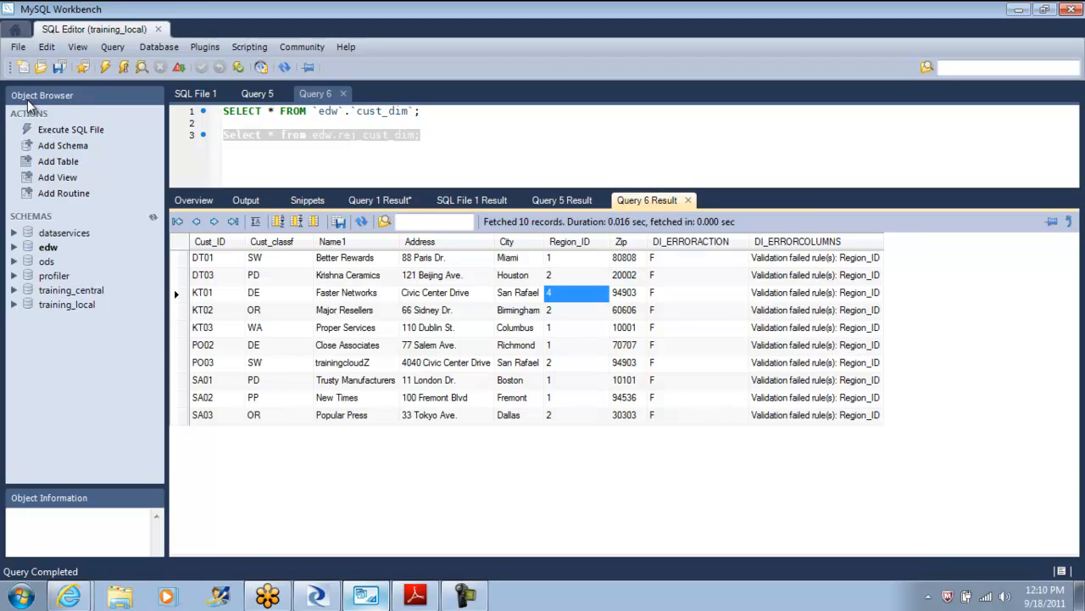
{"action": "left_click", "coordinate": [816, 258]}
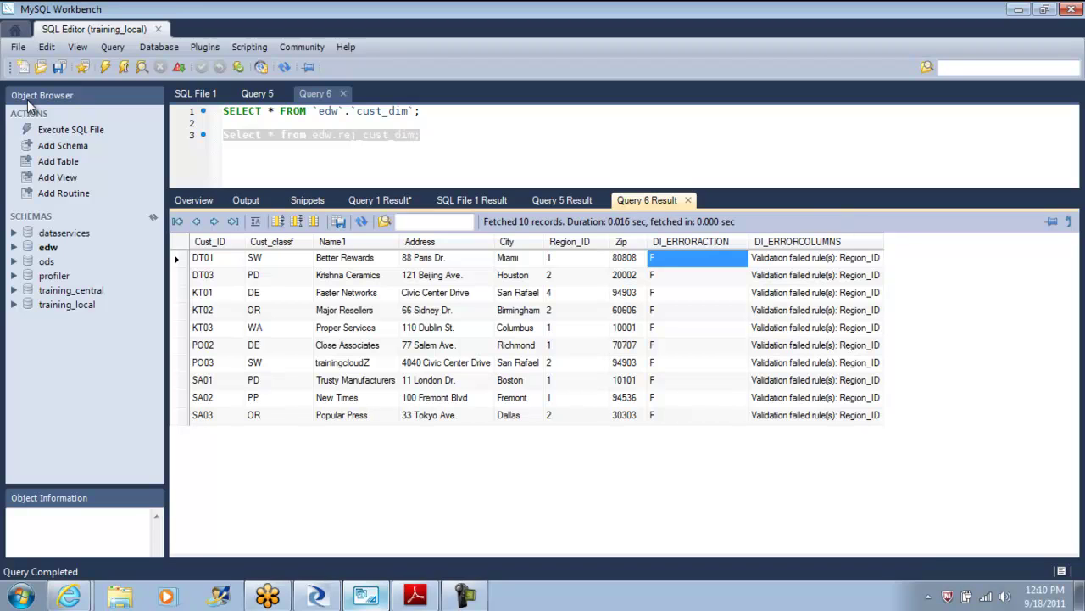
{"action": "left_click", "coordinate": [817, 257]}
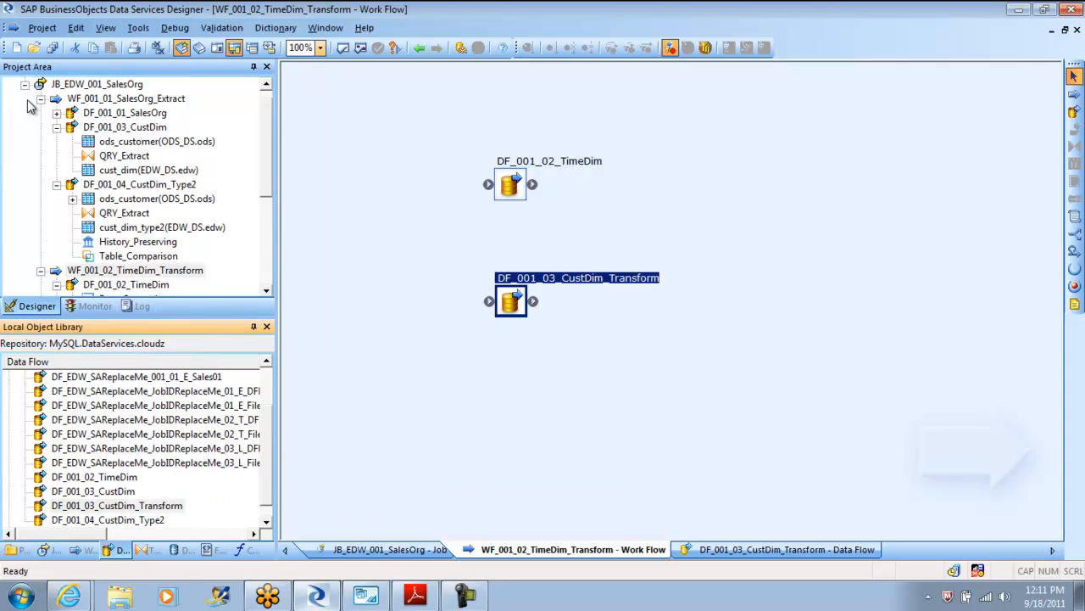
- Rename the transform data flow to DF_001_03_CustDim_Validation
{"action": "left_click", "coordinate": [166, 567]}
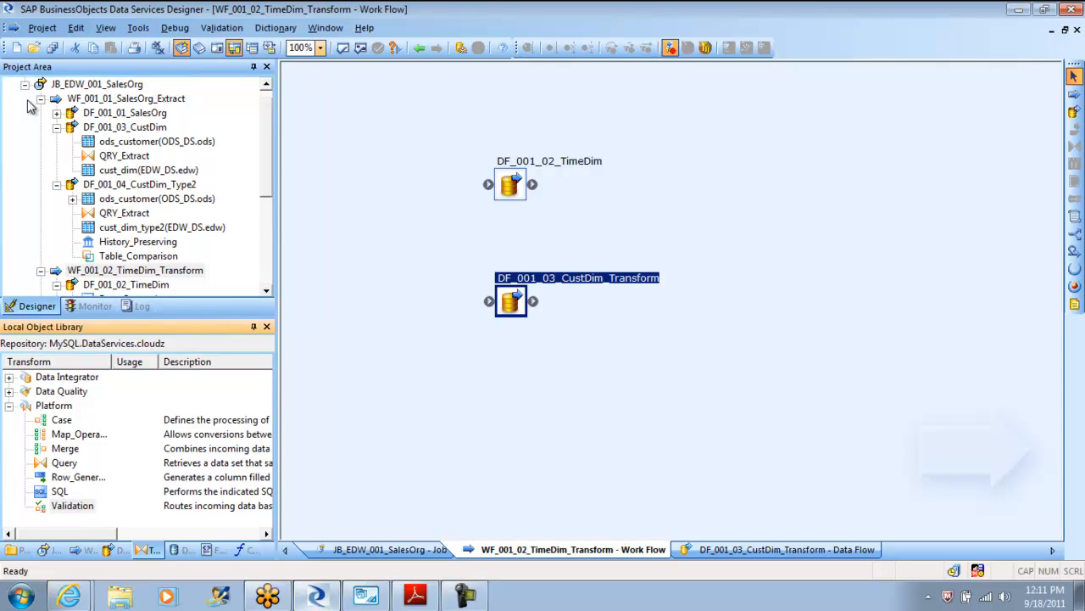
{"action": "left_click", "coordinate": [61, 421]}
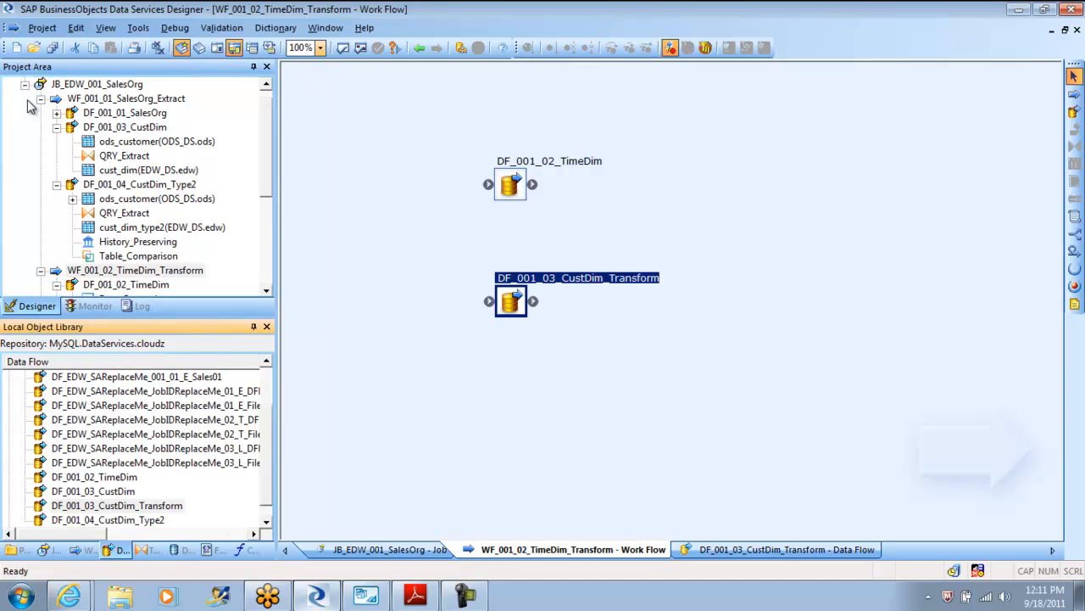
{"action": "left_click", "coordinate": [111, 505]}
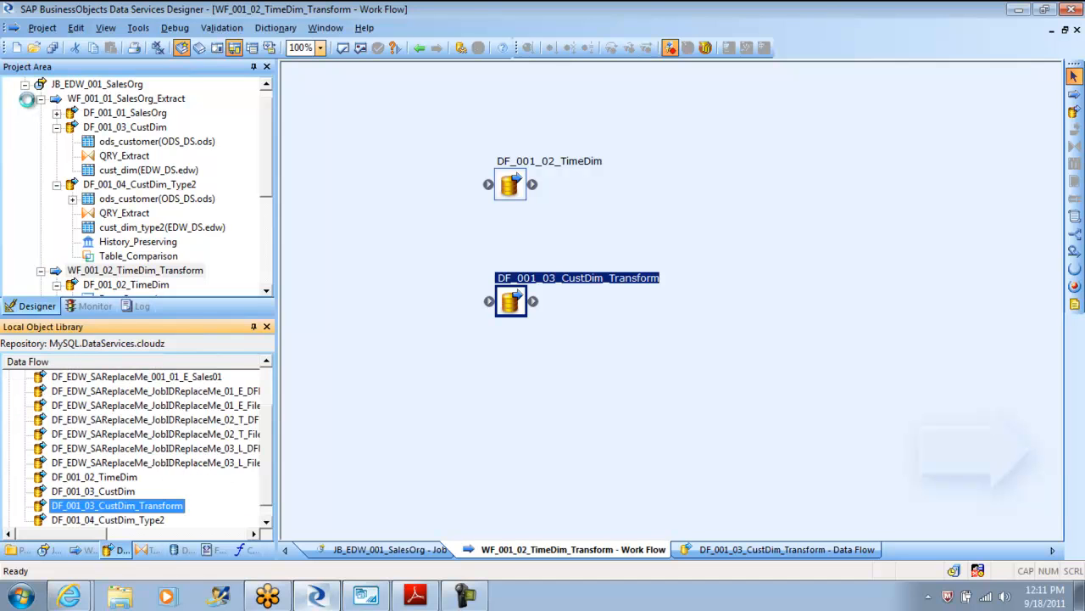
{"action": "right_click", "coordinate": [116, 505]}
{"action": "type", "text": "Validatio"}
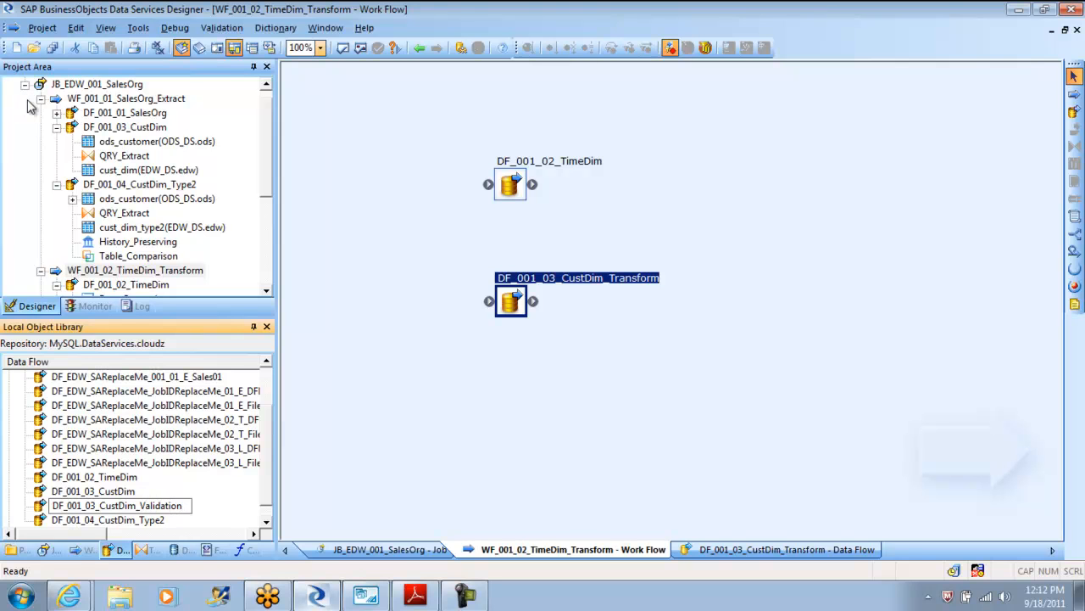
- Replicate the Validation flow and rename the copy DF_001_03_CustDim_Case
{"action": "right_click", "coordinate": [115, 506]}
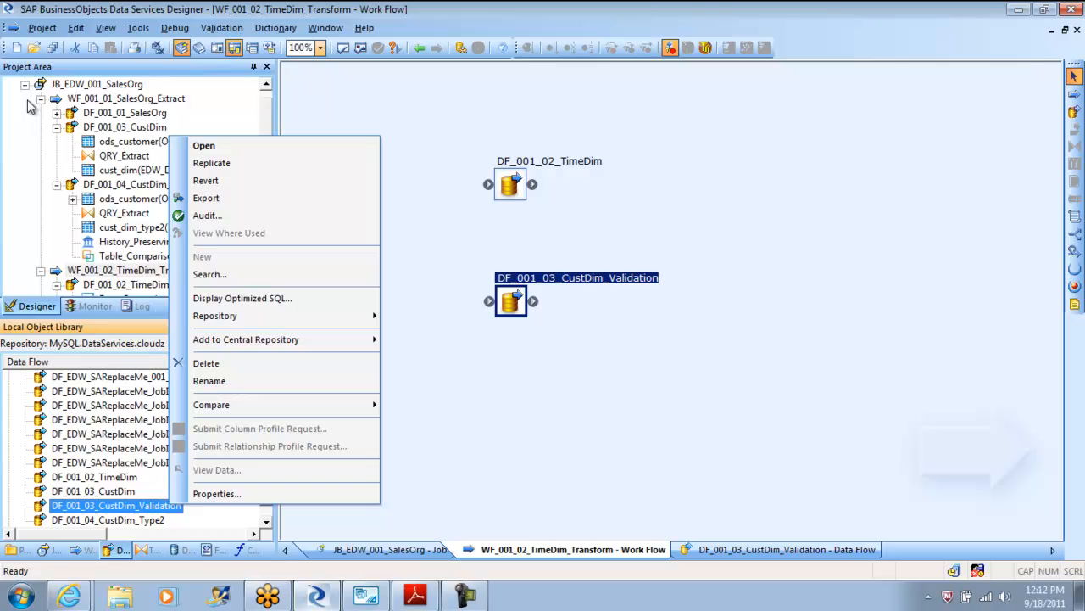
{"action": "mouse_move", "coordinate": [211, 163]}
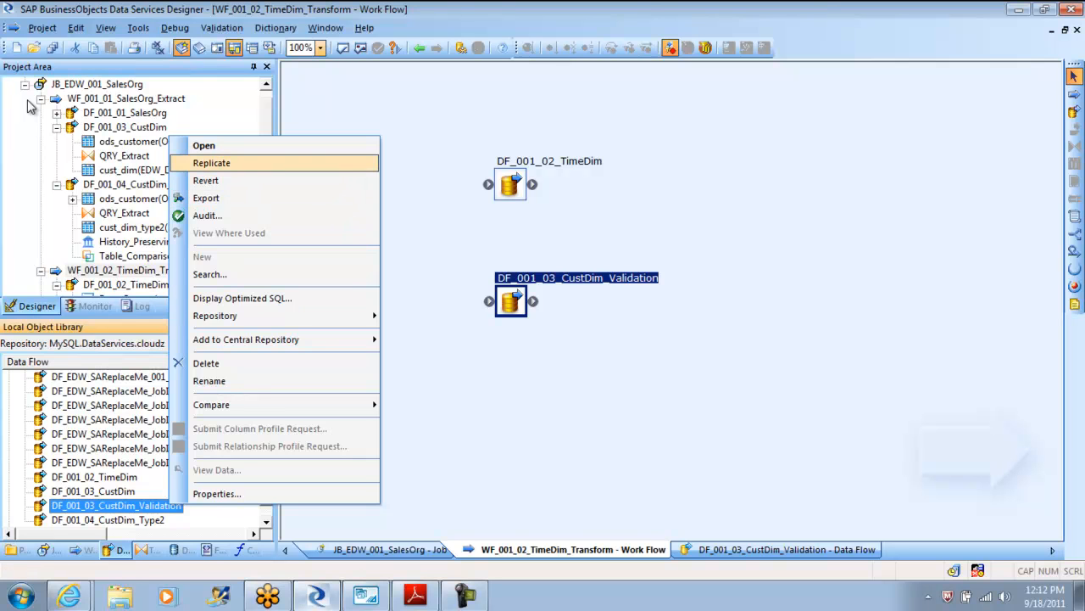
{"action": "left_click", "coordinate": [210, 162]}
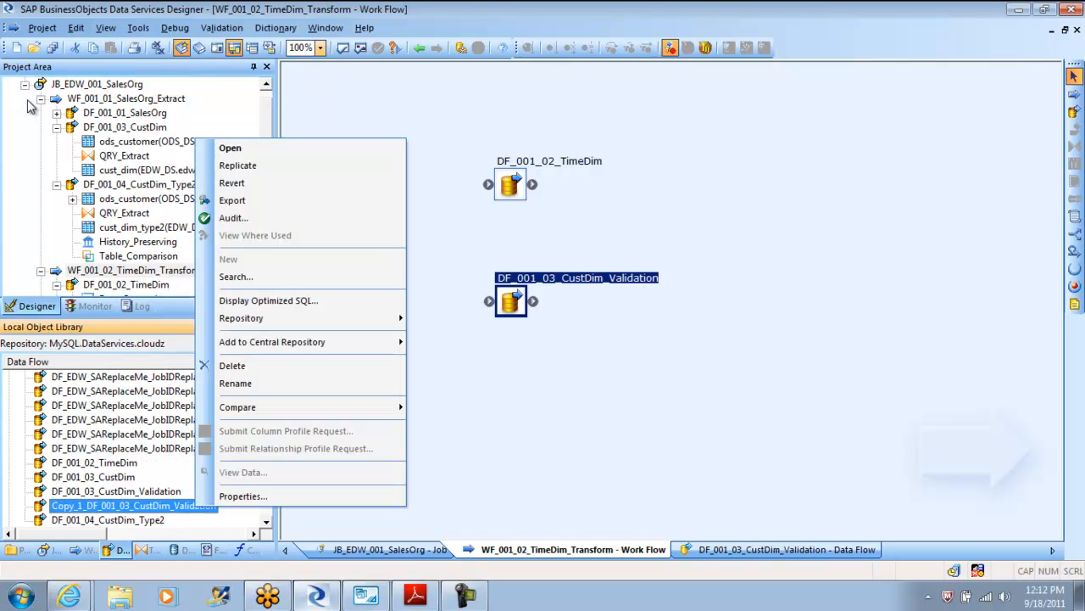
{"action": "mouse_move", "coordinate": [232, 365]}
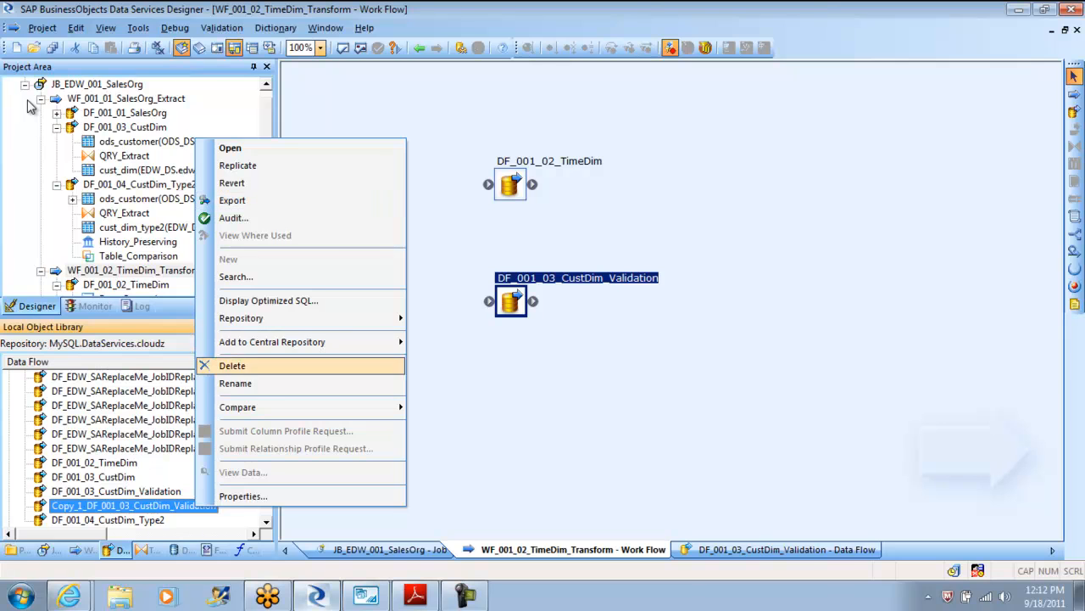
{"action": "left_click", "coordinate": [235, 383]}
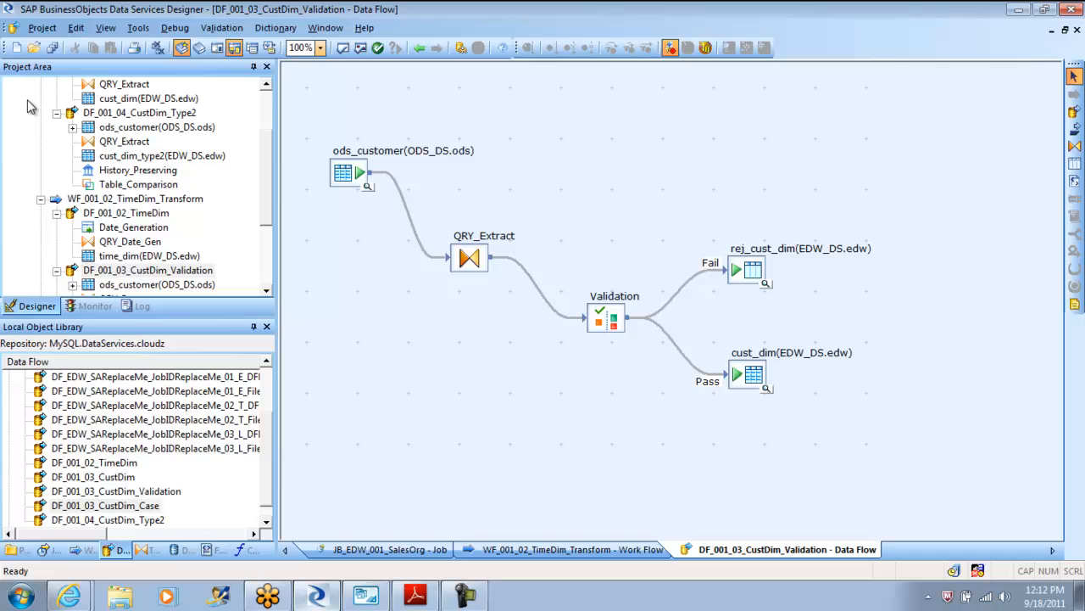
- Send Pass rows to a new Cust_Dim_Validation template table in EDW_DS and return to the work flow
{"action": "left_click", "coordinate": [750, 373]}
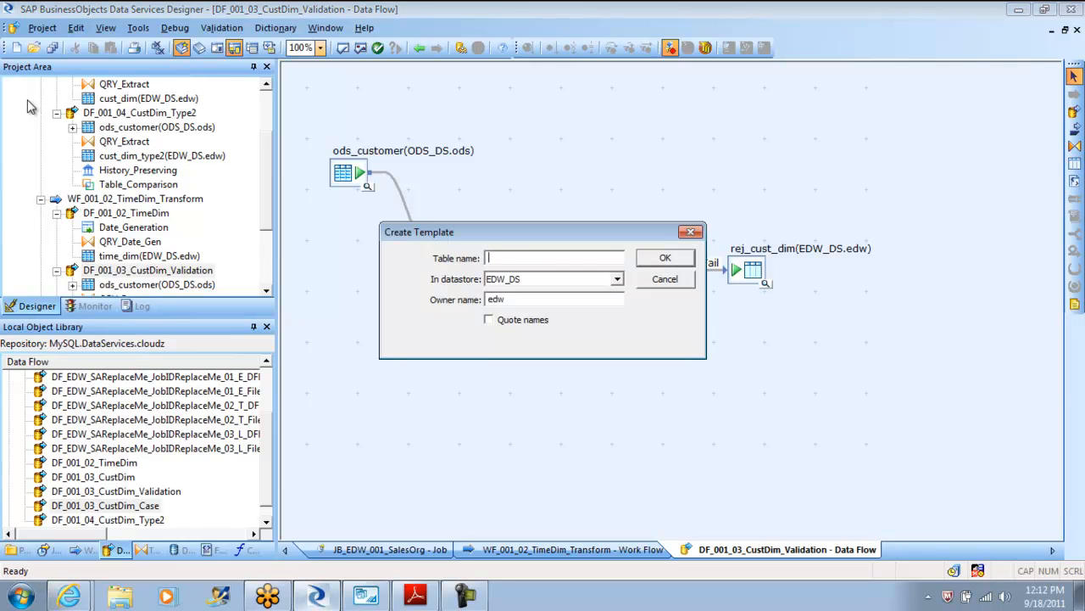
{"action": "type", "text": "Cust_Dim_Validation"}
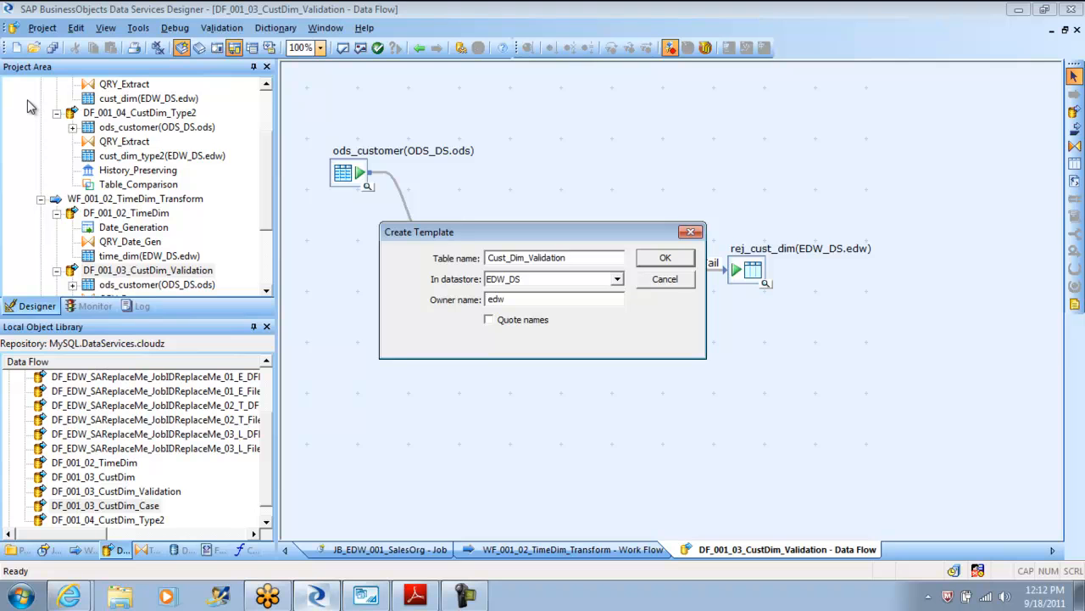
{"action": "left_click", "coordinate": [664, 258]}
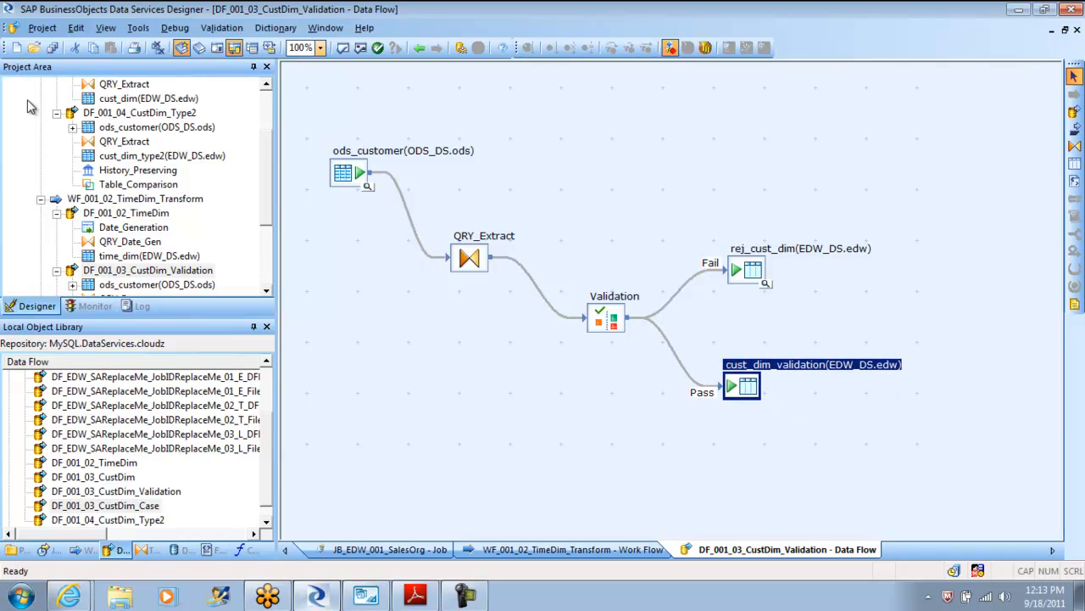
{"action": "left_click", "coordinate": [422, 48]}
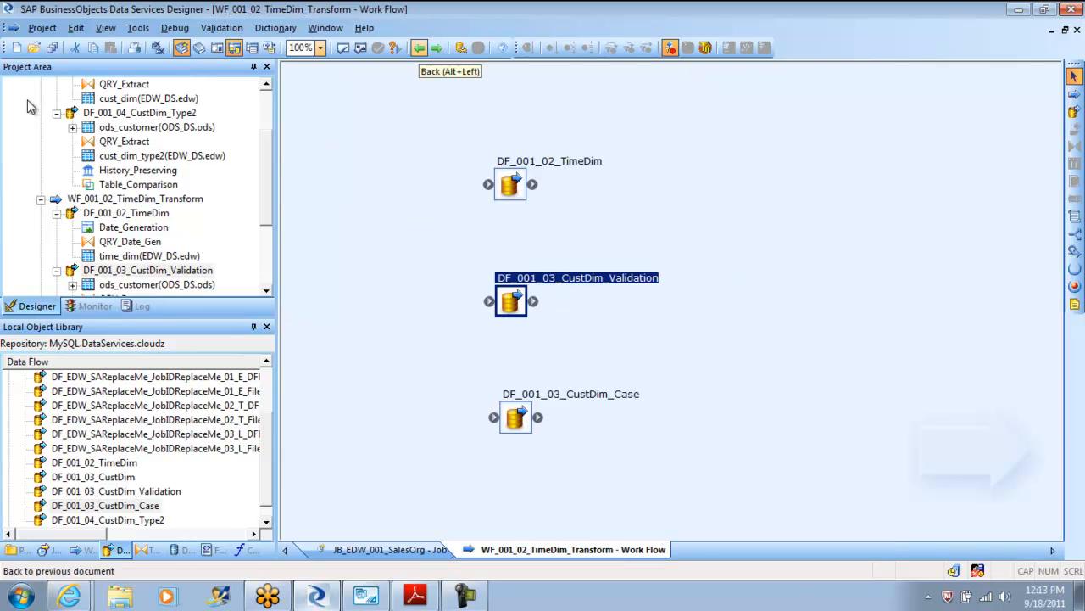
- In DF_001_03_CustDim_Case, feed QRY_Extract into a Case transform instead of Validation
{"action": "double_click", "coordinate": [512, 417]}
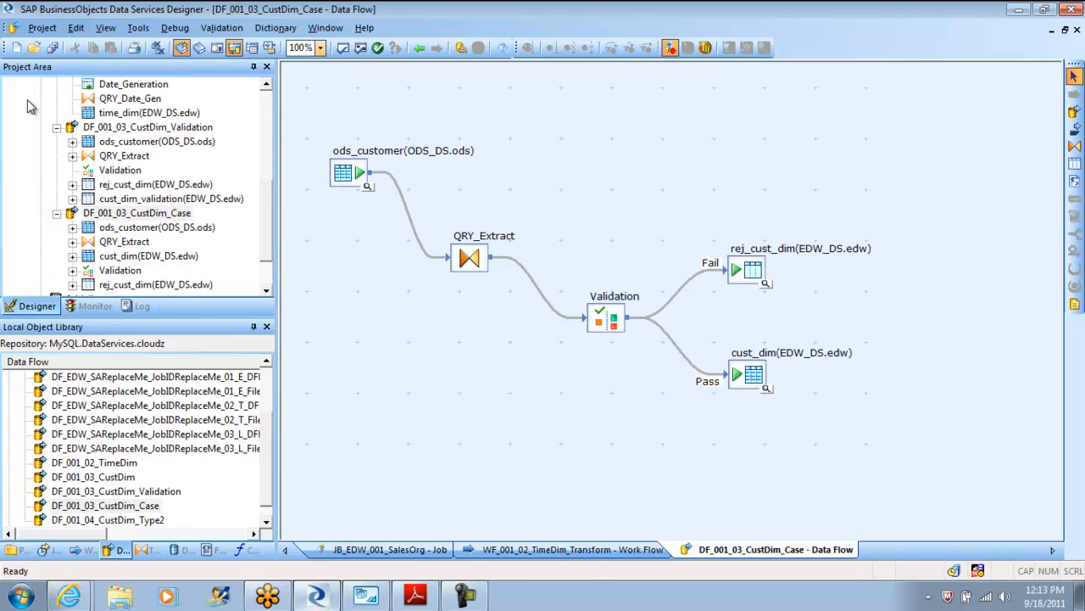
{"action": "left_click", "coordinate": [604, 317]}
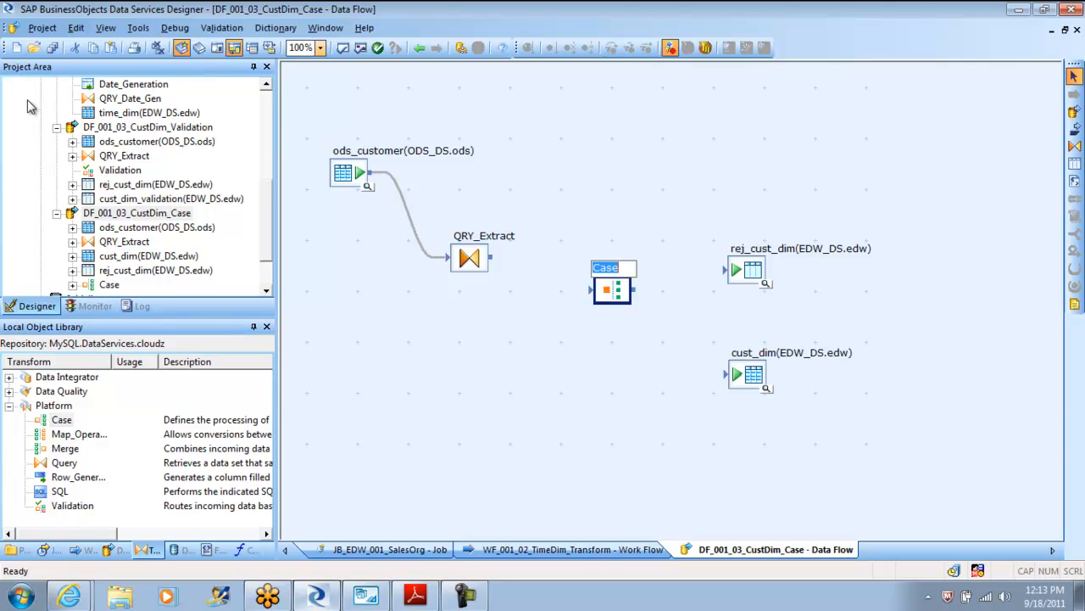
{"action": "left_click_drag", "start_coordinate": [490, 258], "coordinate": [593, 288]}
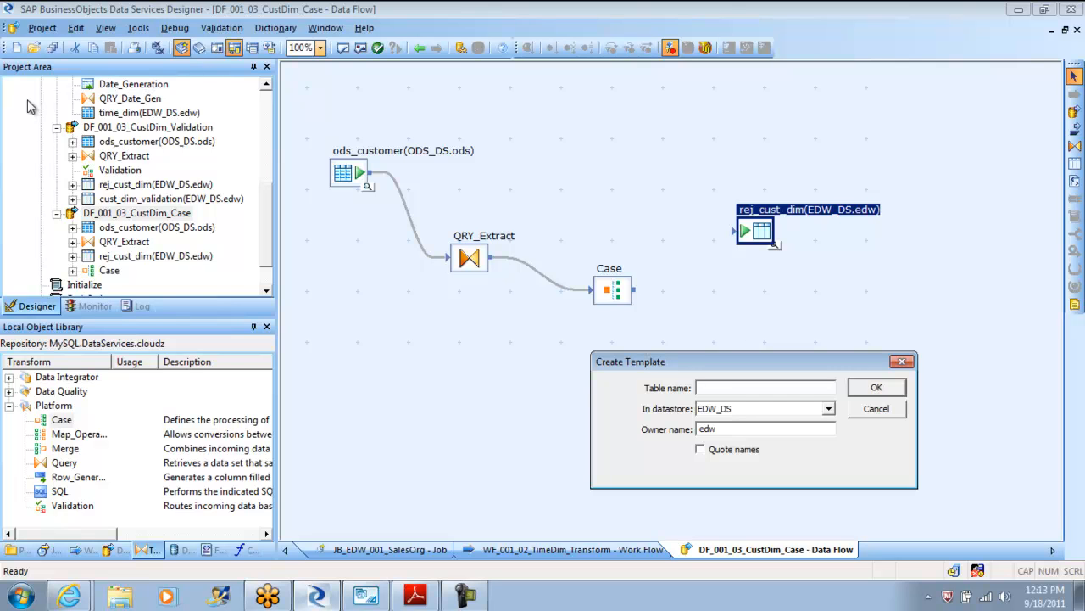
- Create template table Cust_Dim_Case in EDW_DS and route the Case default output to it
{"action": "type", "text": "Cust_Dim_Case"}
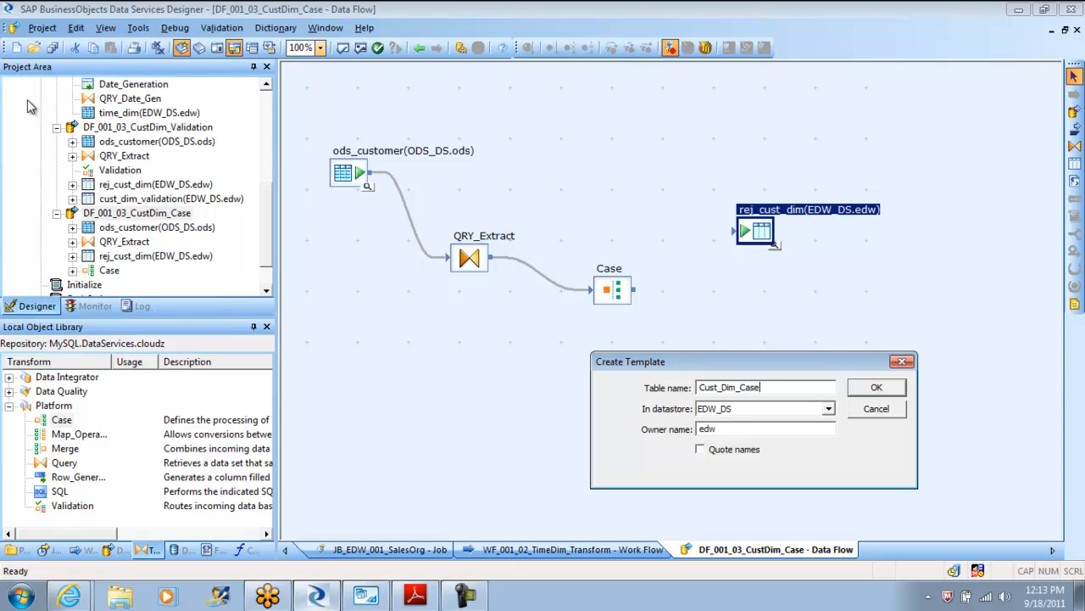
{"action": "left_click", "coordinate": [875, 387]}
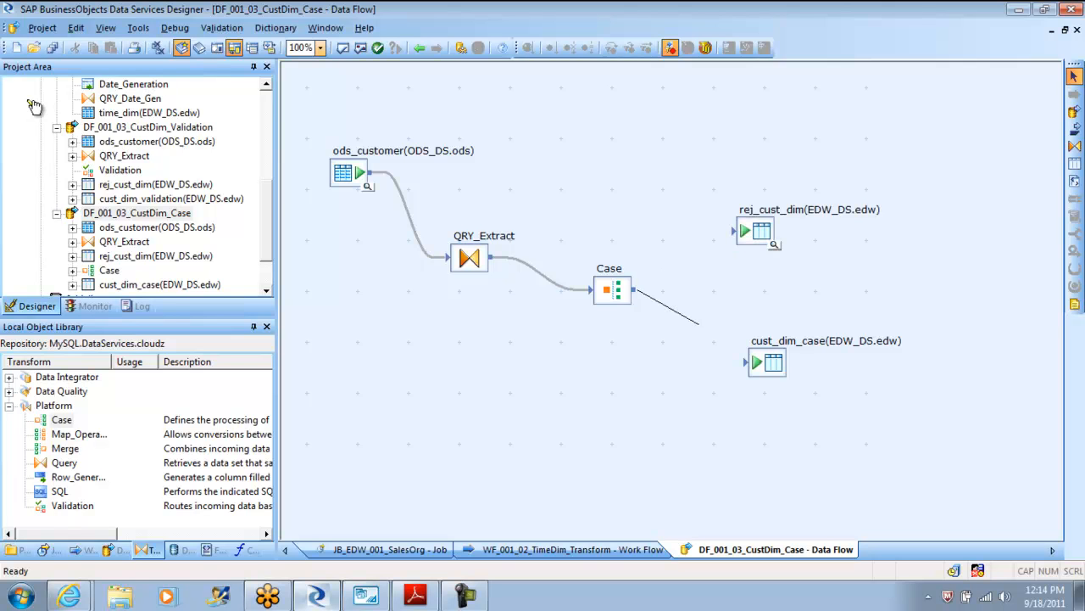
{"action": "left_click_drag", "start_coordinate": [631, 291], "coordinate": [749, 363]}
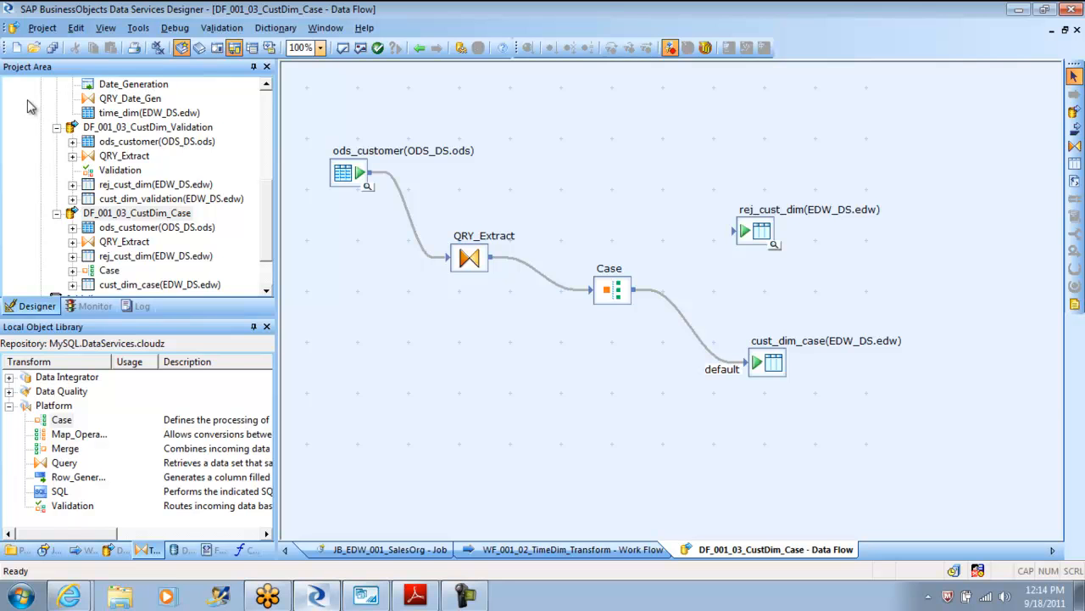
{"action": "double_click", "coordinate": [610, 290]}
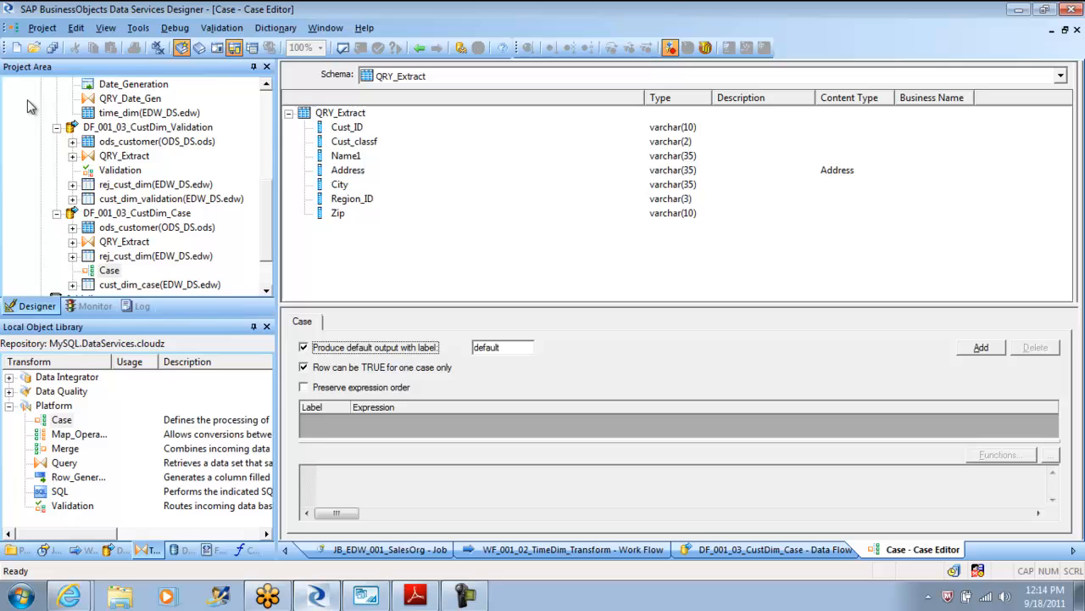
- Add a first Case output named Region1, dismissing the name-conflict warning
{"action": "right_click", "coordinate": [342, 197]}
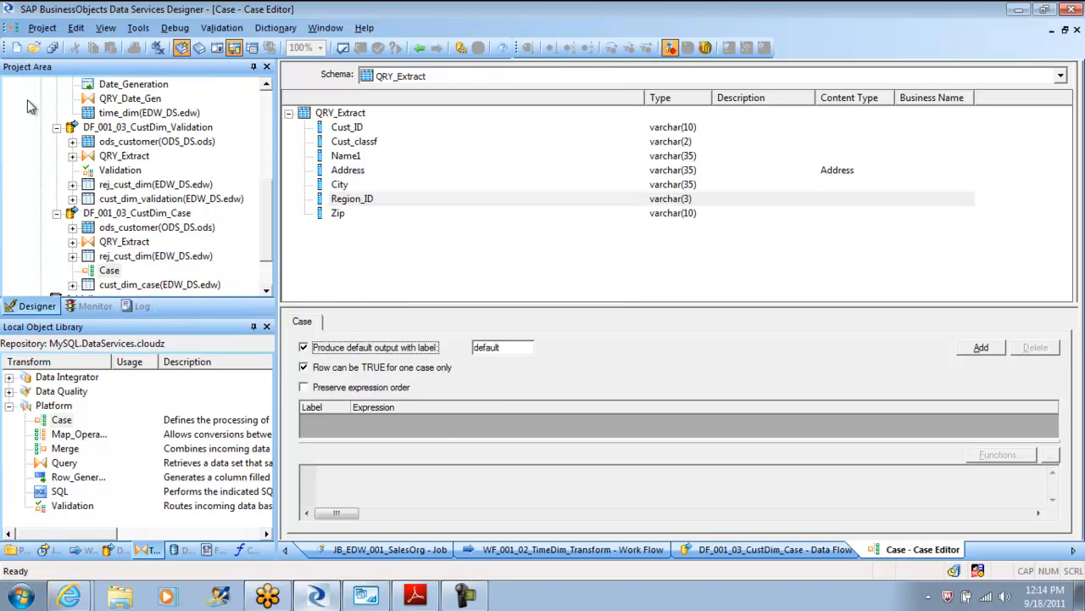
{"action": "left_click", "coordinate": [980, 346]}
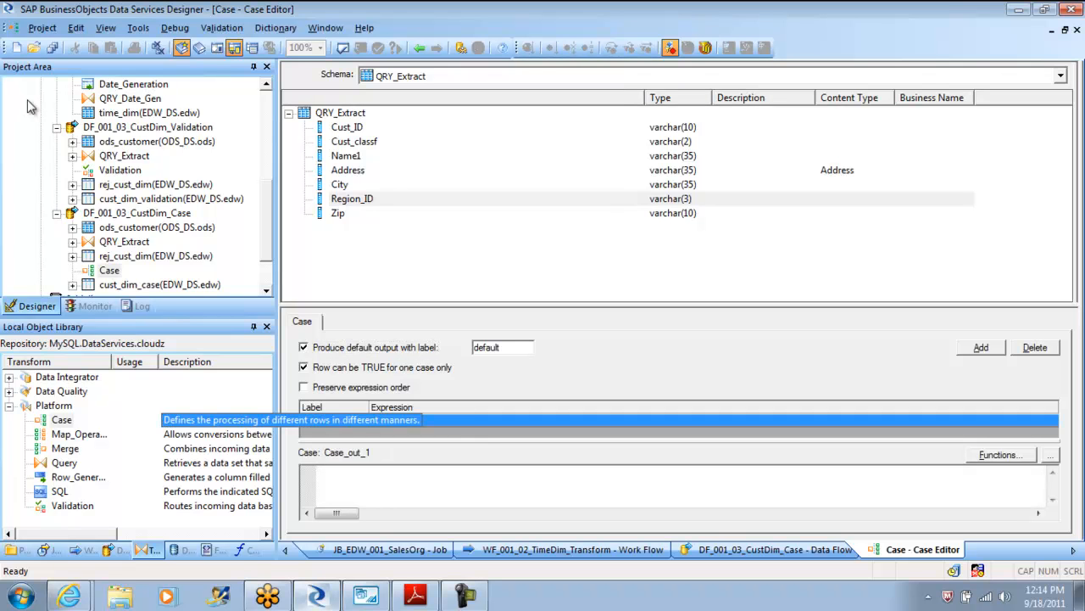
{"action": "type", "text": "Region1"}
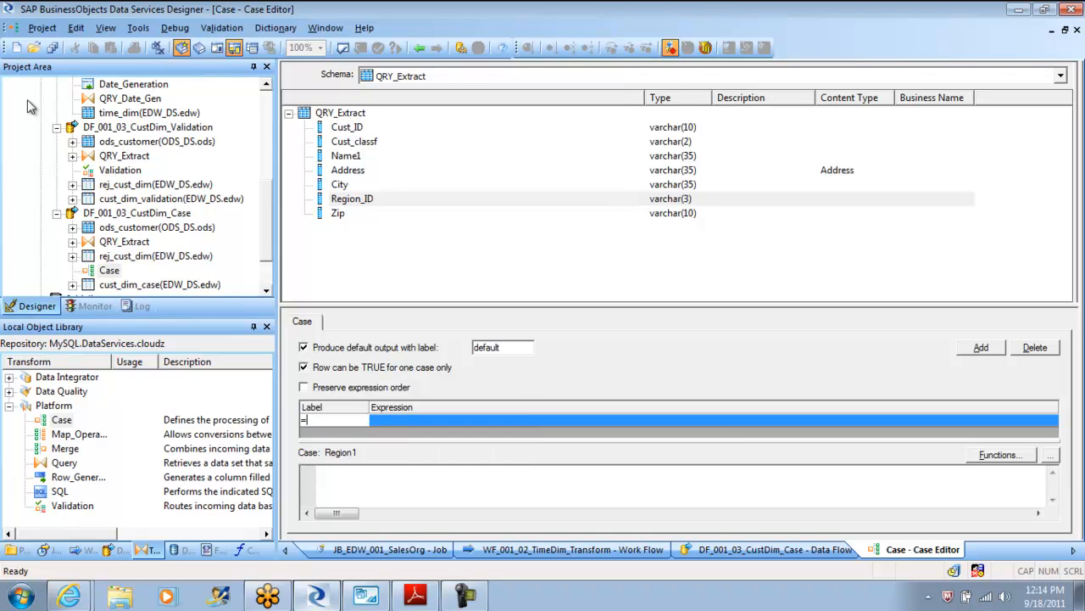
{"action": "type", "text": "Region1"}
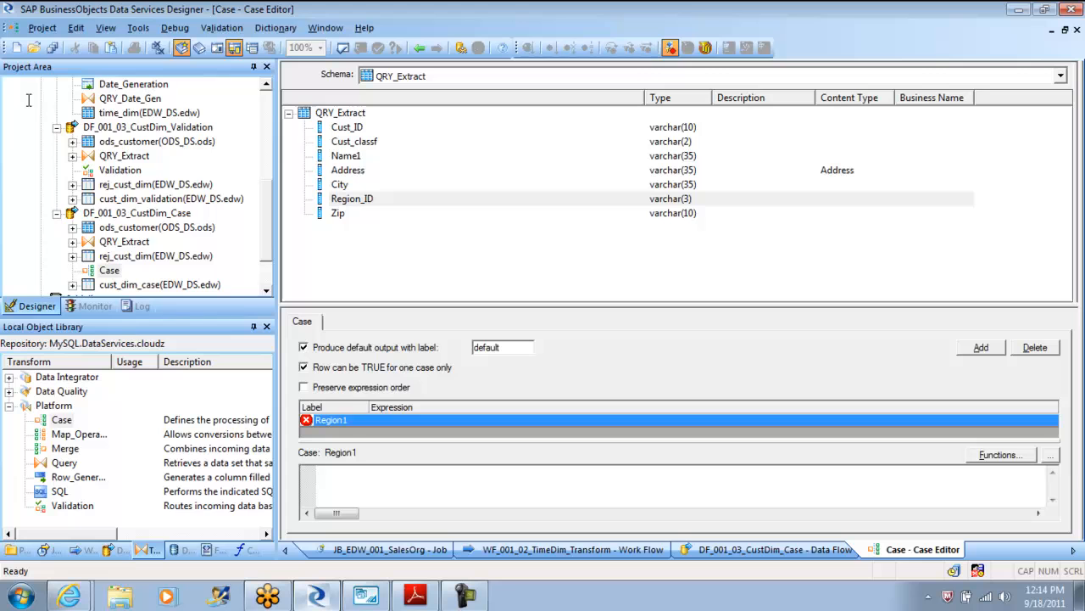
{"action": "mouse_move", "coordinate": [30, 105]}
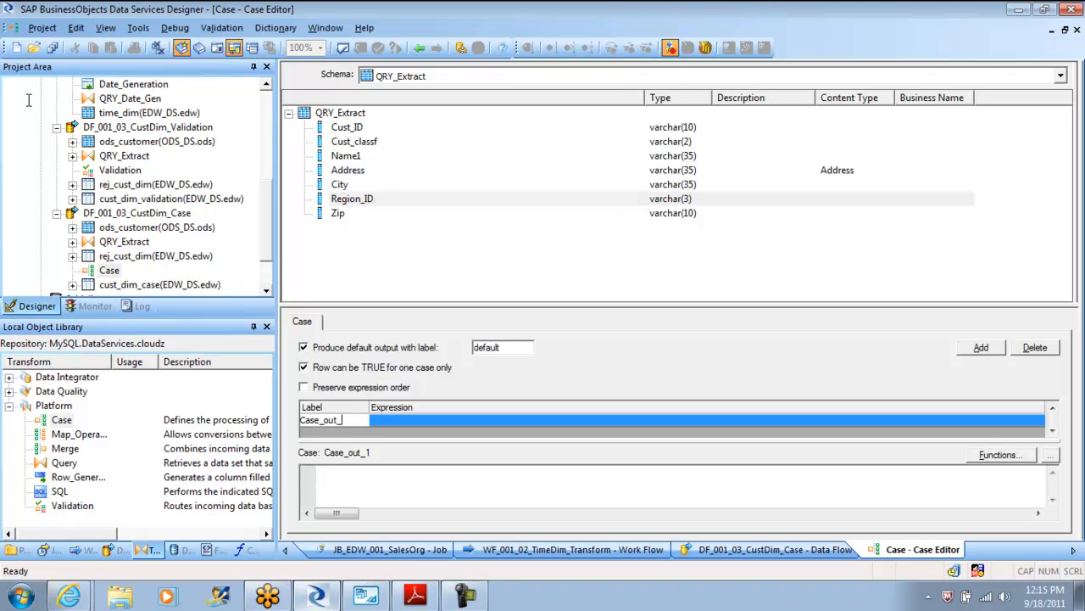
{"action": "type", "text": "Region1"}
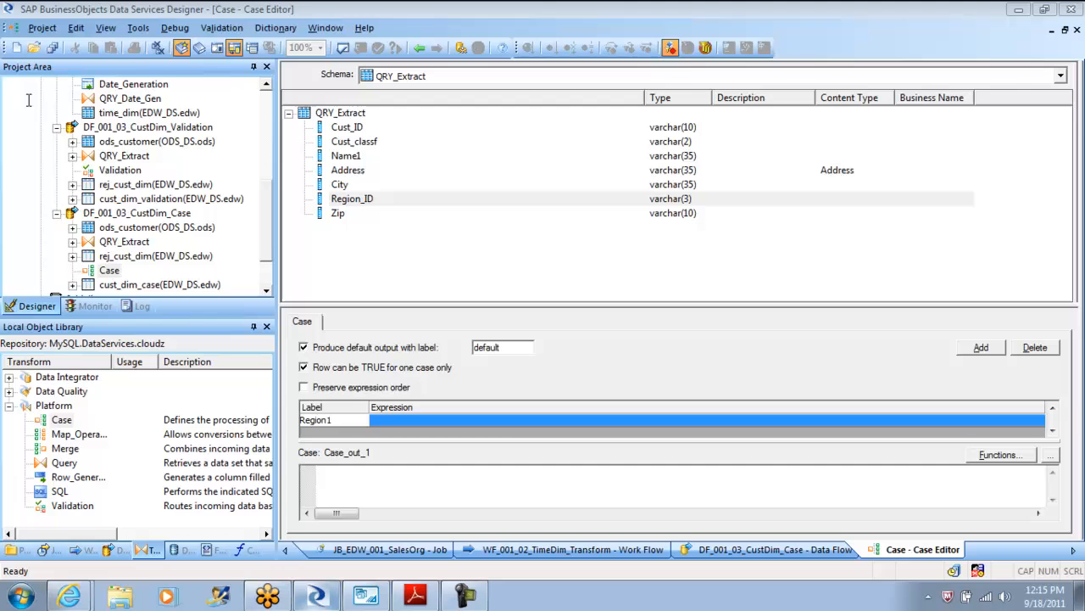
{"action": "mouse_move", "coordinate": [30, 105]}
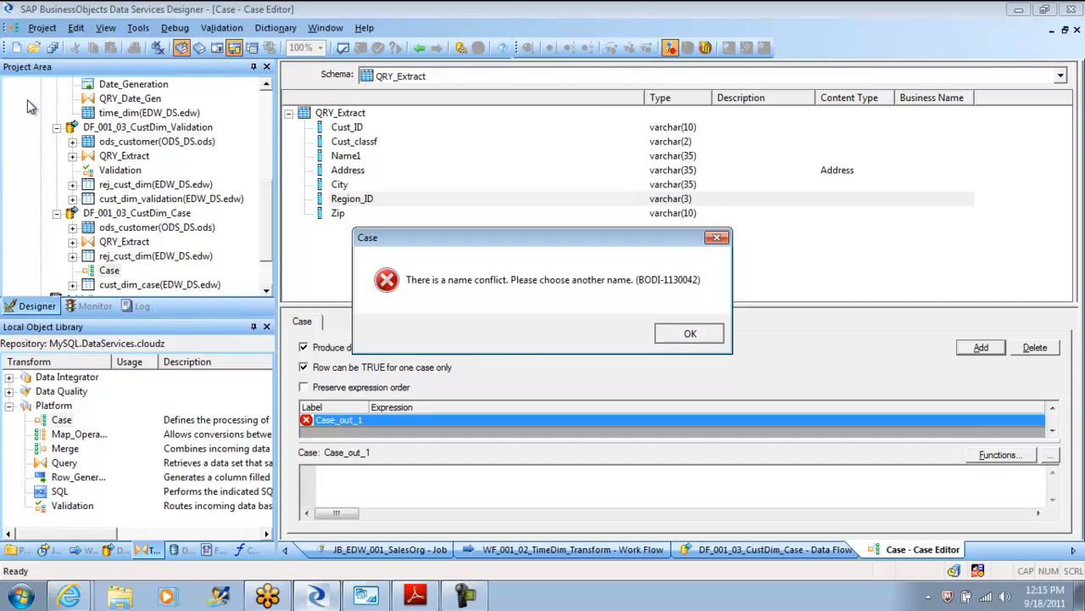
{"action": "left_click", "coordinate": [688, 333]}
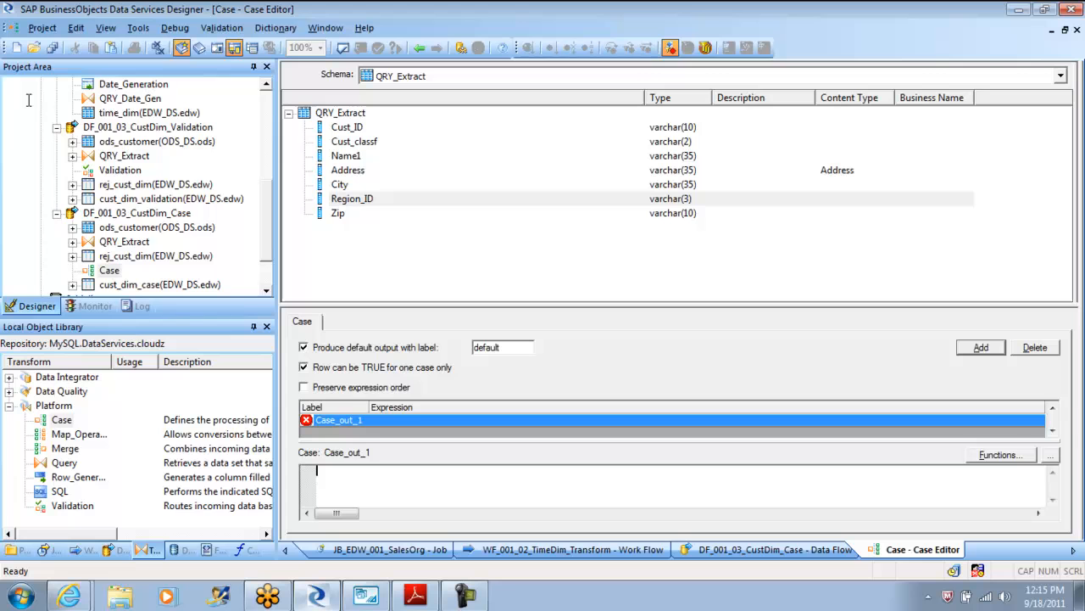
- Set Case_out_1's expression to QRY_Extract.Region_ID = 1 and acknowledge the name conflict
{"action": "type", "text": "= 1"}
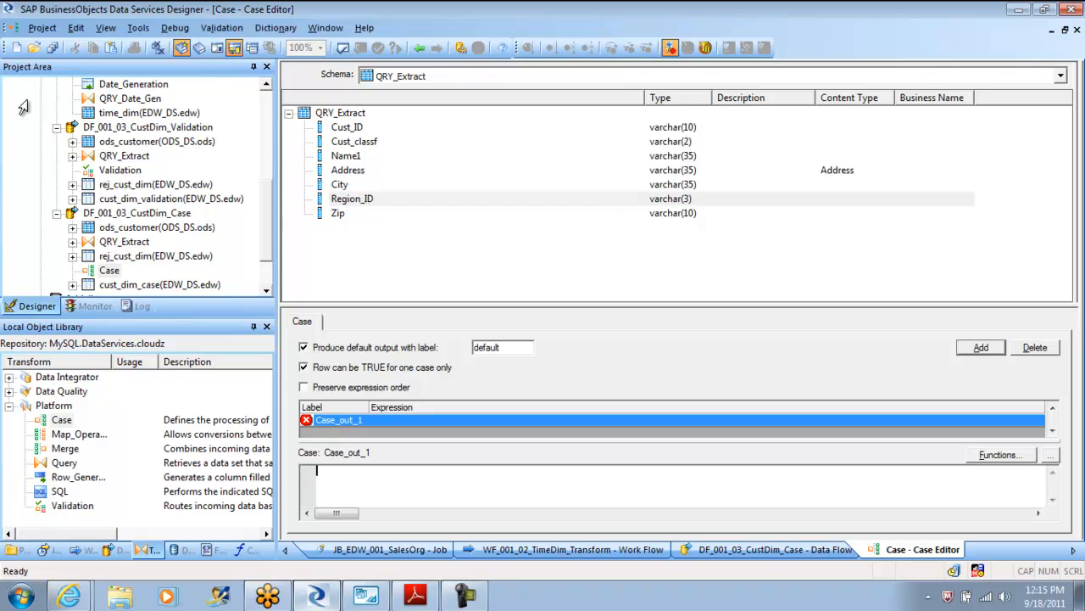
{"action": "left_click", "coordinate": [353, 198]}
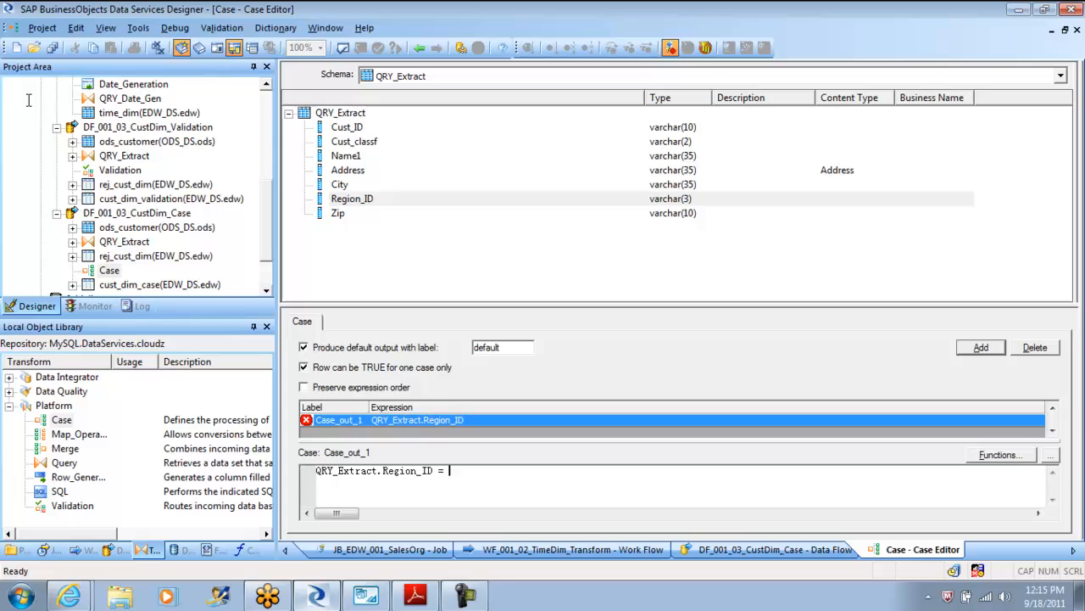
{"action": "type", "text": "1"}
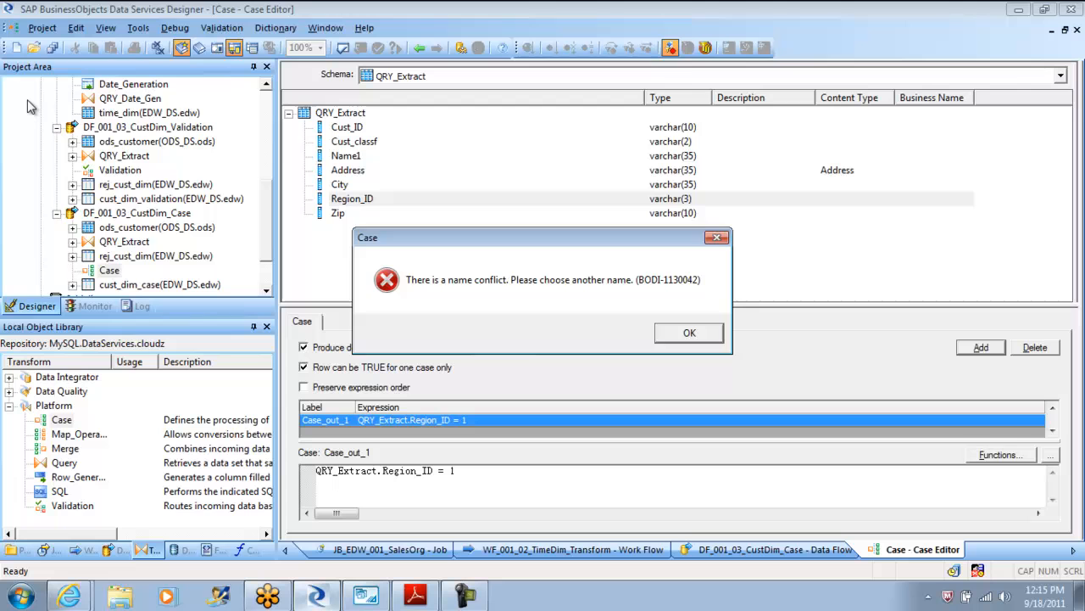
{"action": "left_click", "coordinate": [688, 332]}
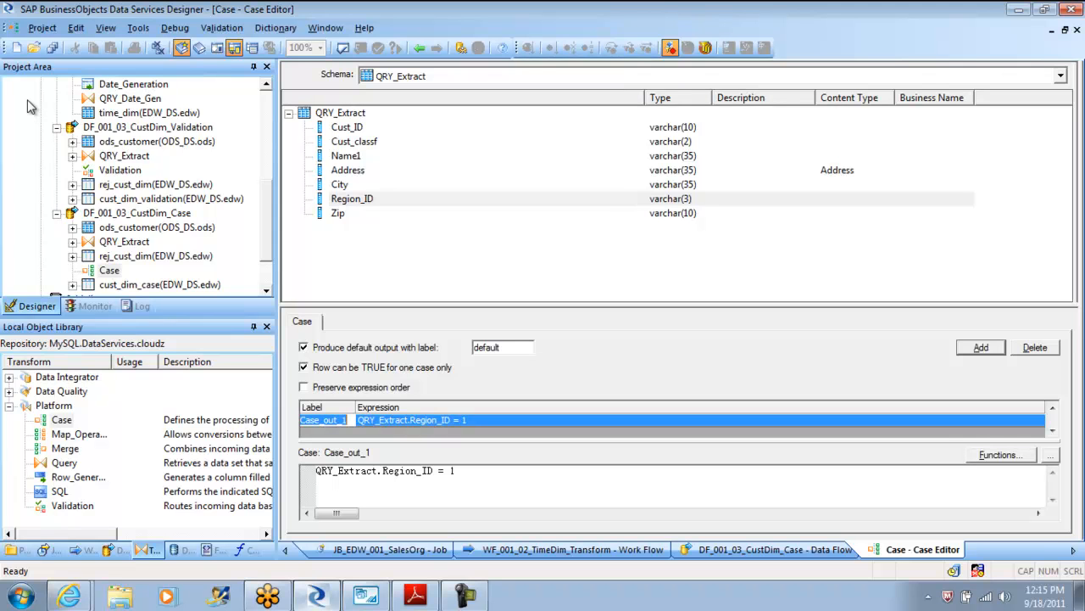
- Add case conditions for QRY_Extract.Region_ID = 2 and = 3, then validate the Case transform
{"action": "left_click", "coordinate": [980, 346]}
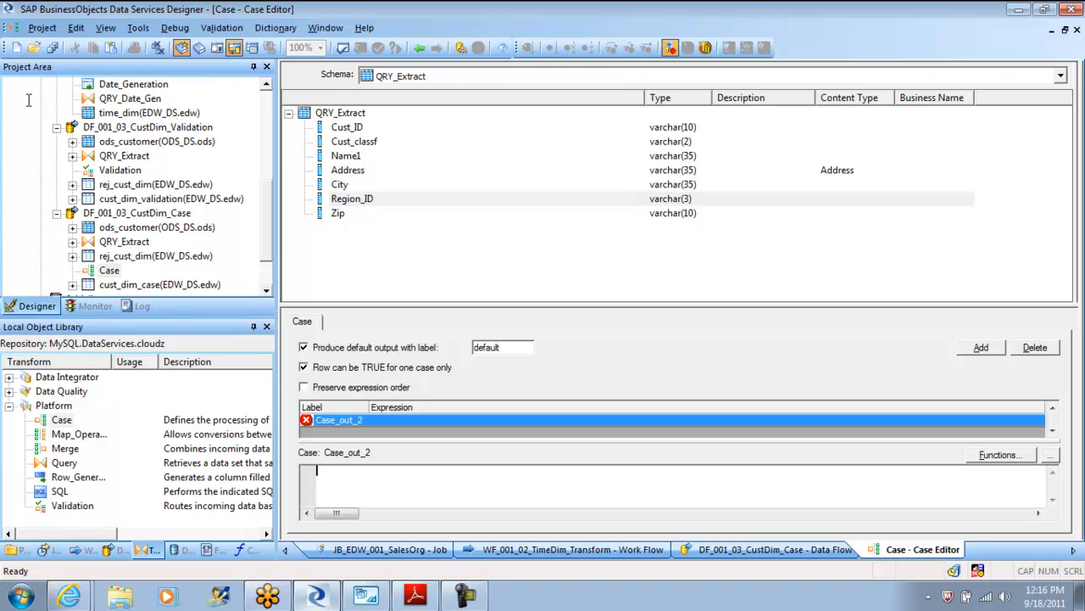
{"action": "left_click", "coordinate": [353, 196]}
{"action": "type", "text": "QRY_Extract.Region_ID = 3"}
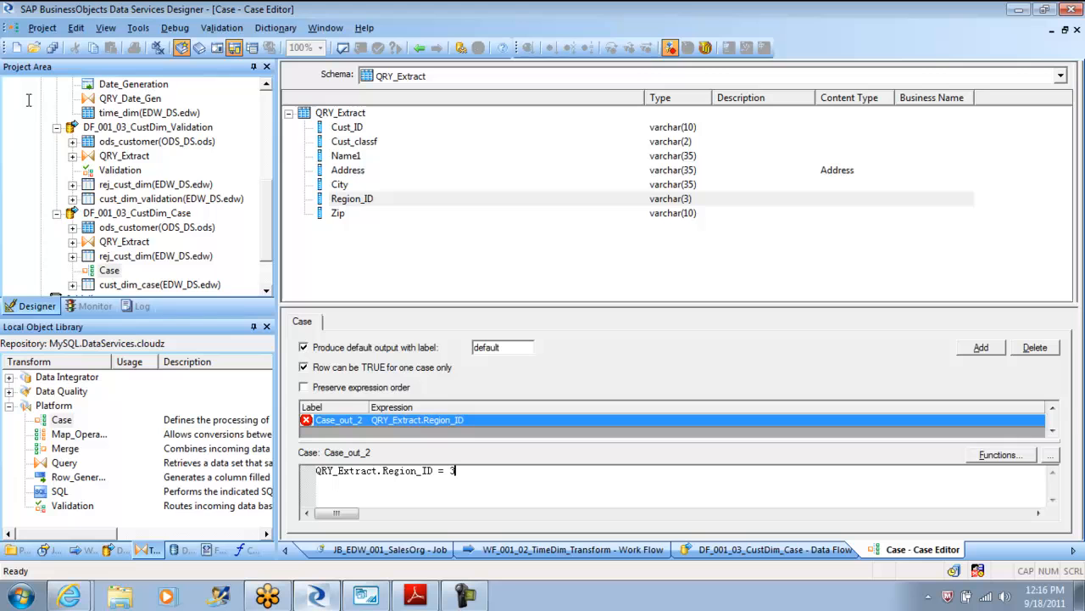
{"action": "type", "text": "2"}
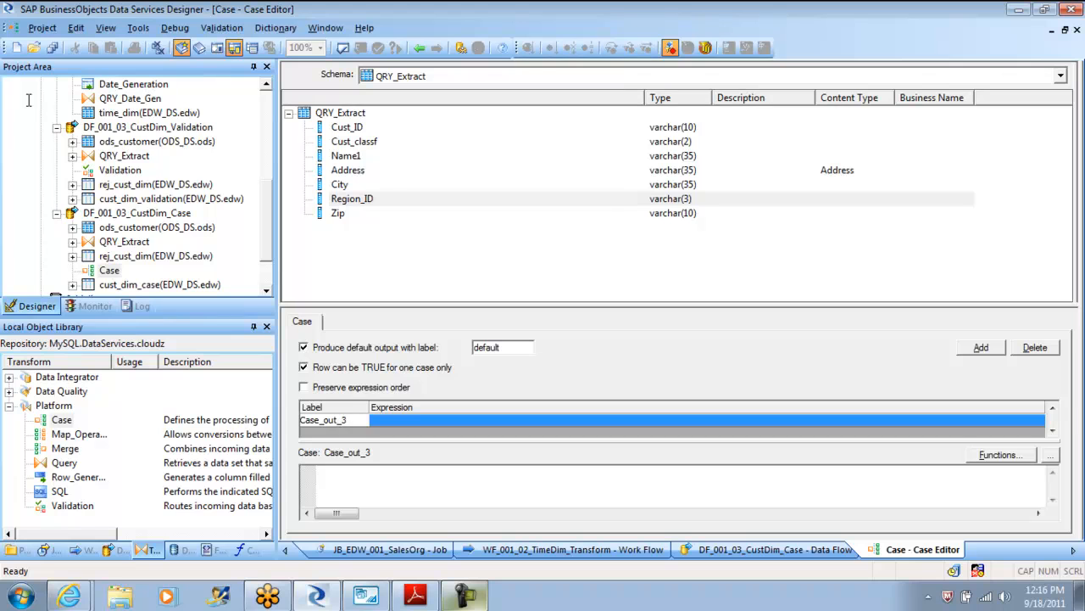
{"action": "type", "text": "Region_ID"}
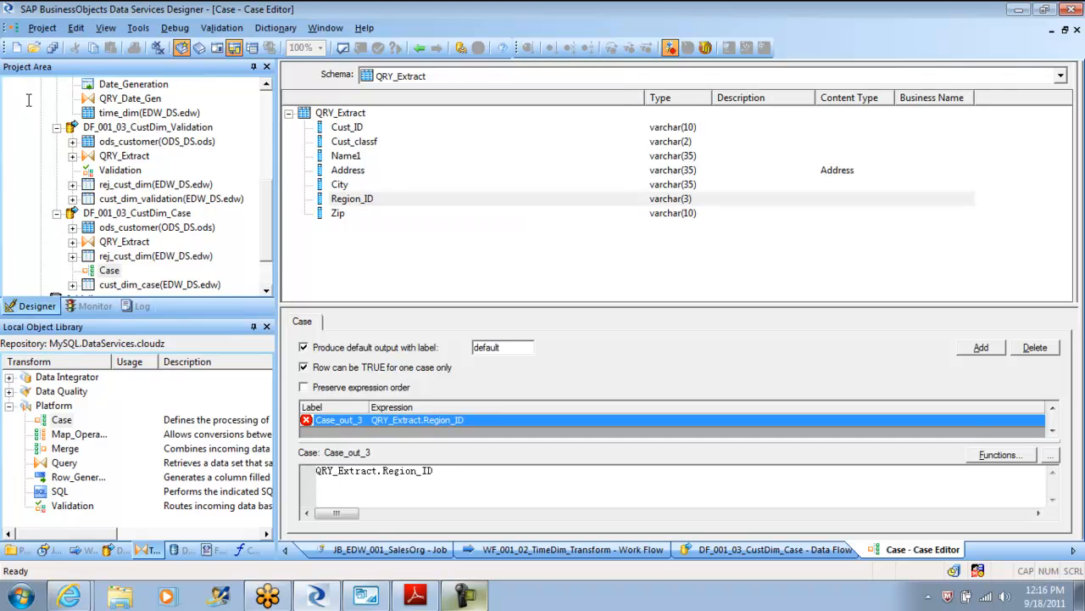
{"action": "type", "text": "="}
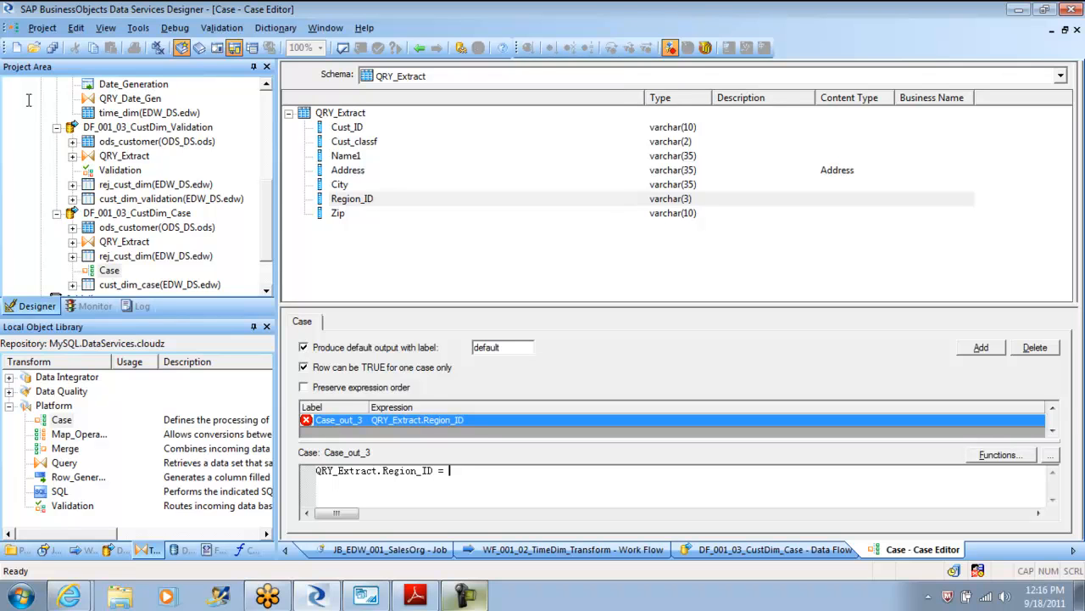
{"action": "mouse_move", "coordinate": [29, 105]}
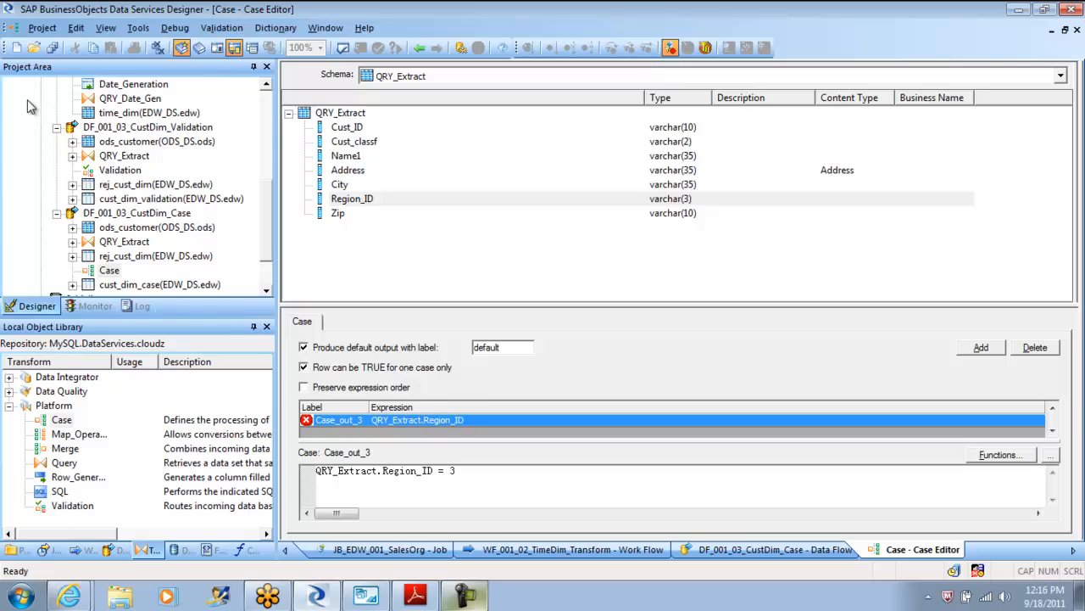
{"action": "left_click", "coordinate": [353, 197]}
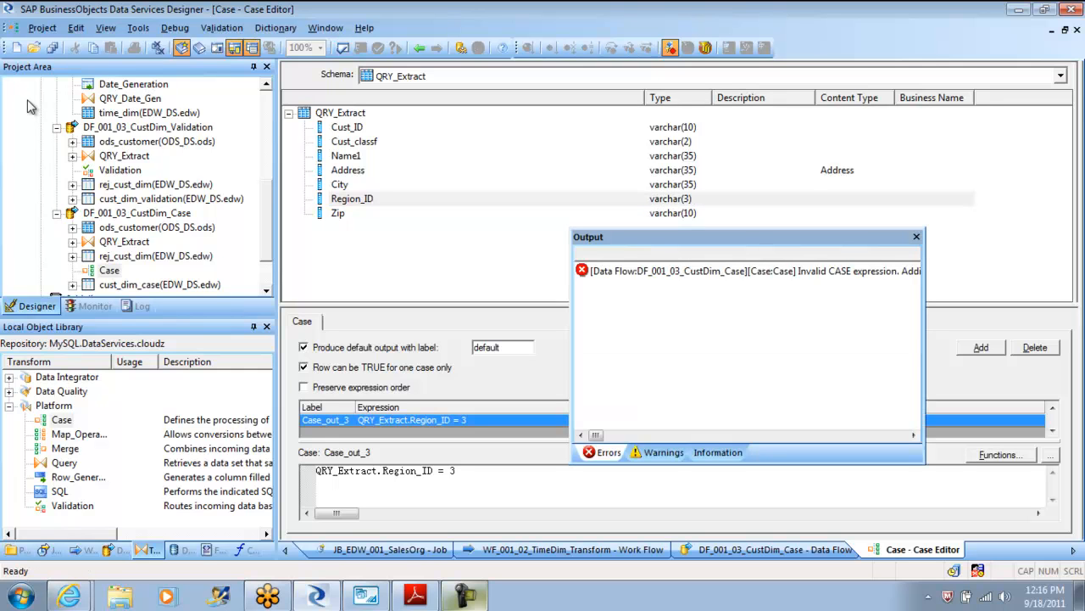
- Review and close the invalid-CASE-expression error output, then delete the stray empty case row
{"action": "right_click", "coordinate": [743, 271]}
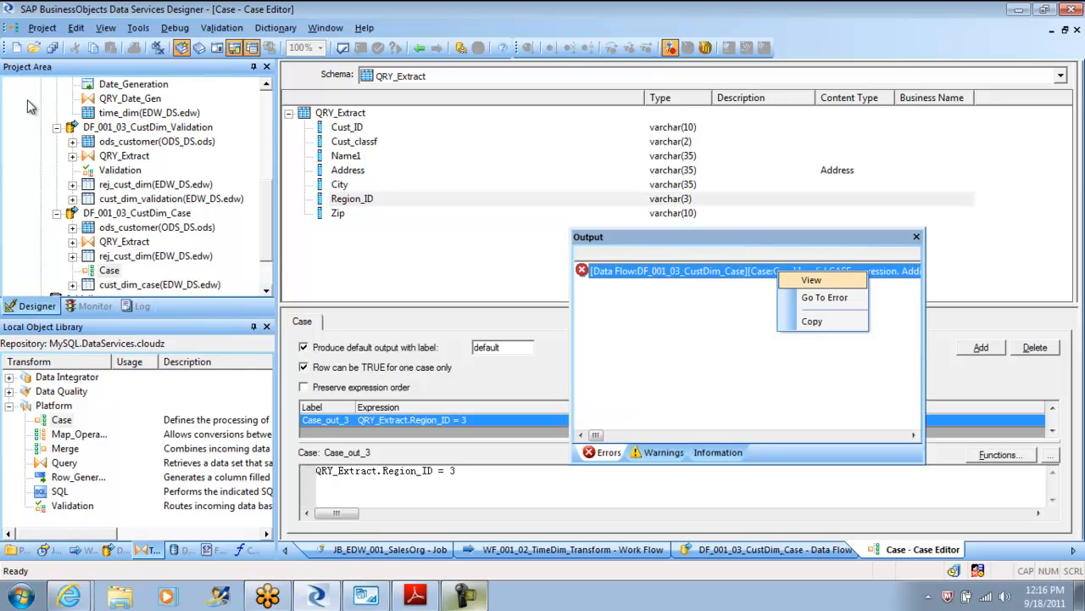
{"action": "left_click", "coordinate": [824, 279]}
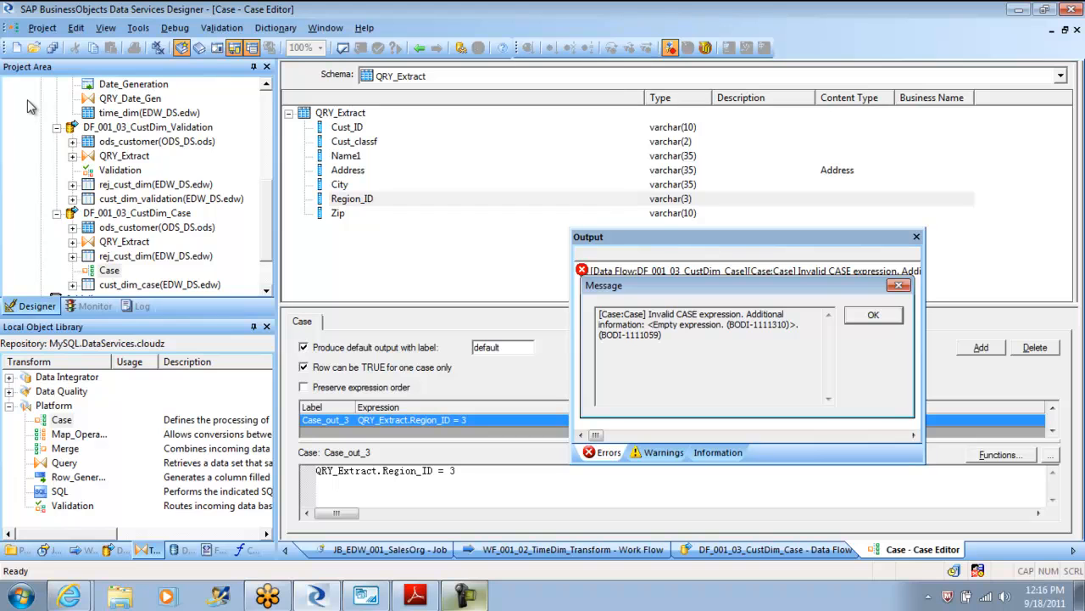
{"action": "left_click", "coordinate": [873, 314]}
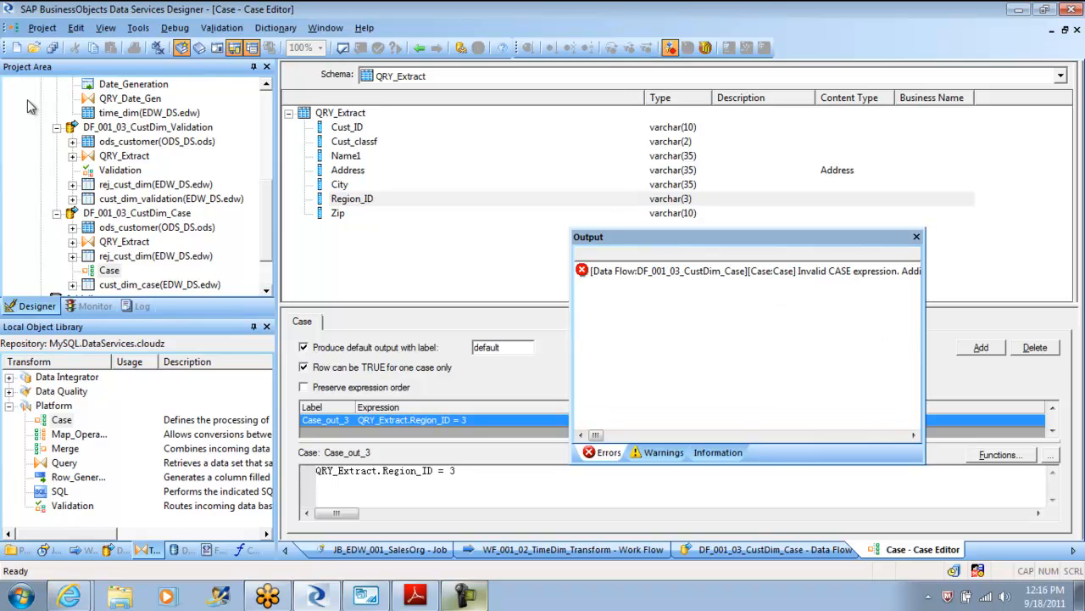
{"action": "left_click", "coordinate": [916, 236]}
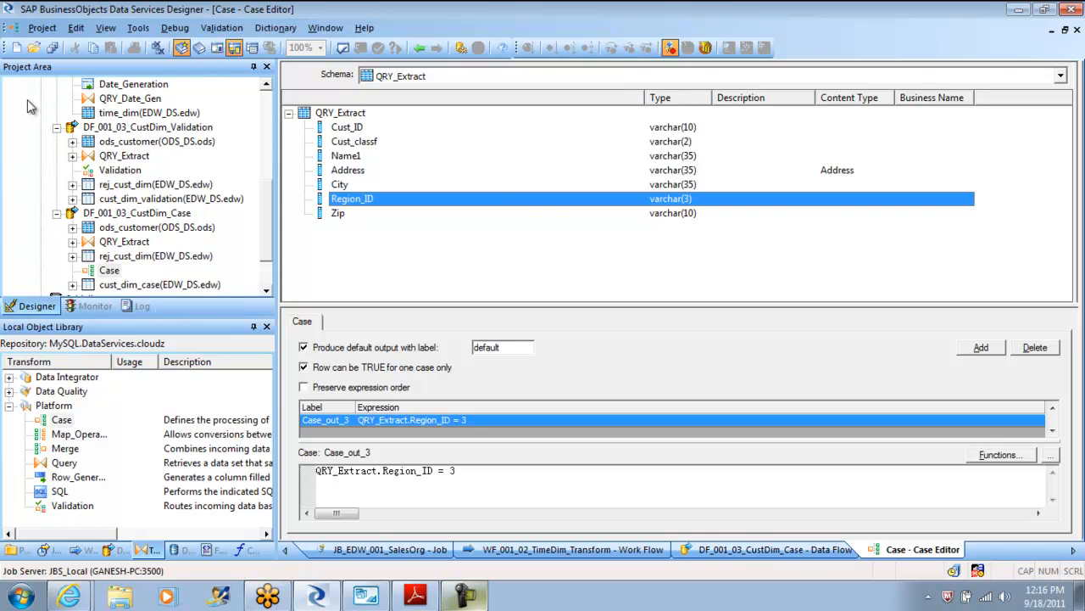
{"action": "mouse_move", "coordinate": [27, 100]}
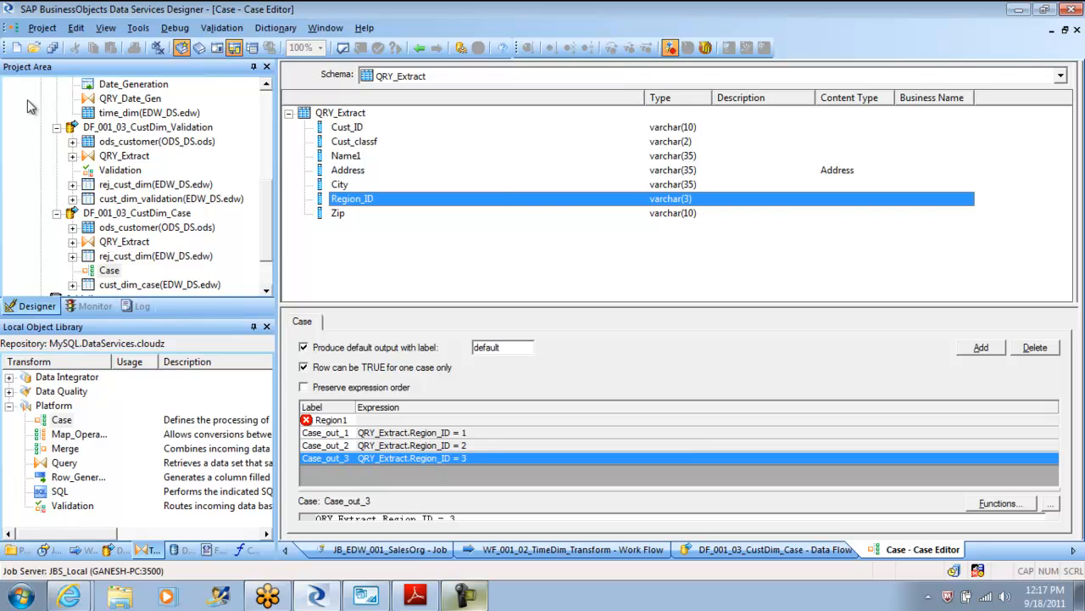
{"action": "right_click", "coordinate": [331, 419]}
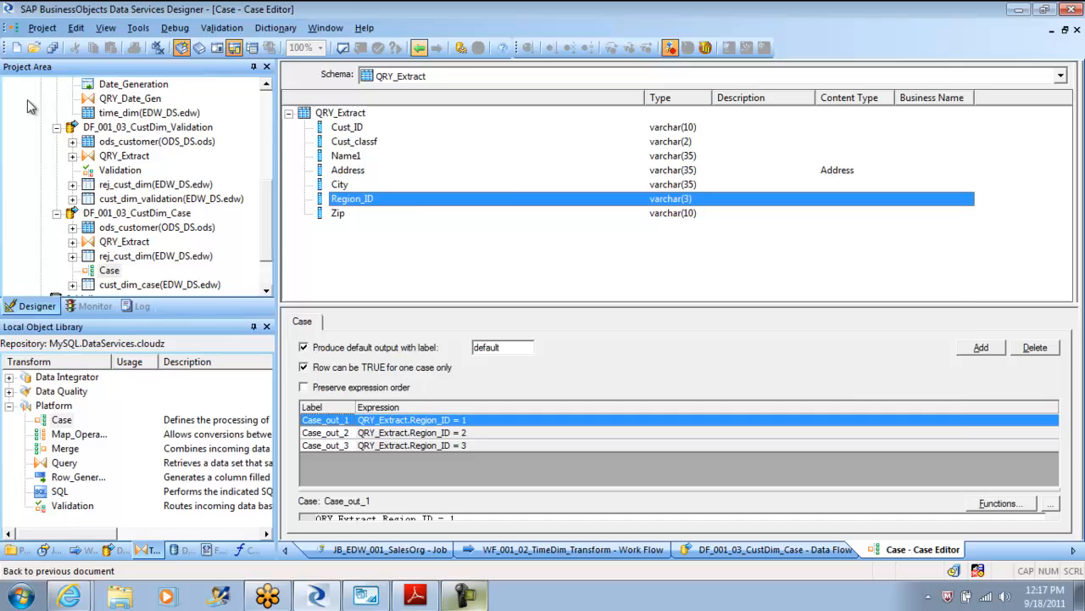
- Feed Case_out_3 into rej_cust_dim and create template table Cust_dim_case1 for Case_out_1
{"action": "left_click", "coordinate": [765, 549]}
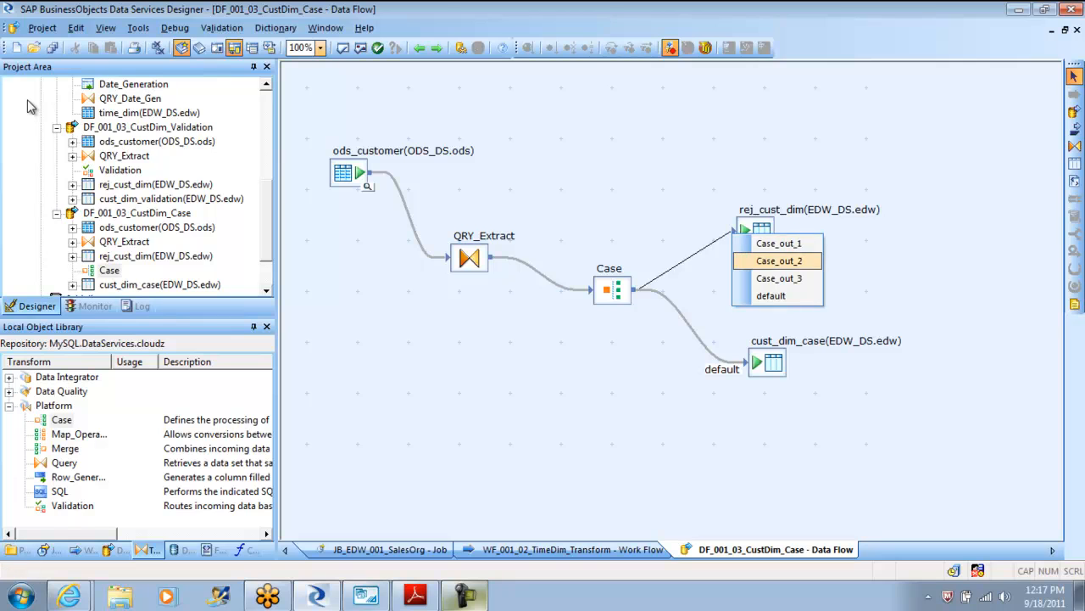
{"action": "left_click", "coordinate": [778, 278]}
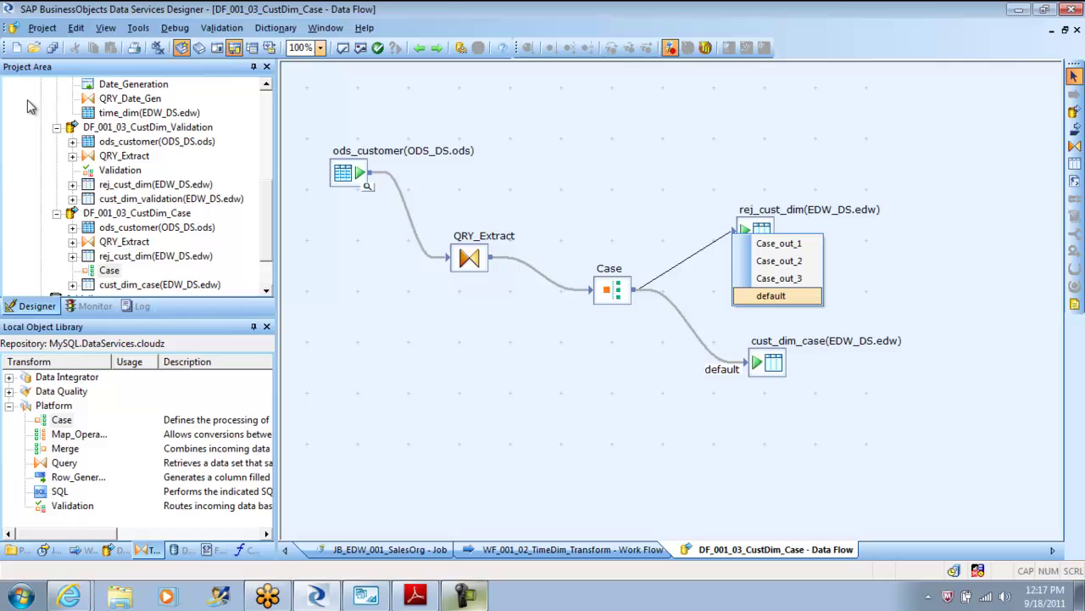
{"action": "left_click", "coordinate": [775, 278]}
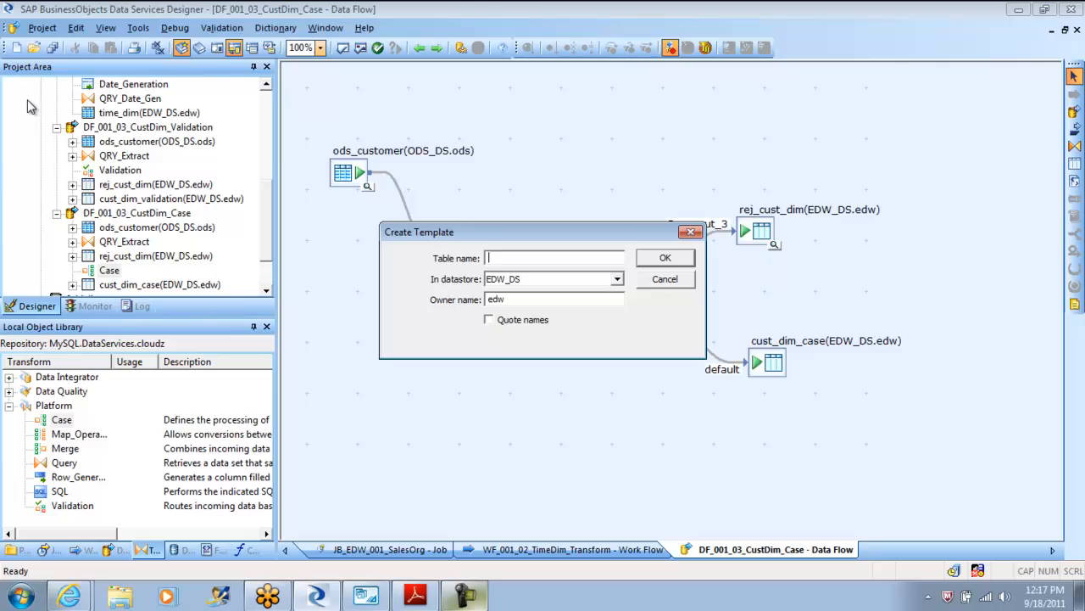
{"action": "type", "text": "Cust_dim_case1"}
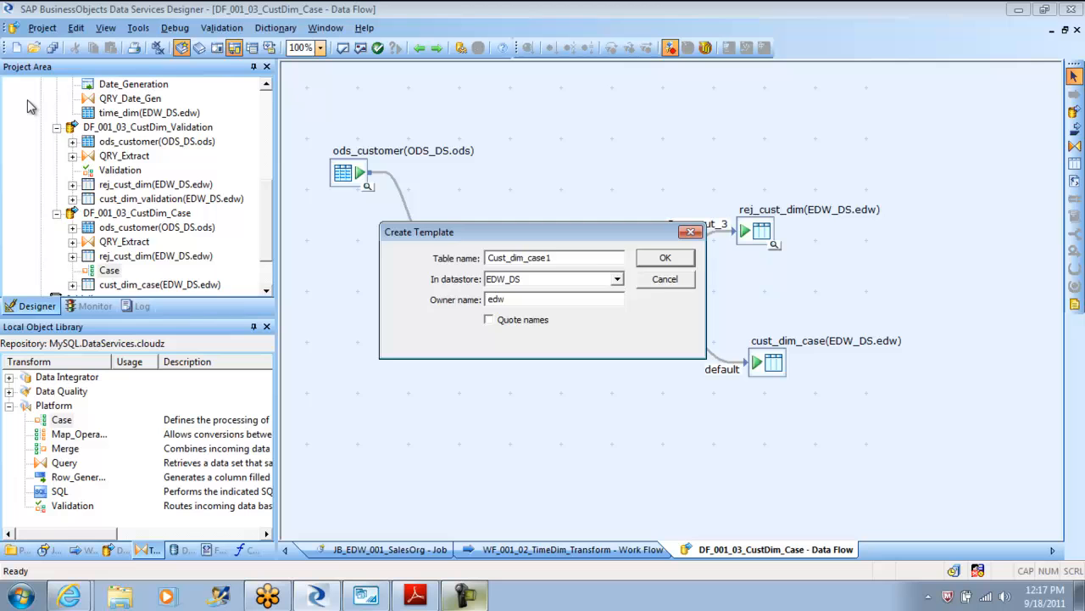
{"action": "left_click", "coordinate": [664, 258]}
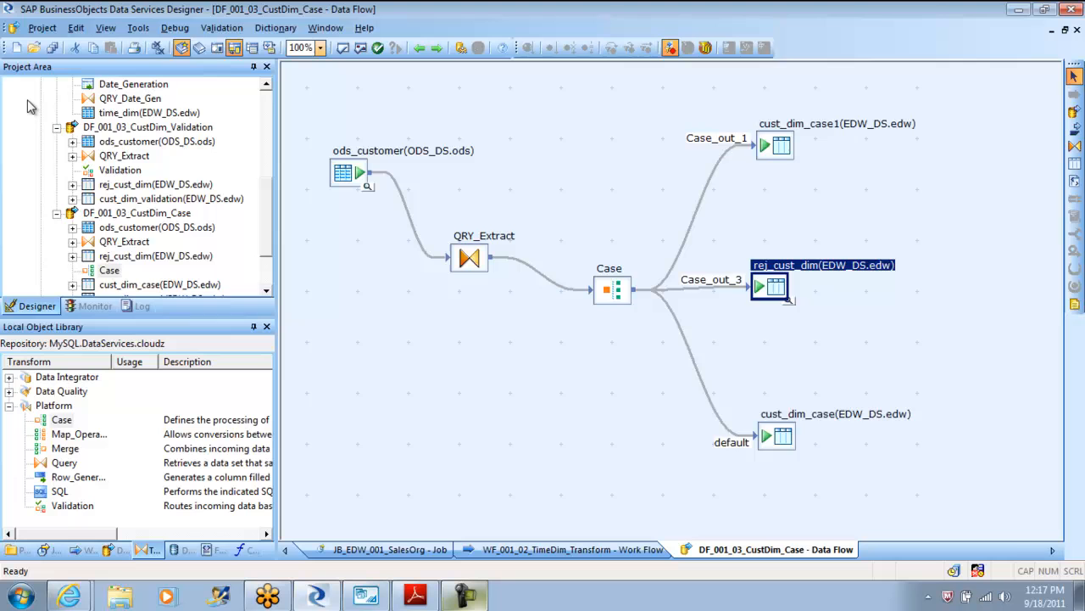
- Create template table Cust_Dim_case2 below rej_cust_dim and route Case_out_2 into it
{"action": "left_click_drag", "start_coordinate": [772, 286], "coordinate": [780, 339]}
{"action": "type", "text": "Cust_Dim_case2"}
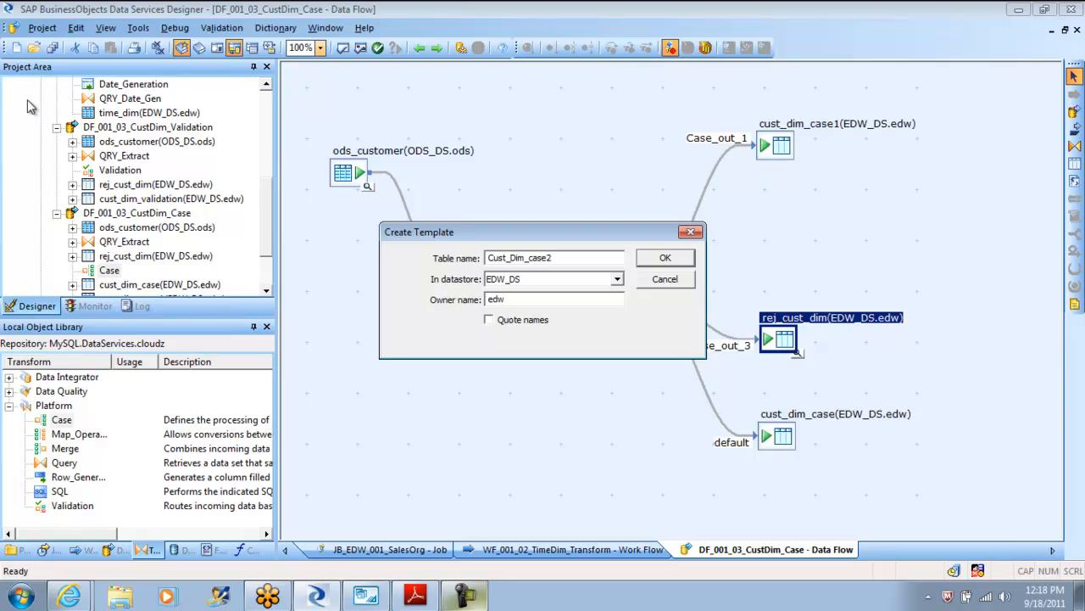
{"action": "left_click", "coordinate": [665, 258]}
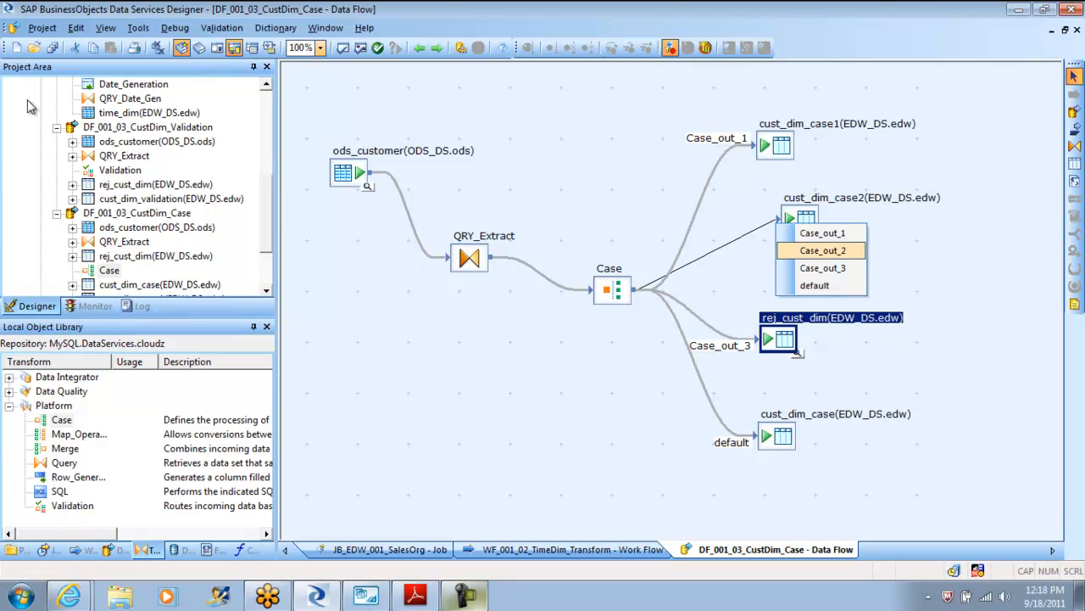
{"action": "left_click", "coordinate": [821, 251]}
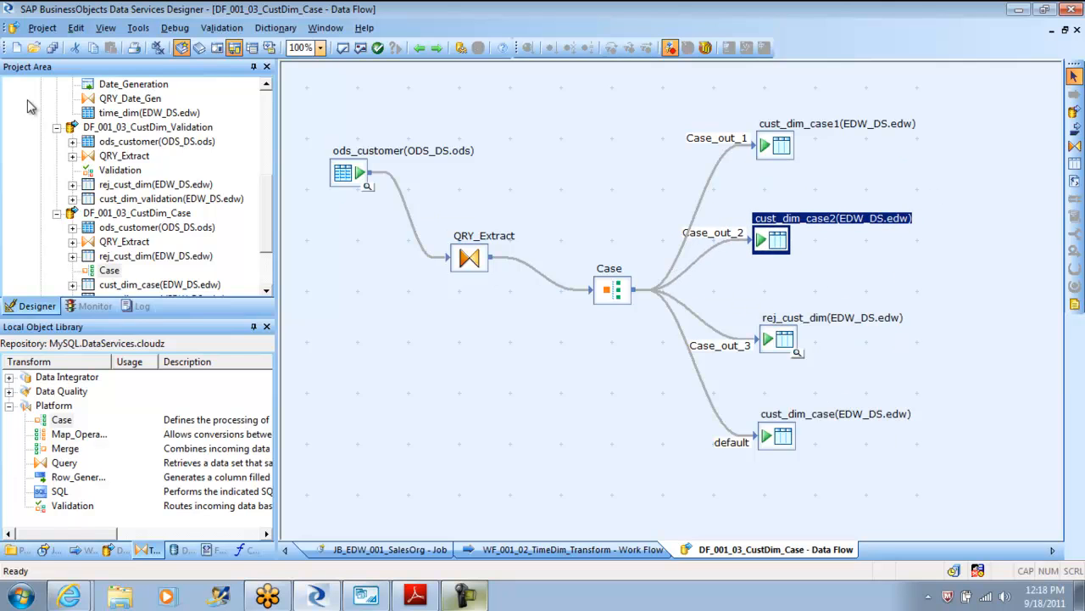